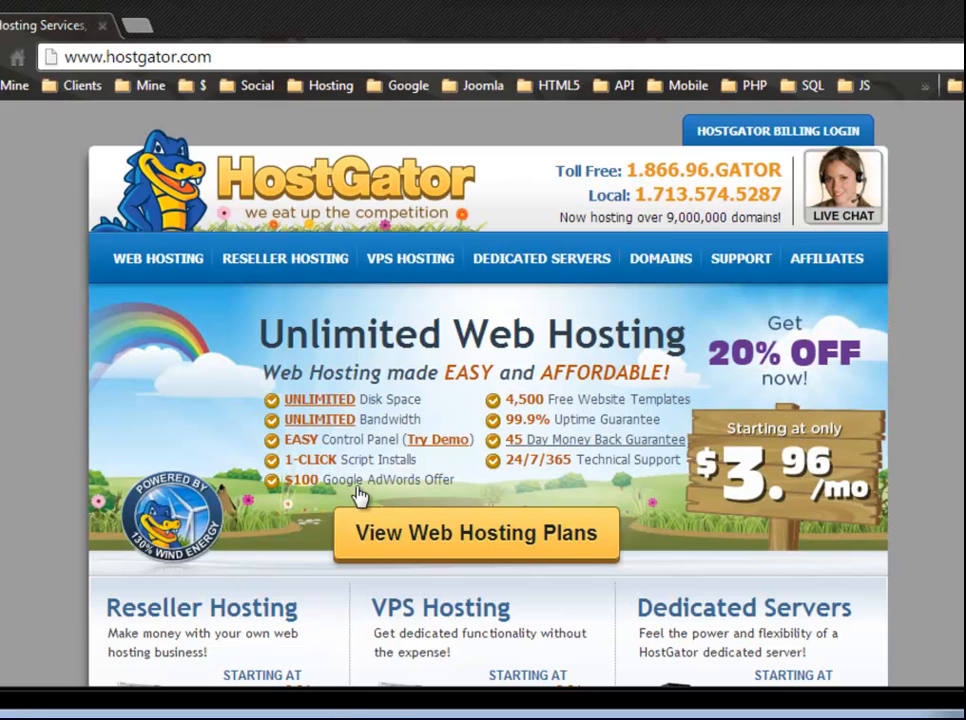
mouse_move(465, 280)
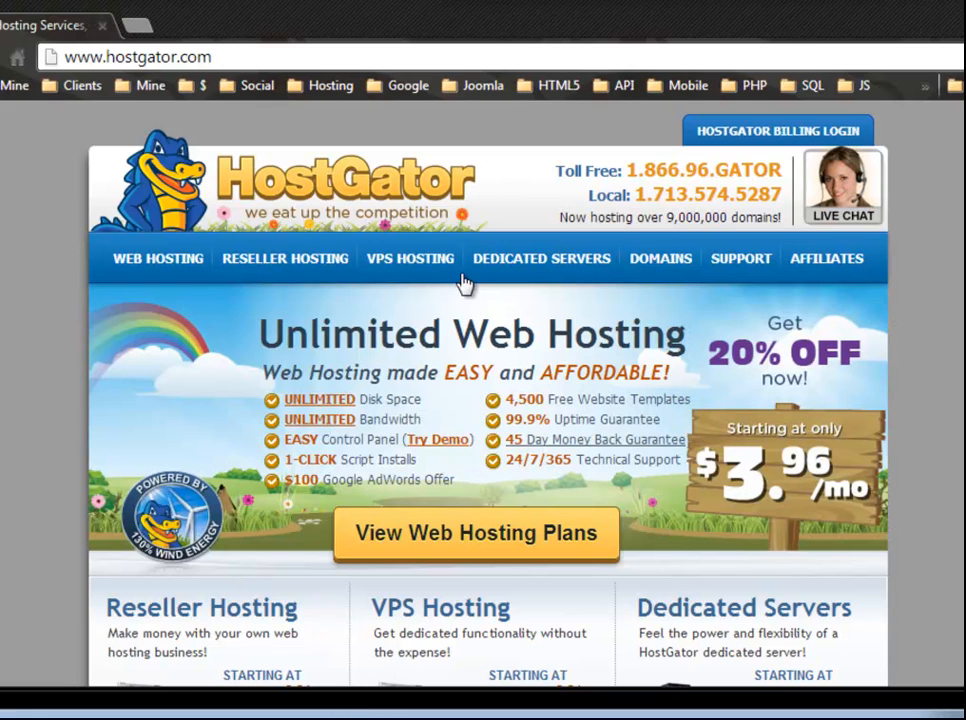
mouse_move(495, 255)
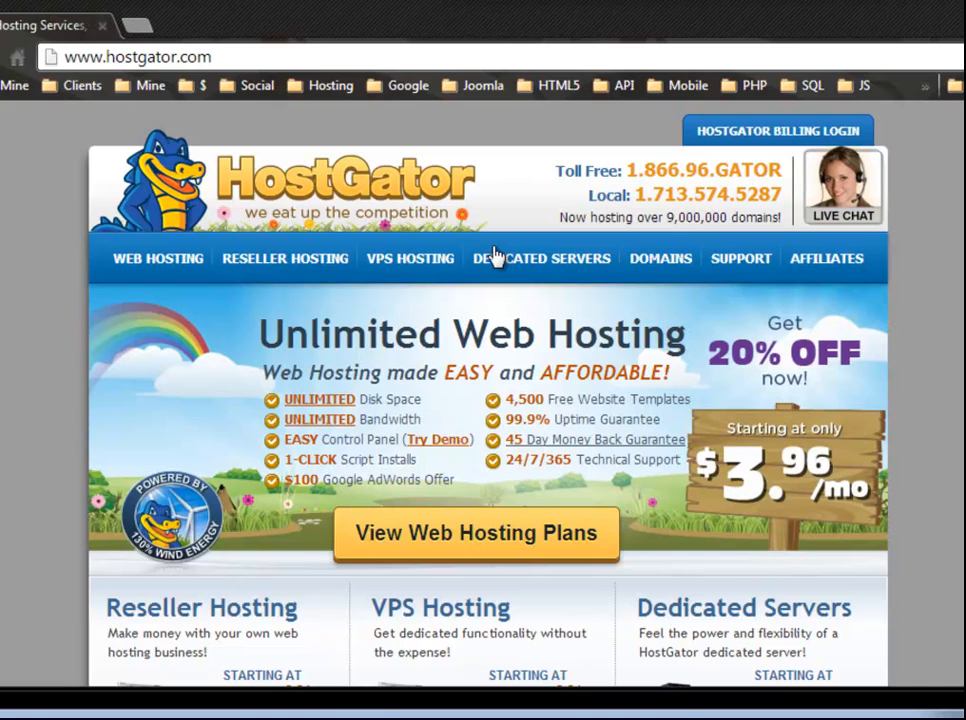
mouse_move(672, 615)
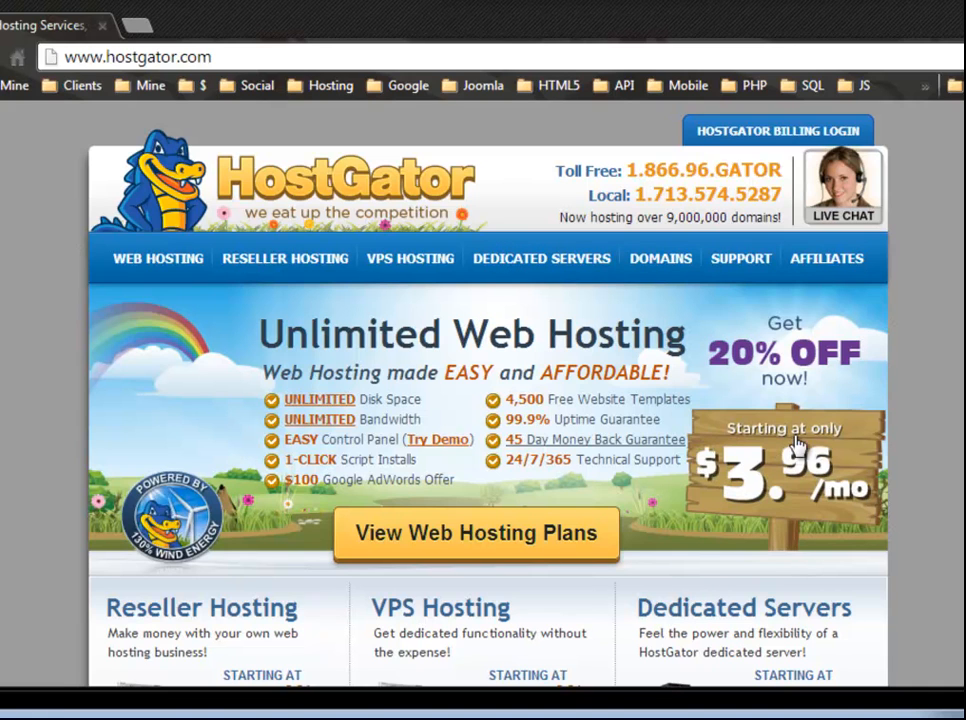
mouse_move(775, 510)
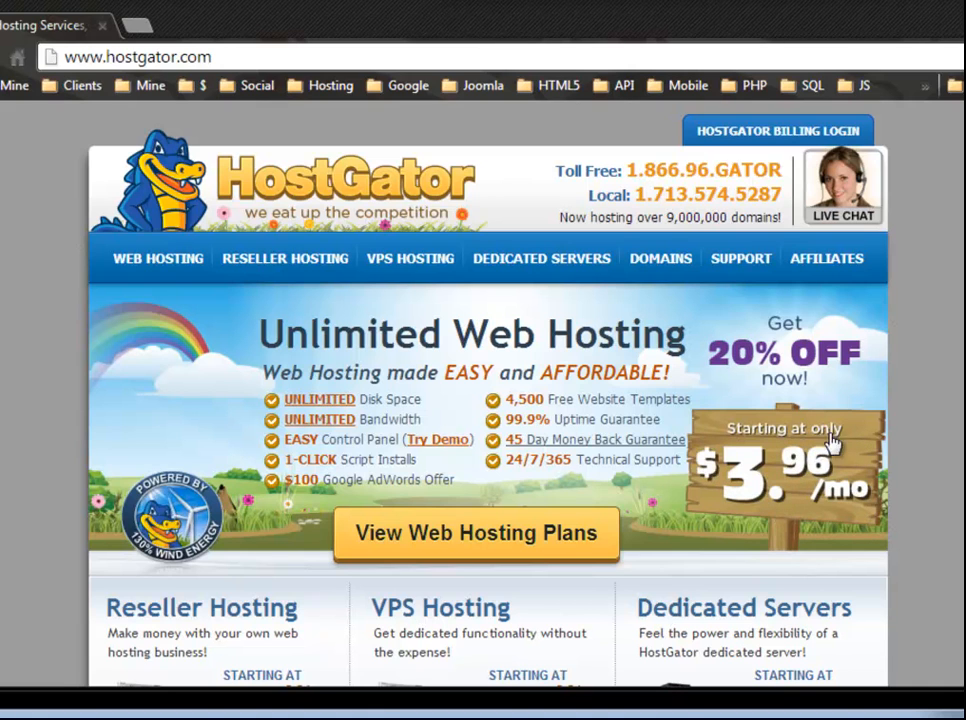
mouse_move(815, 503)
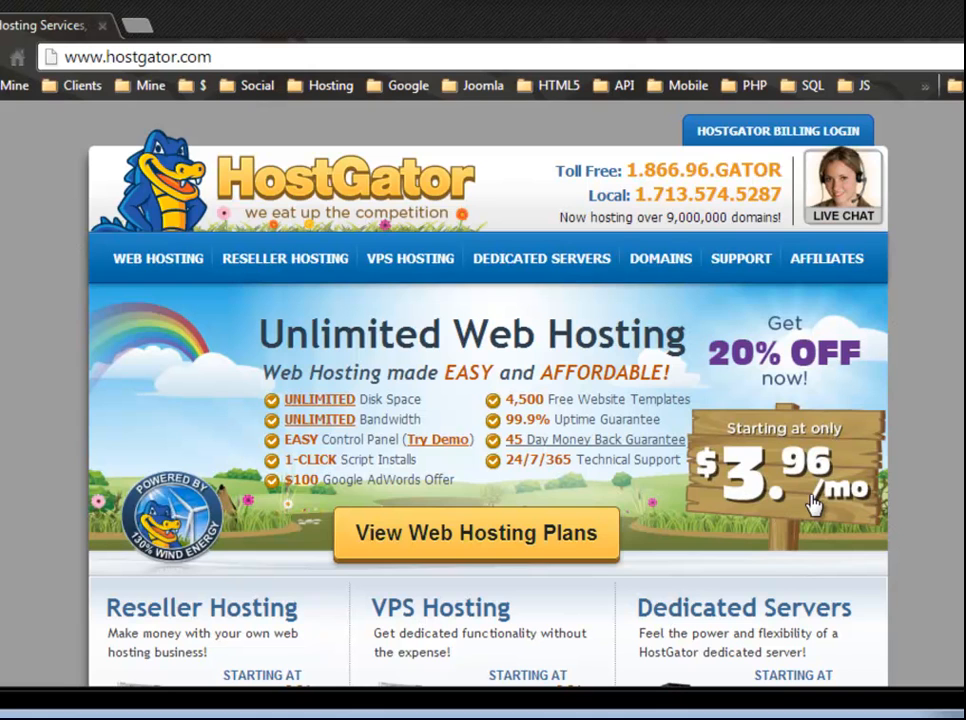
mouse_move(718, 428)
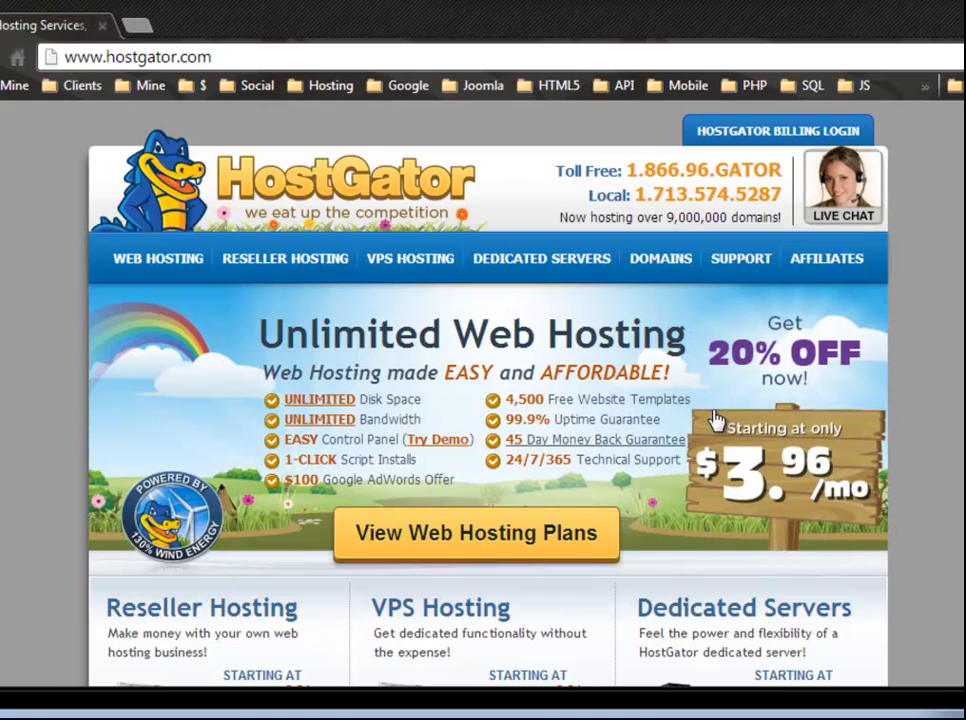
mouse_move(501, 340)
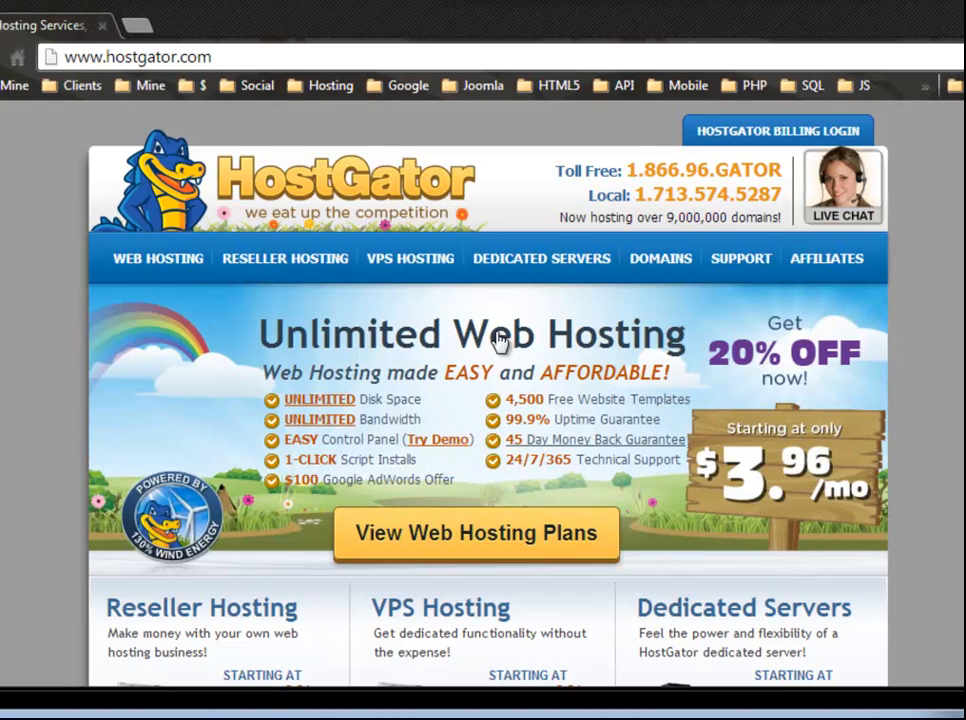
mouse_move(938, 467)
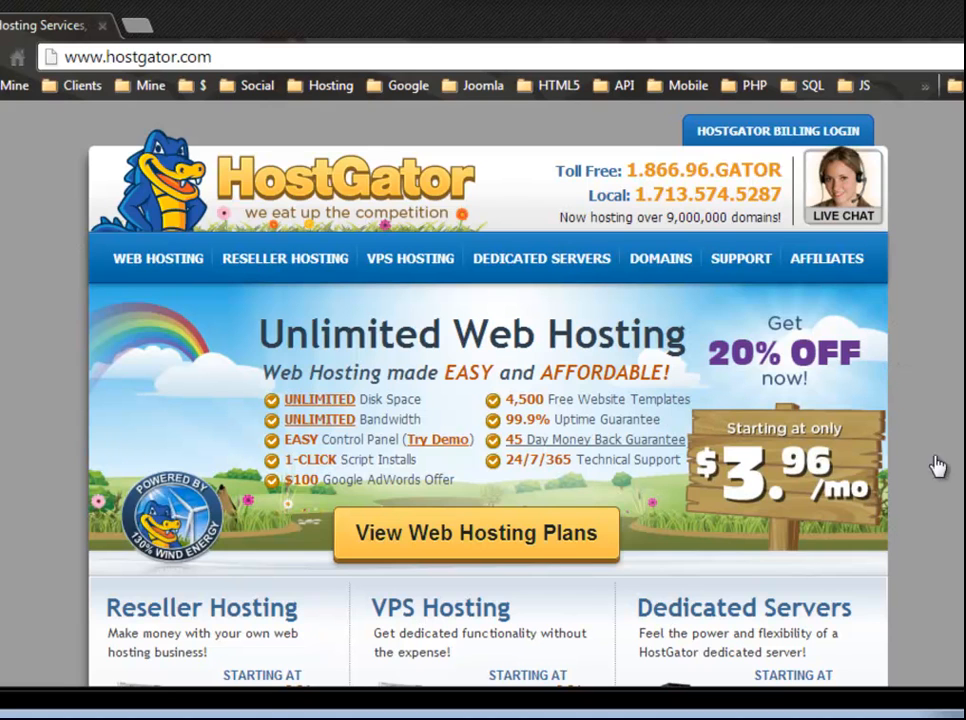
mouse_move(535, 263)
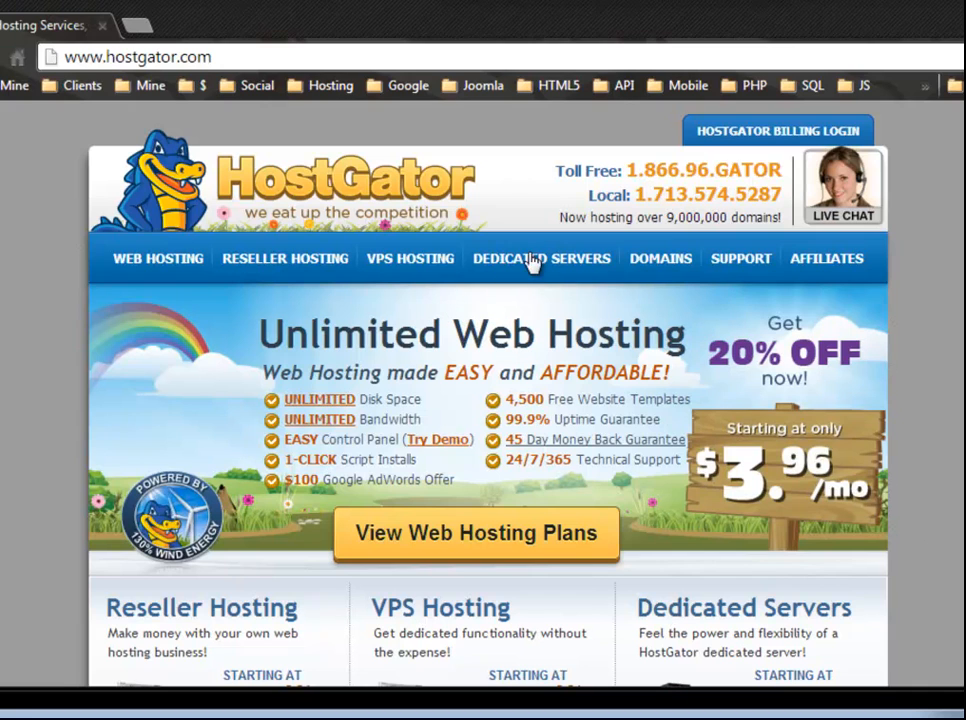
mouse_move(418, 272)
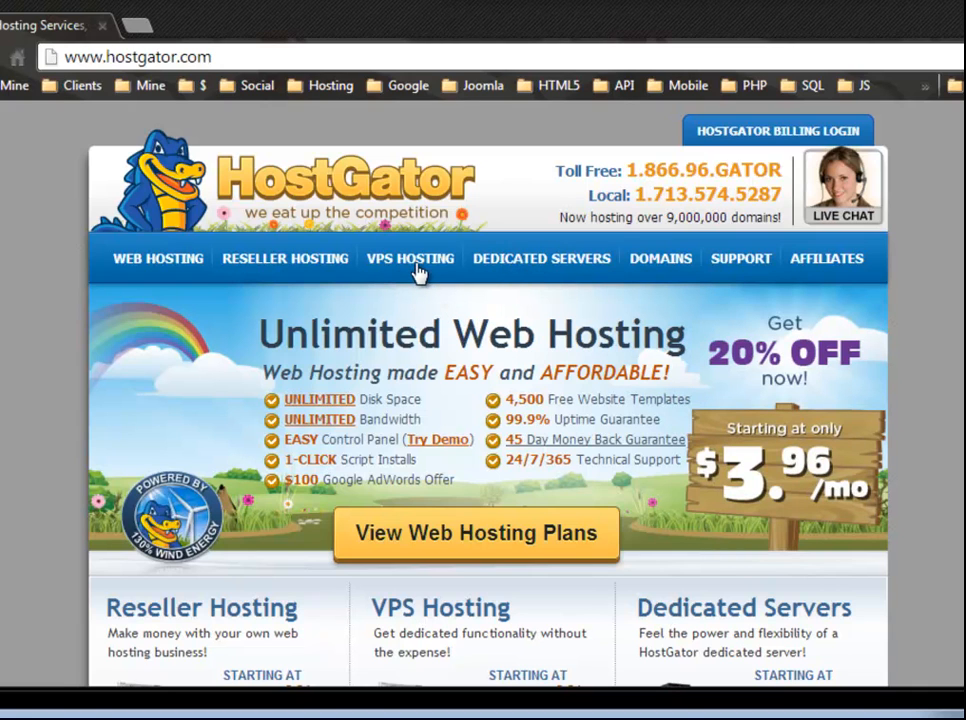
mouse_move(213, 258)
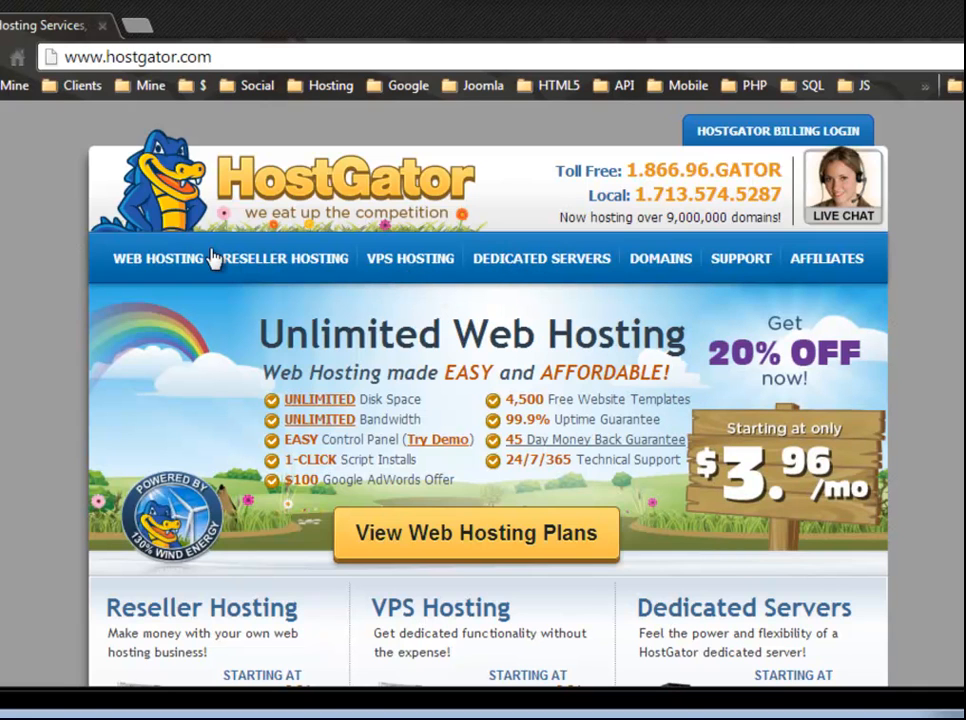
mouse_move(312, 272)
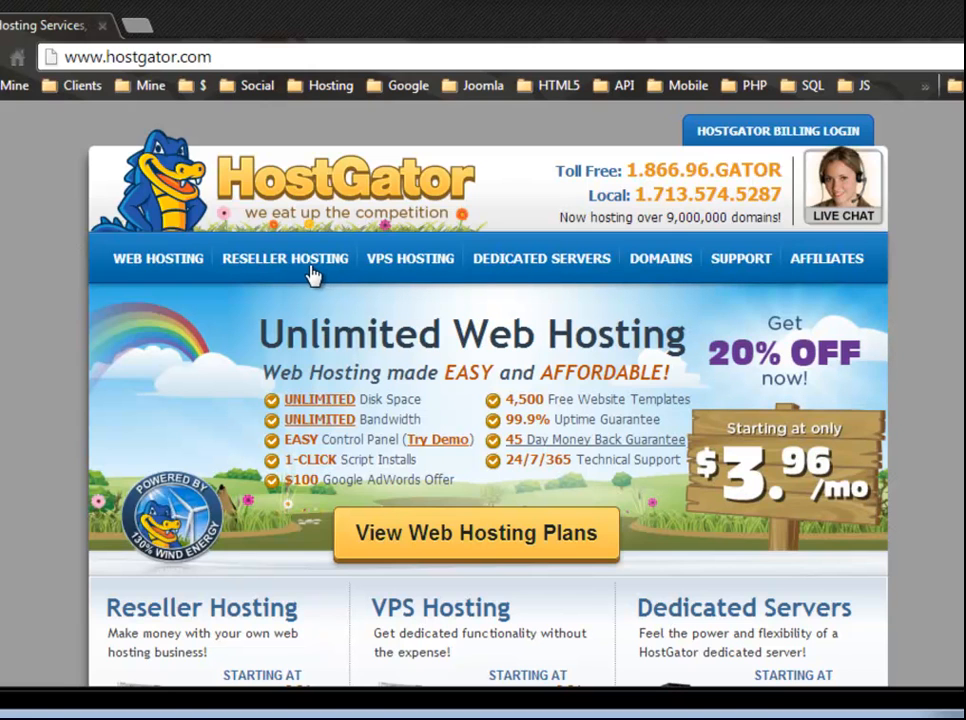
mouse_move(302, 275)
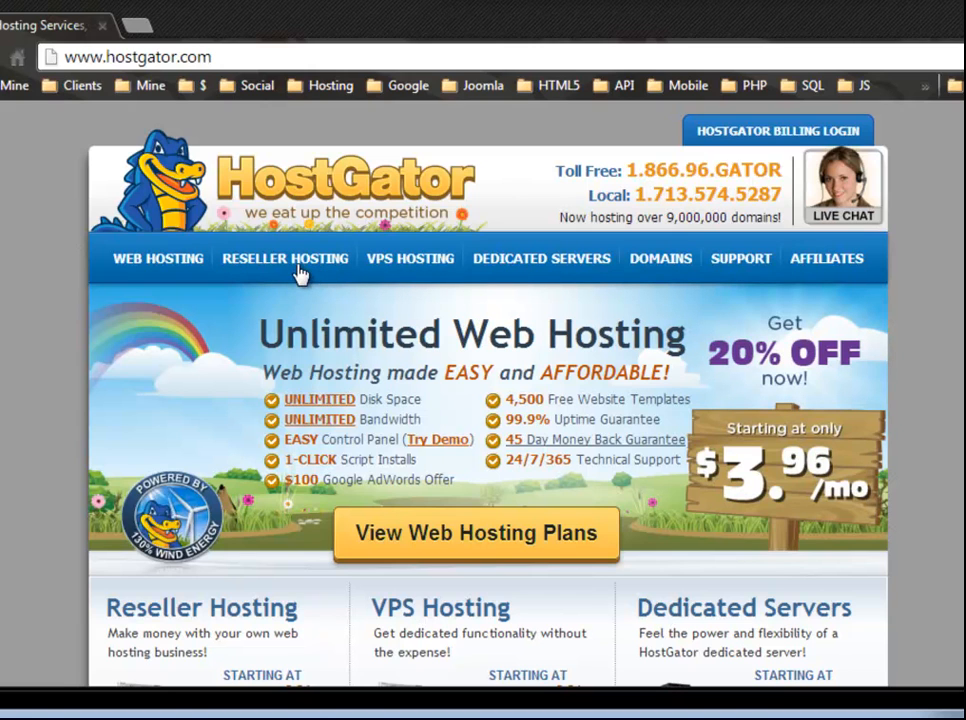
mouse_move(258, 275)
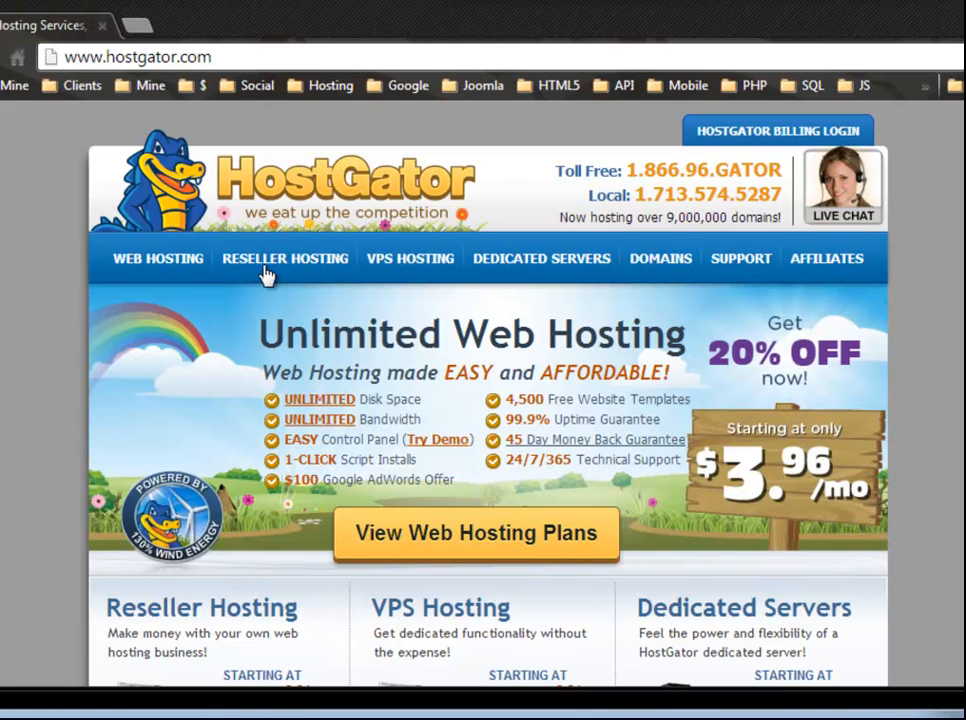
mouse_move(262, 285)
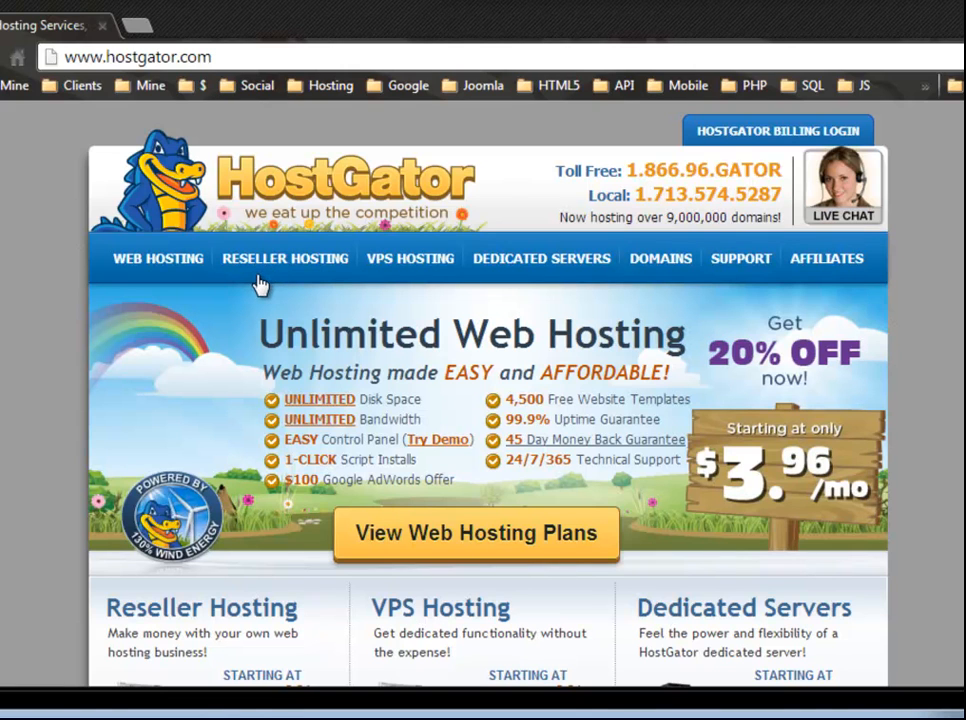
mouse_move(220, 523)
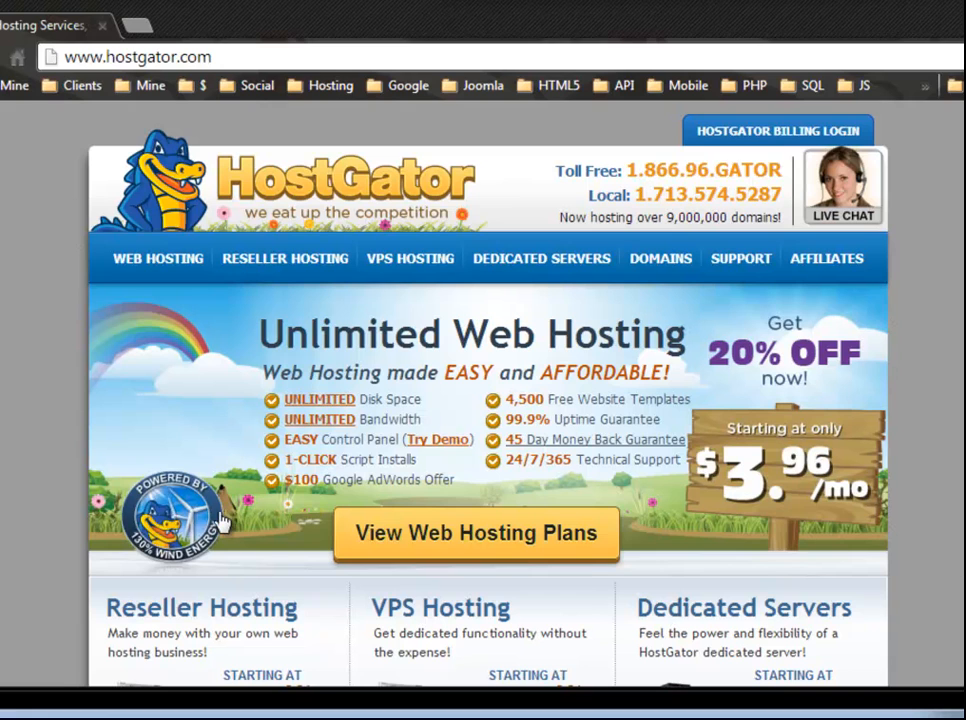
mouse_move(110, 358)
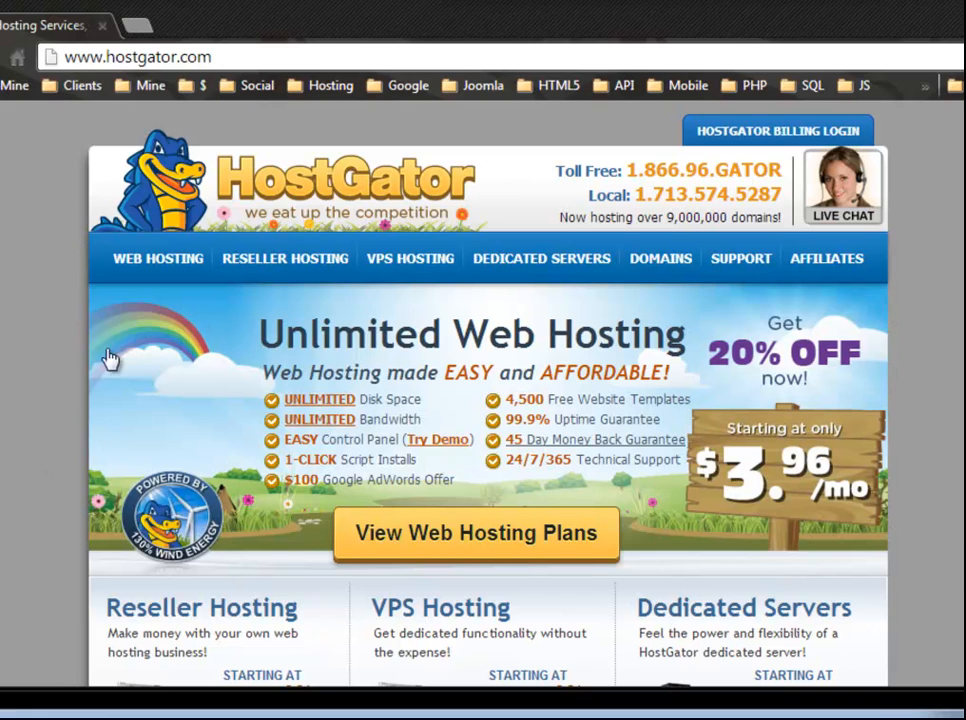
mouse_move(158, 406)
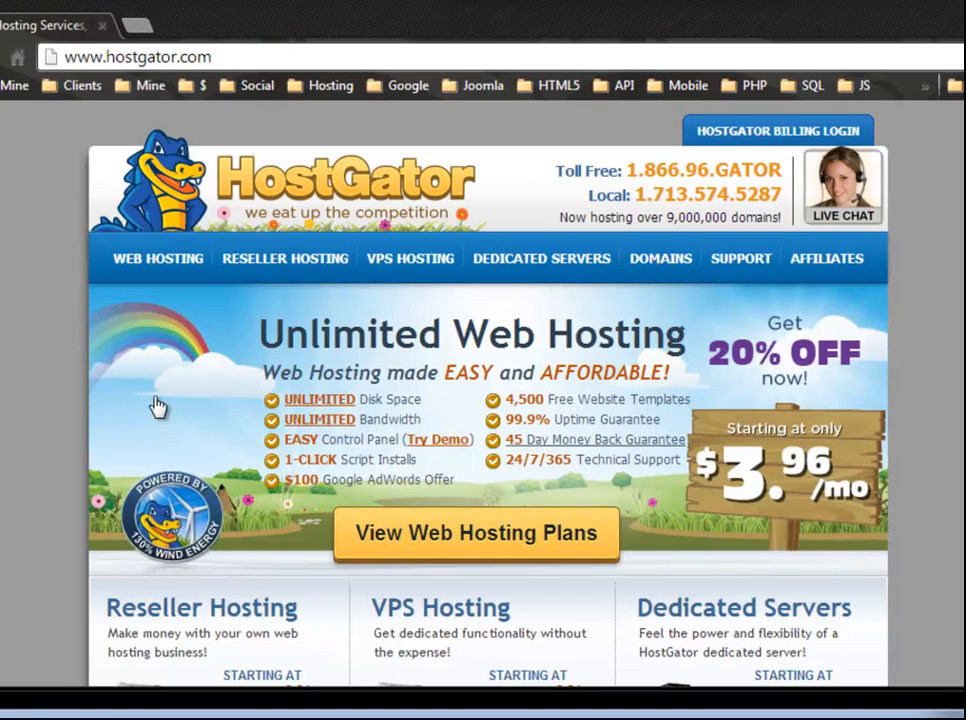
mouse_move(503, 270)
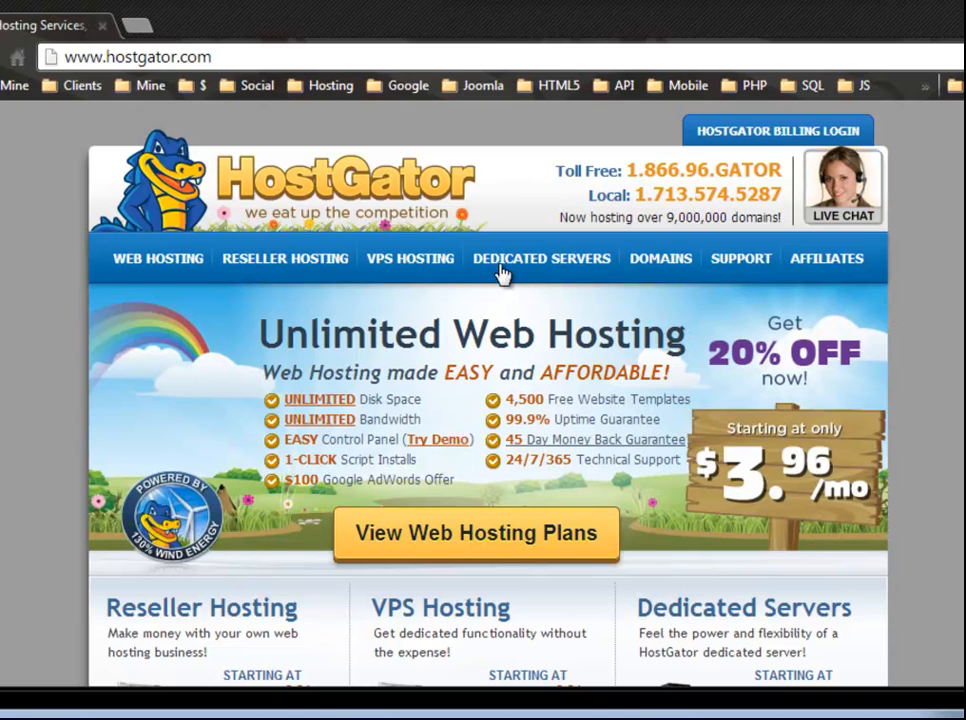
mouse_move(219, 424)
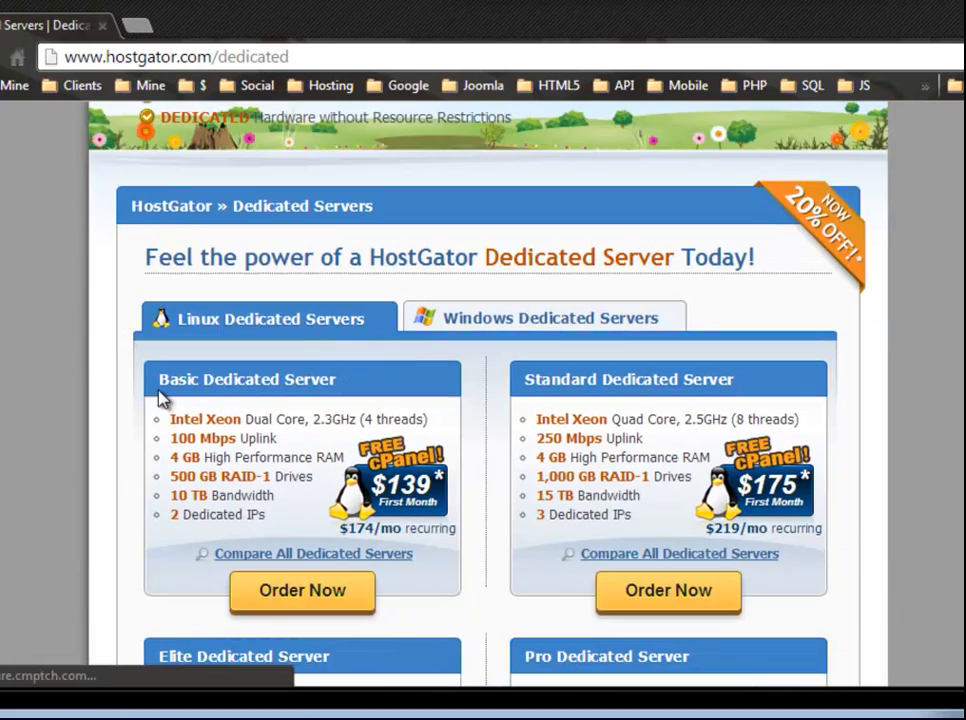
Step: Scroll through the Linux dedicated plans, Elite ($223) and Pro ($299), and back to the top
scroll("down", 3)
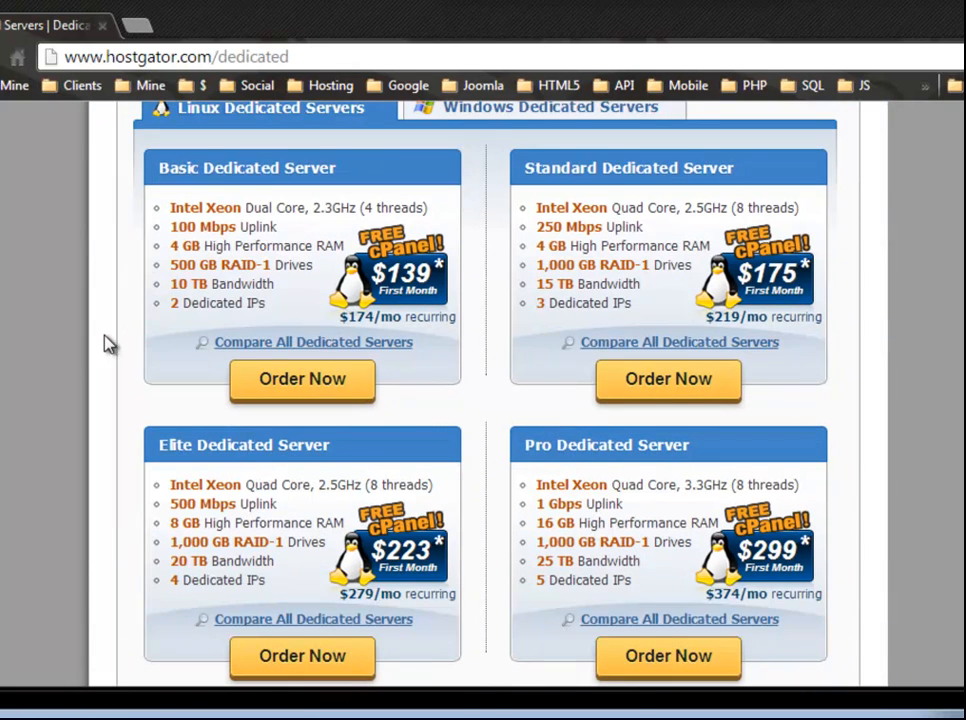
mouse_move(363, 337)
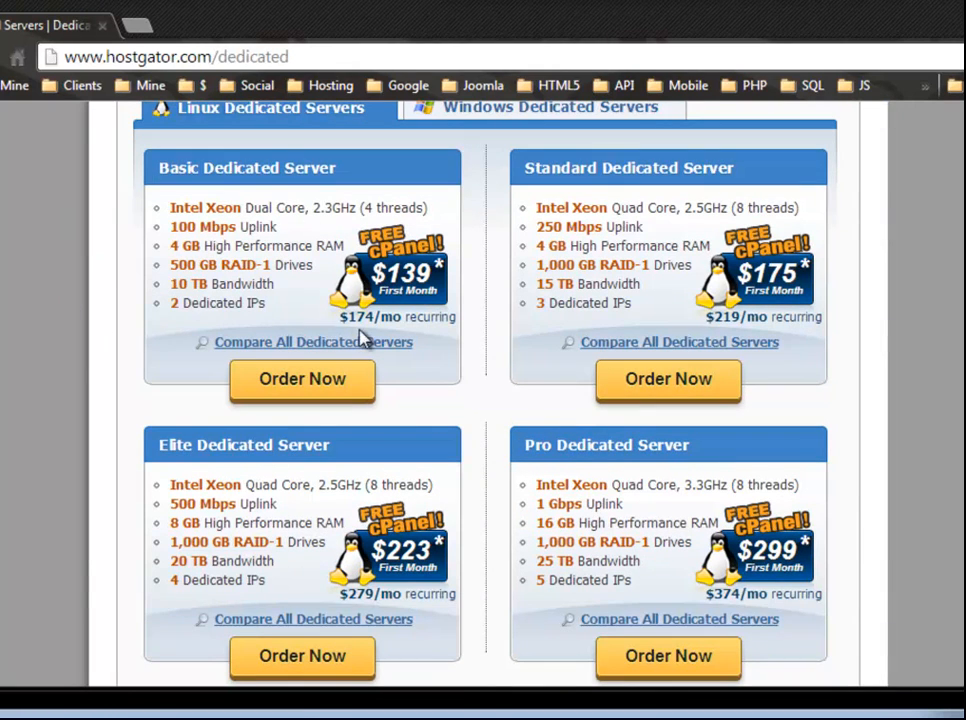
mouse_move(420, 317)
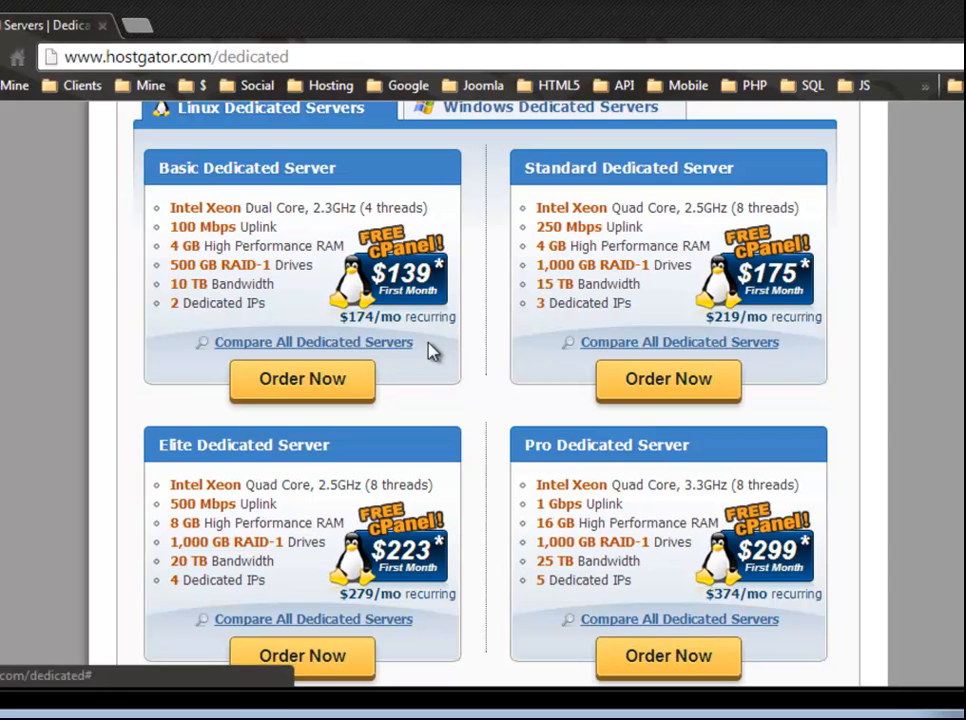
mouse_move(465, 340)
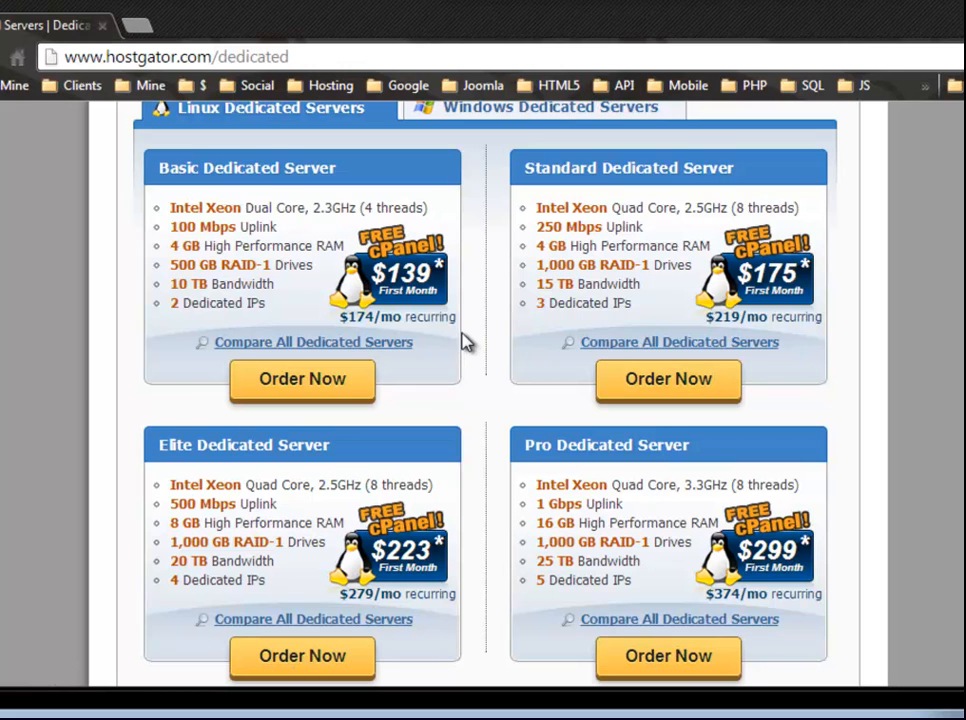
mouse_move(443, 352)
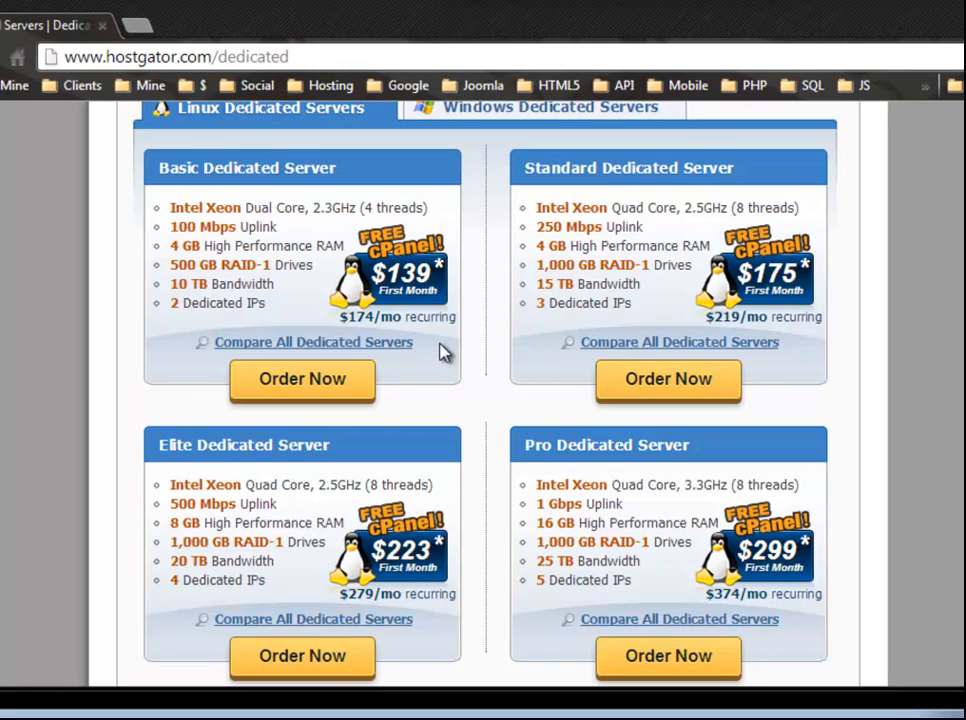
mouse_move(502, 372)
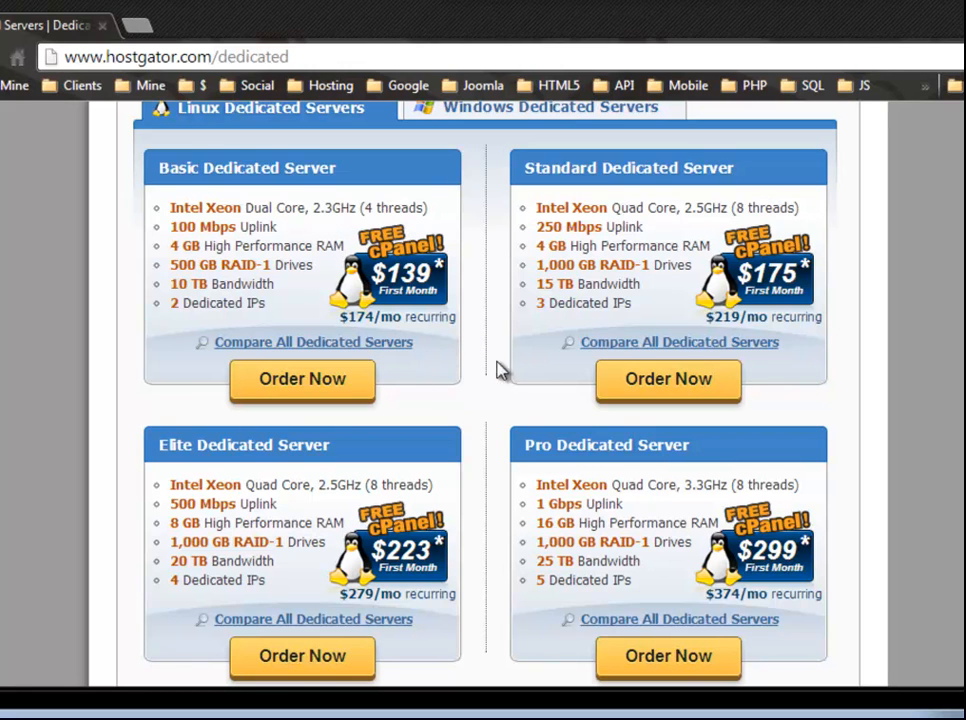
scroll("down", 3)
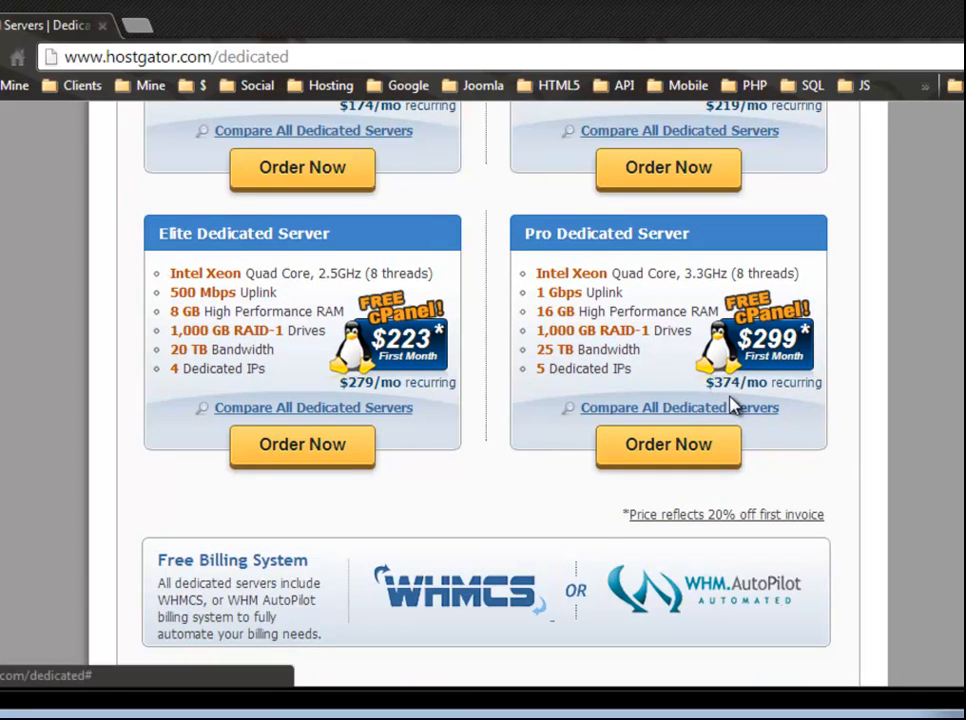
mouse_move(547, 370)
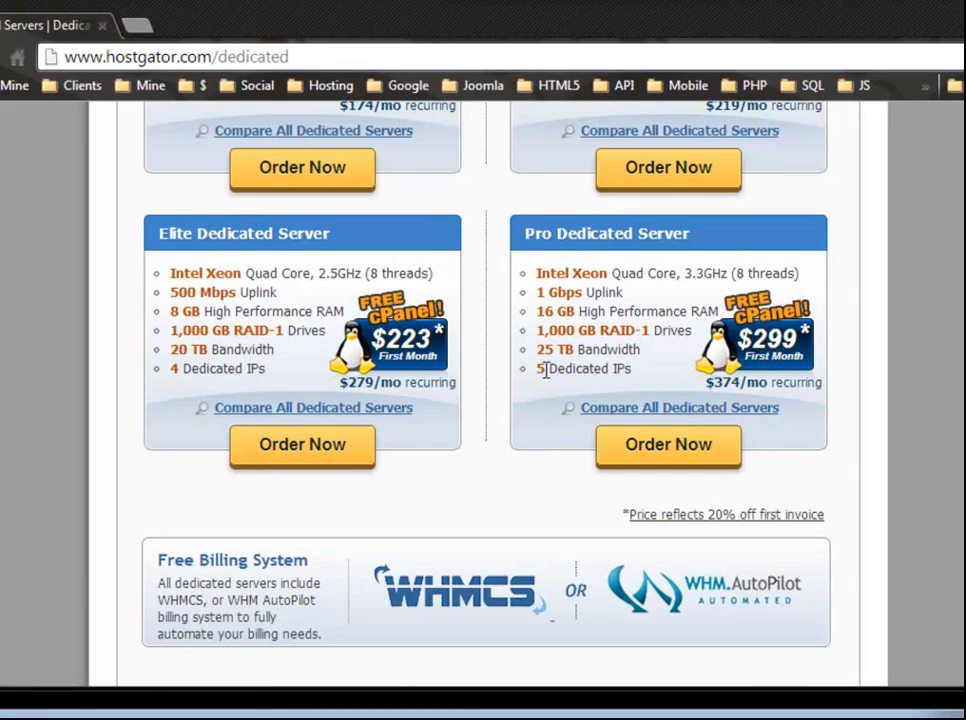
scroll("up", 3)
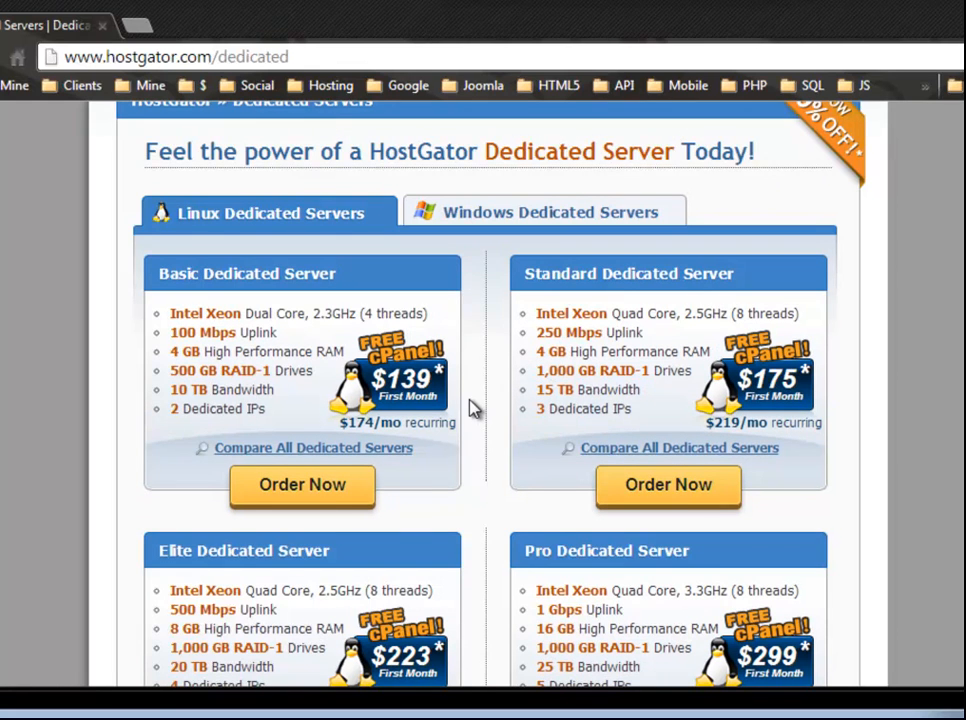
mouse_move(475, 415)
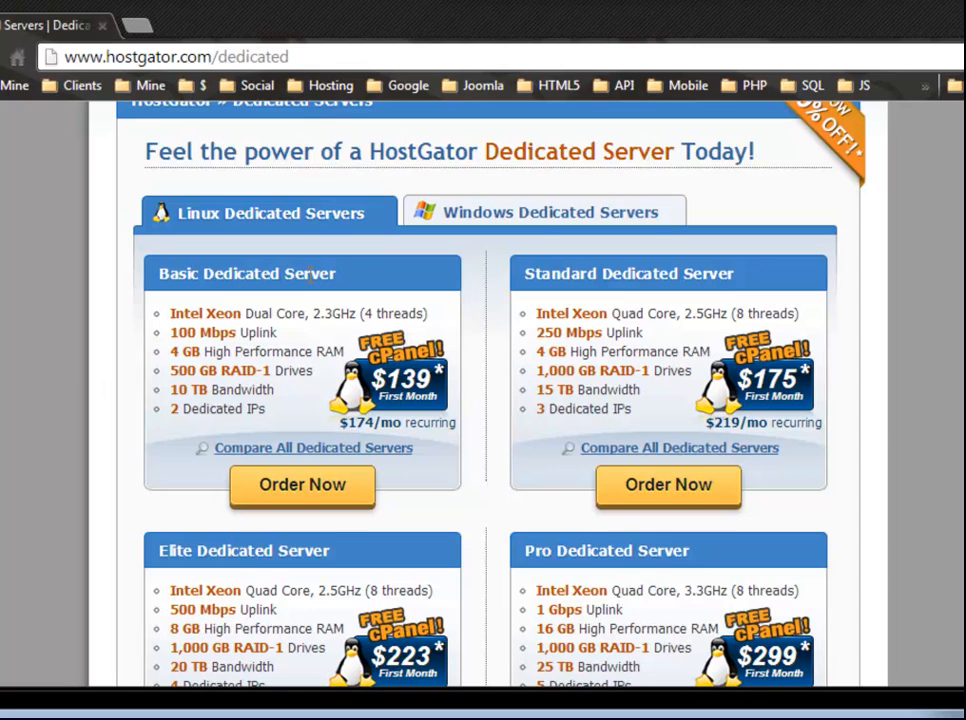
mouse_move(310, 280)
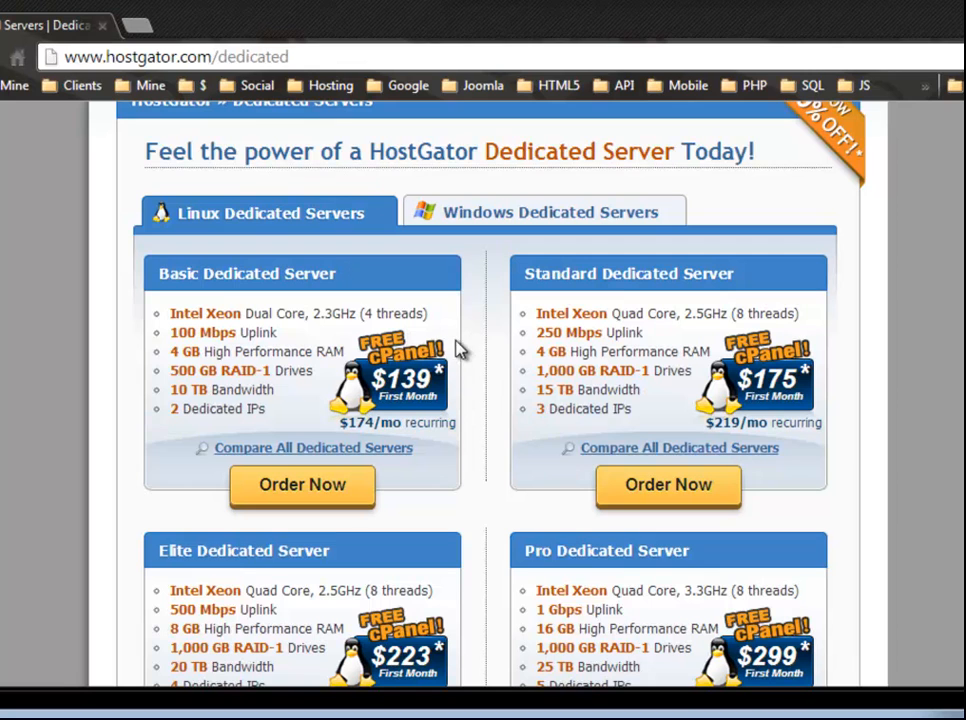
mouse_move(420, 350)
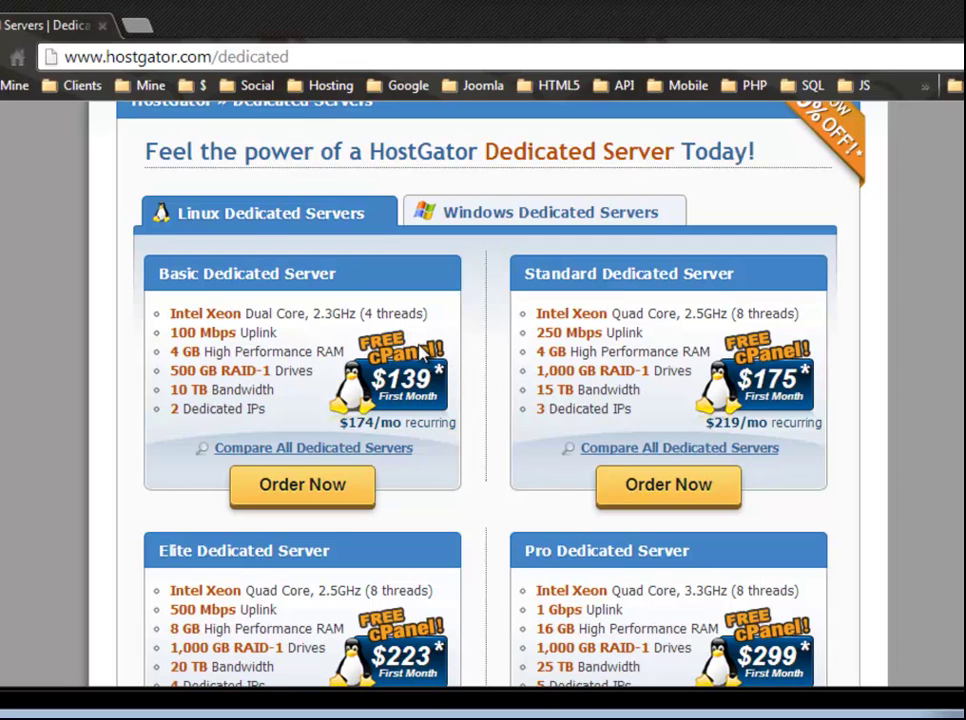
mouse_move(72, 335)
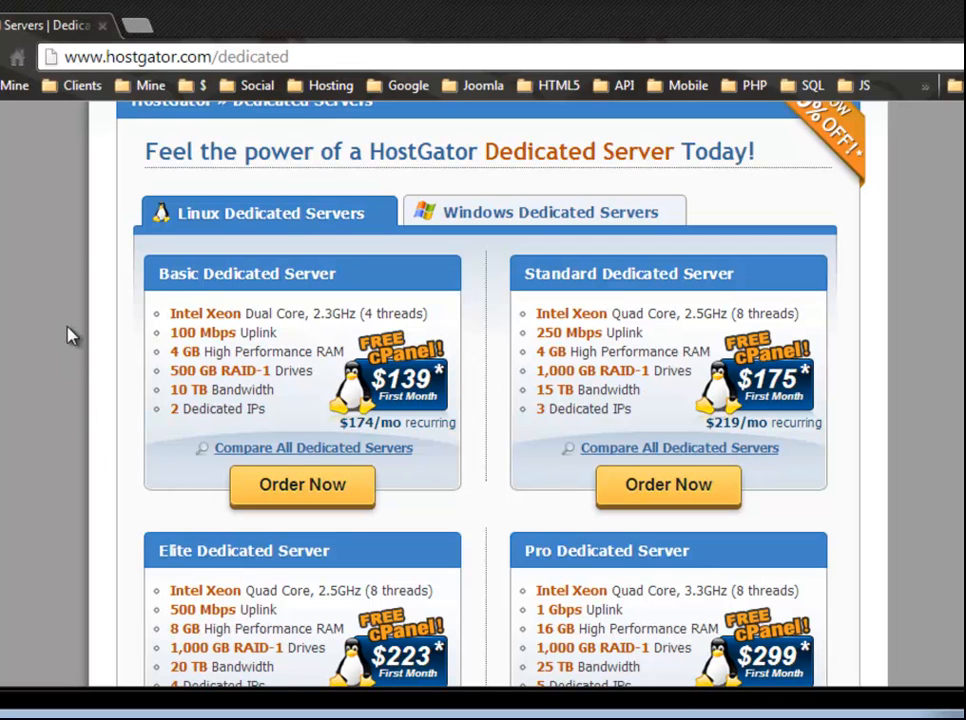
scroll("up", 3)
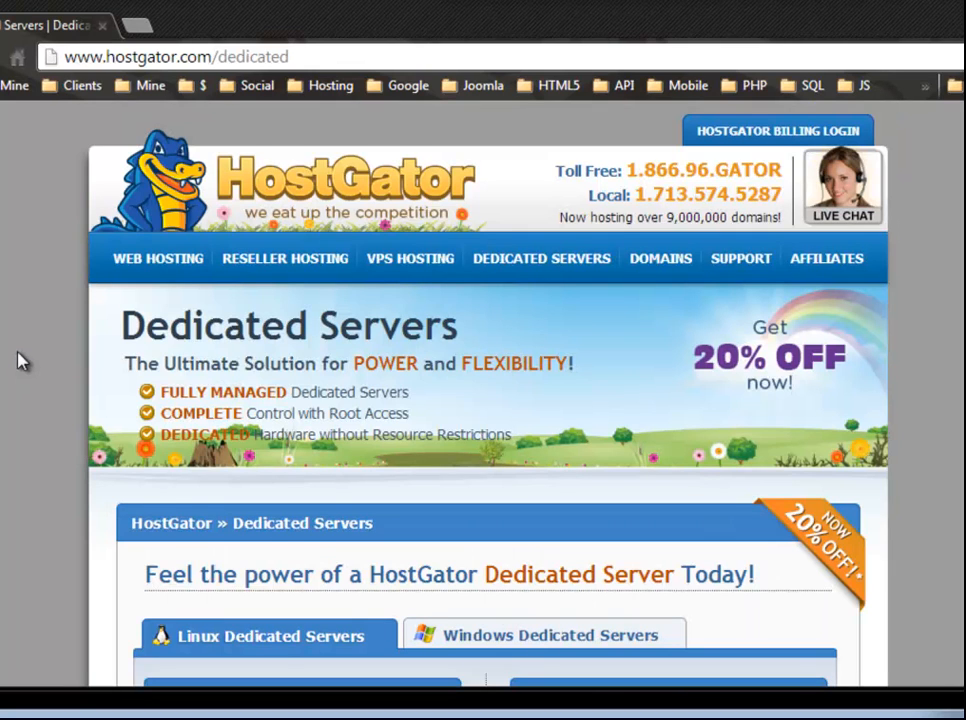
Step: Open VPS Hosting and scroll to Snappy 2000: 2 cores, 2 GB RAM, $89.95 recurring
left_click(409, 258)
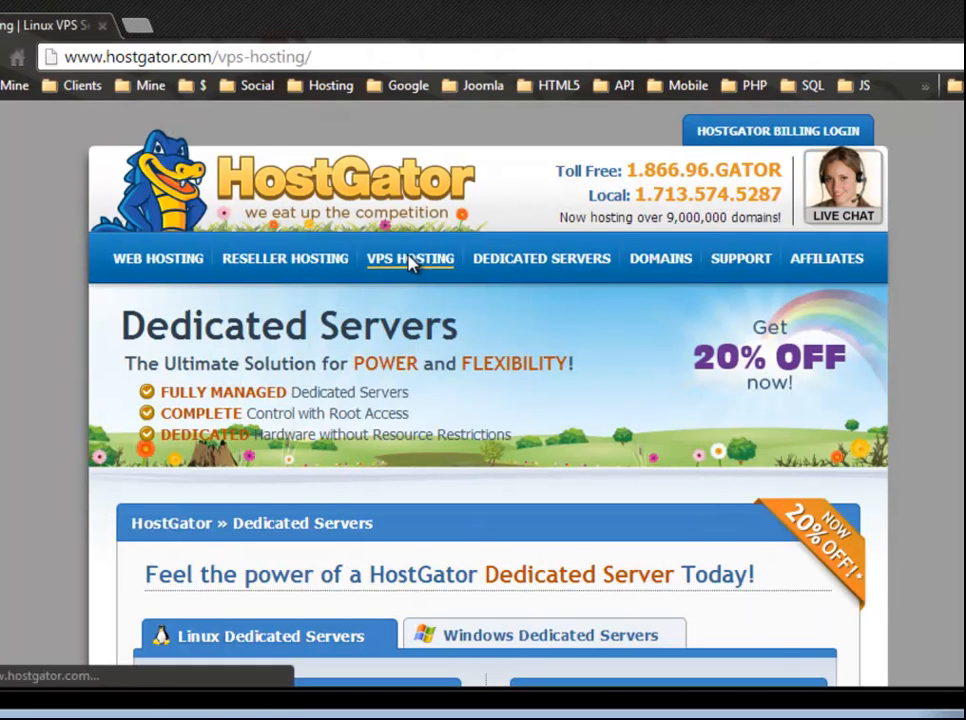
left_click(409, 258)
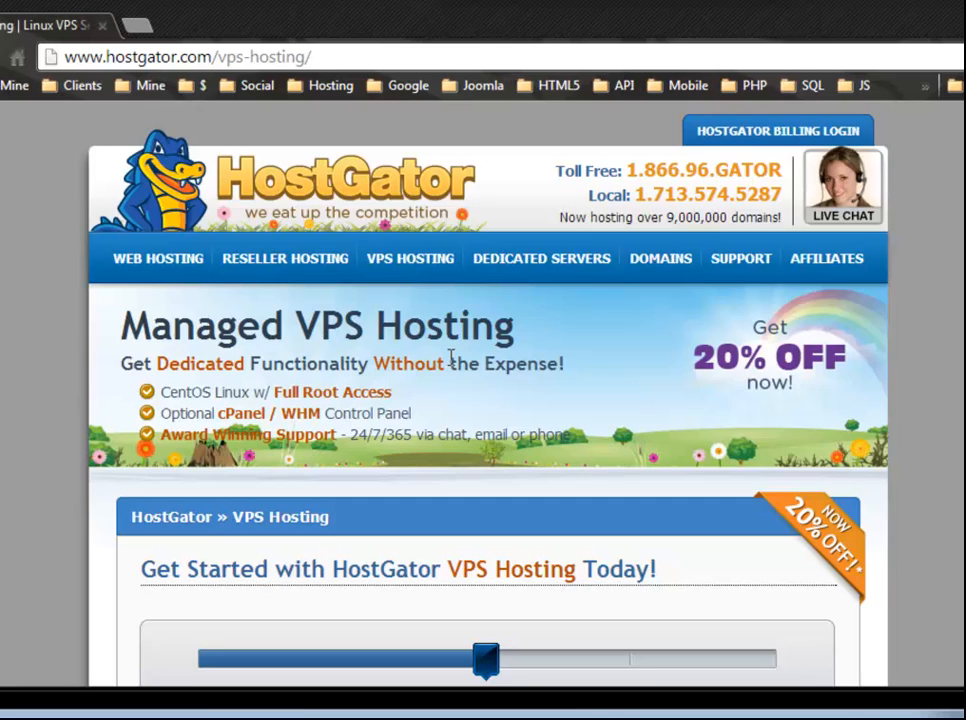
scroll("down", 3)
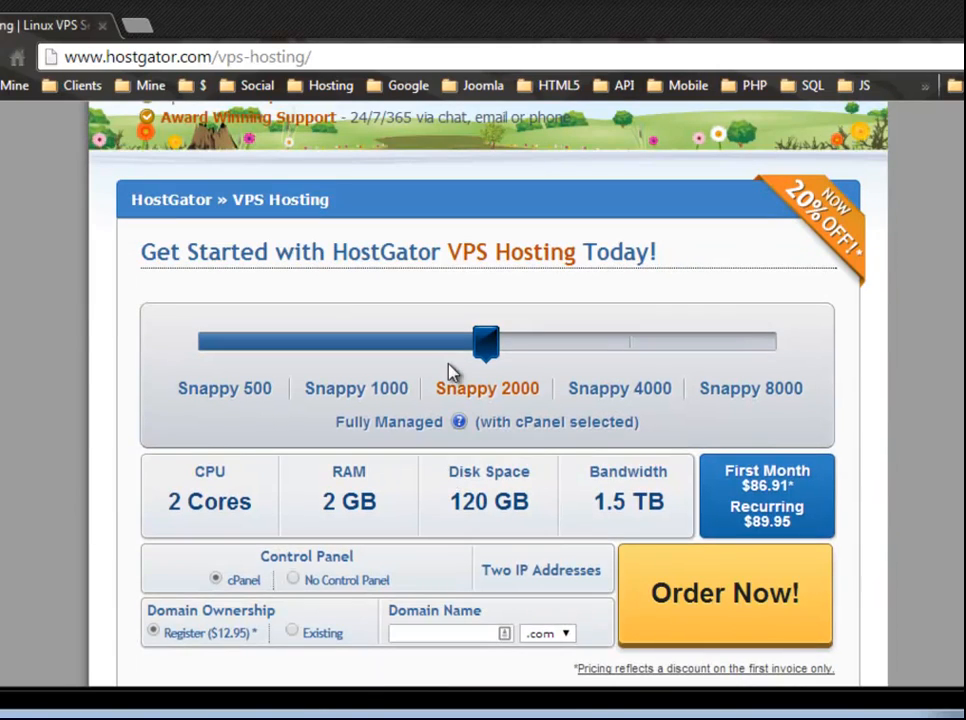
mouse_move(207, 312)
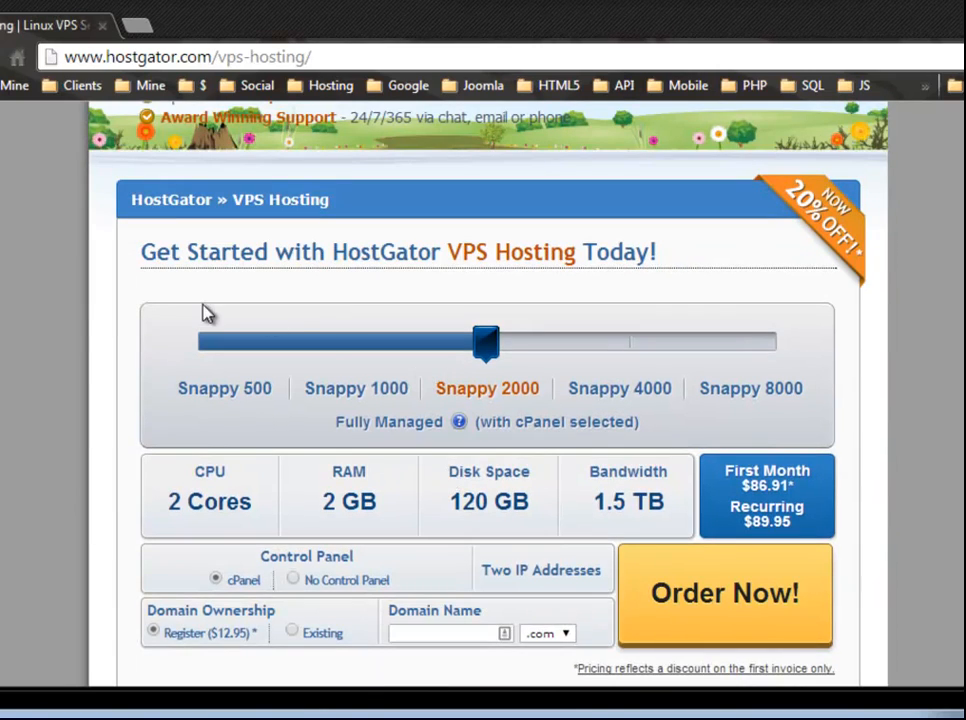
mouse_move(460, 326)
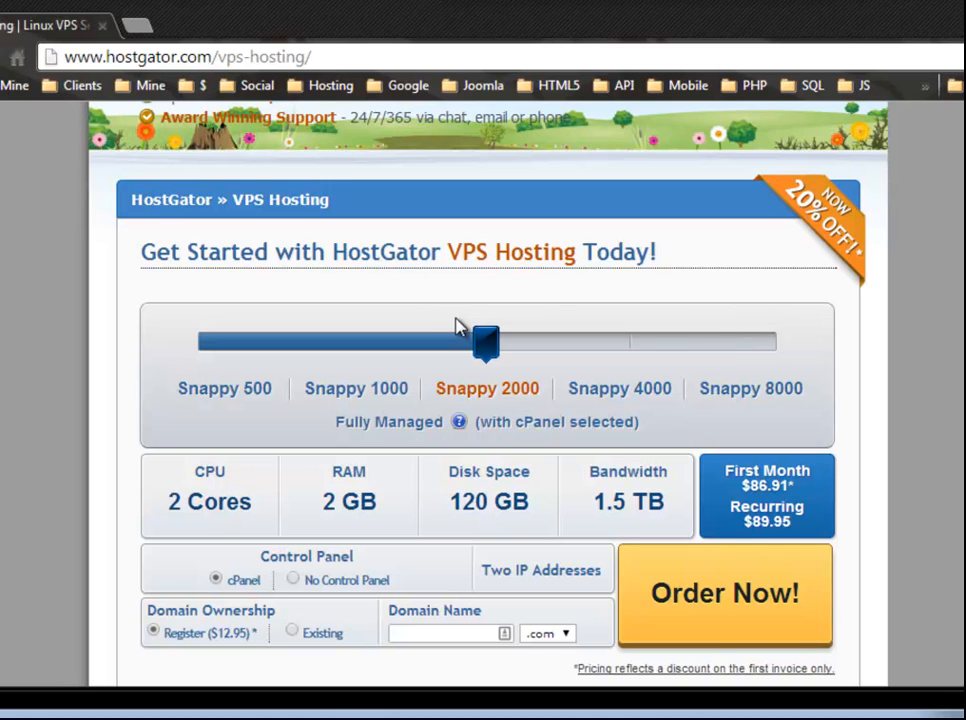
mouse_move(430, 328)
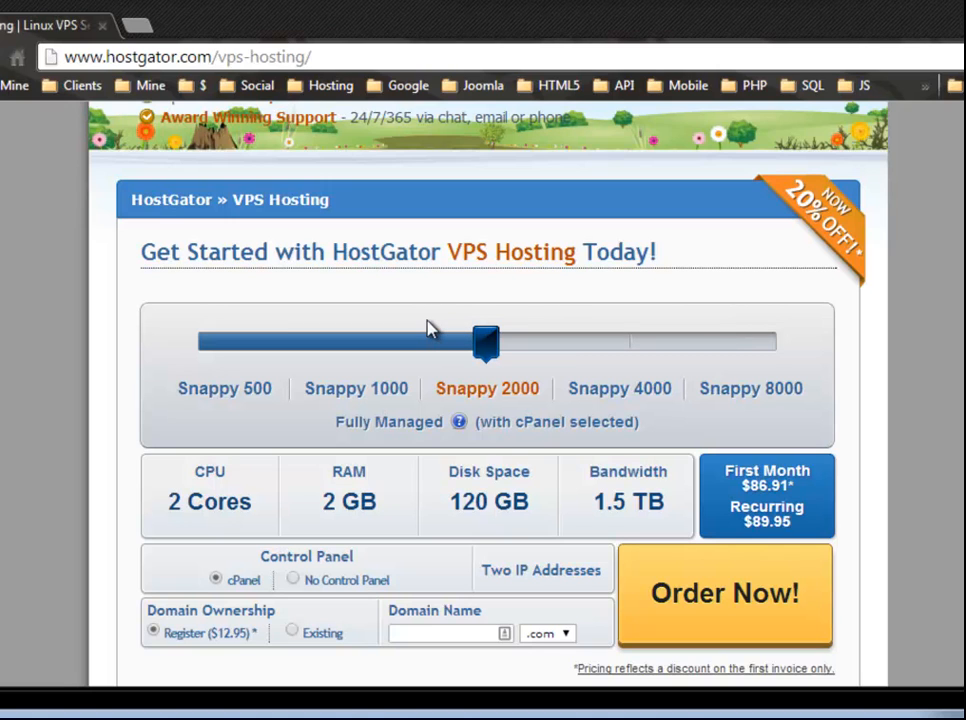
mouse_move(420, 322)
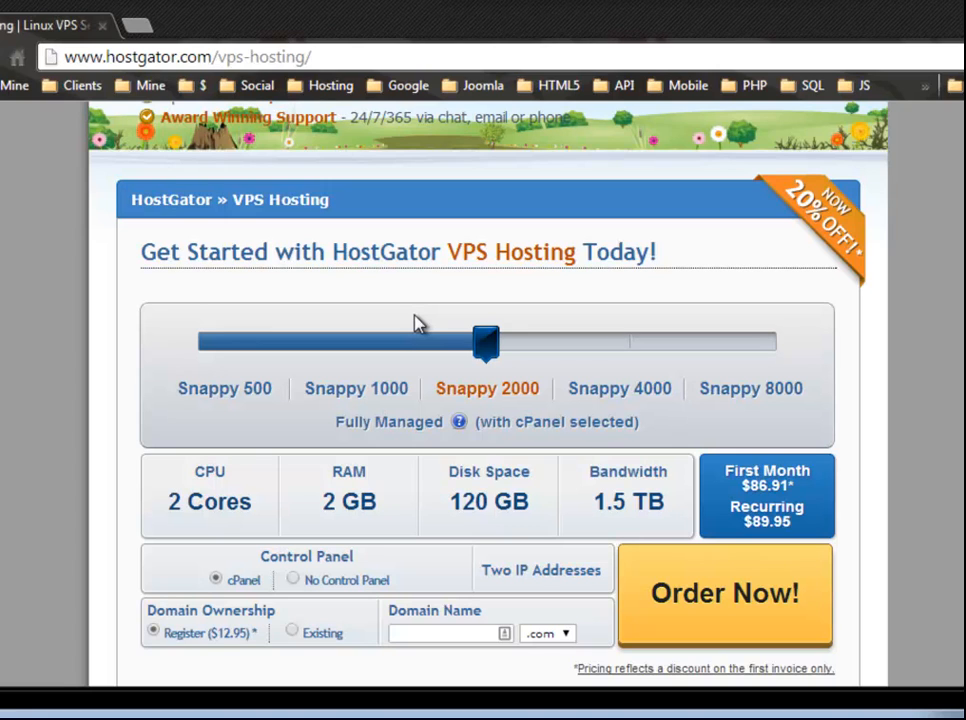
mouse_move(350, 355)
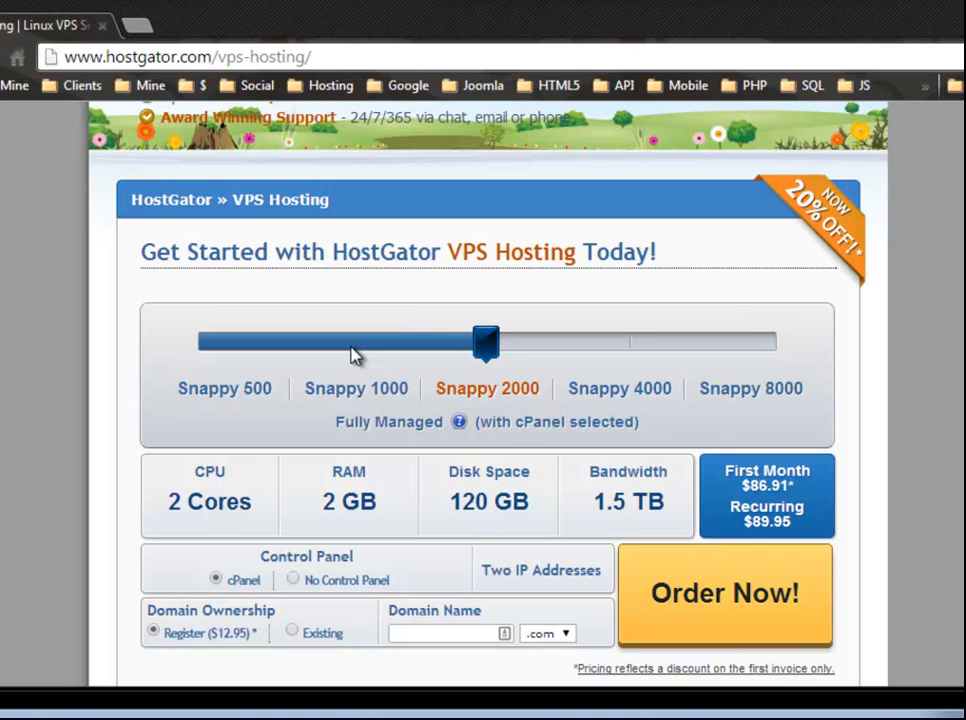
mouse_move(383, 358)
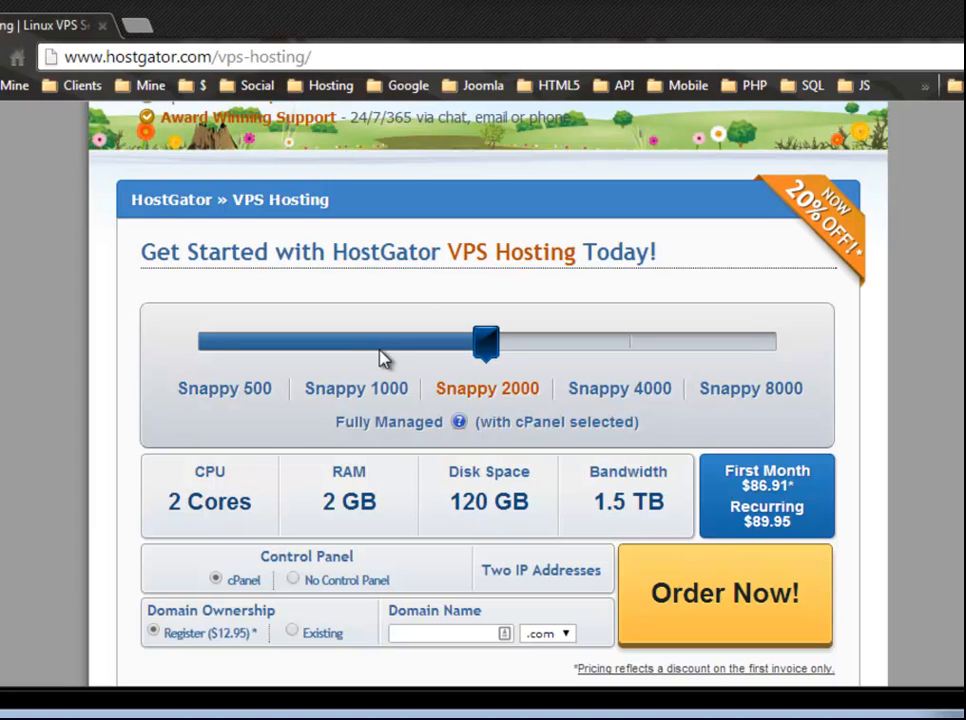
mouse_move(862, 531)
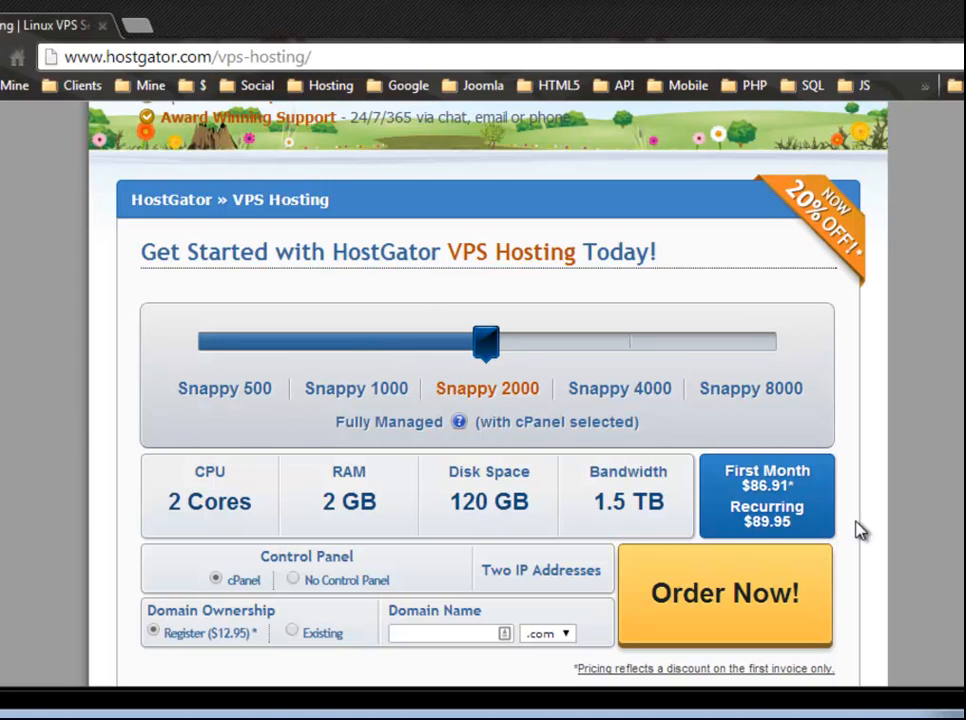
mouse_move(462, 505)
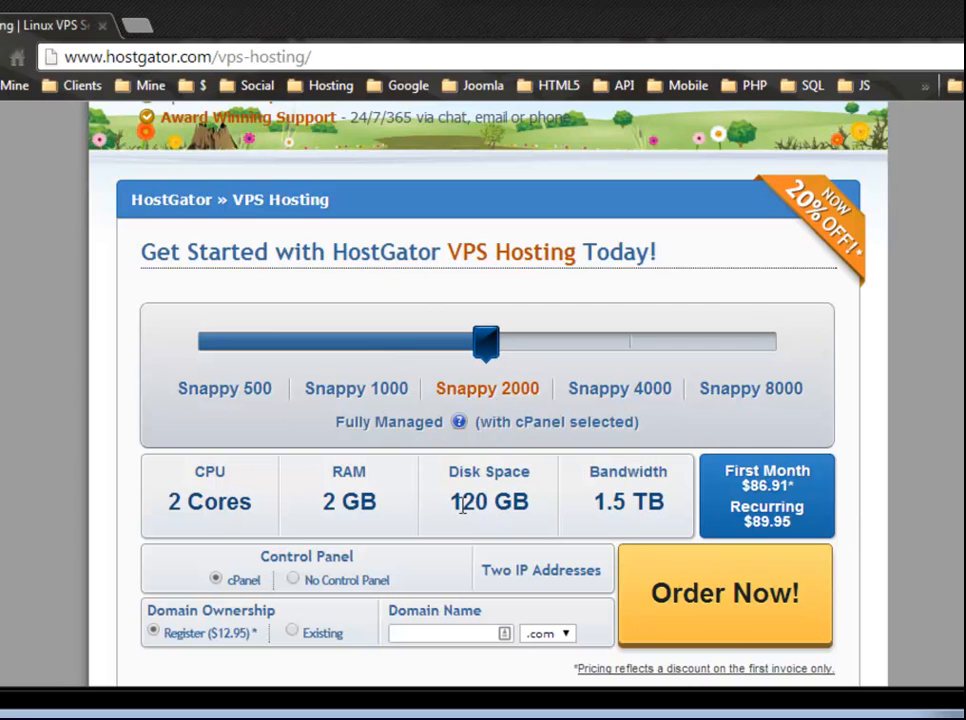
mouse_move(330, 498)
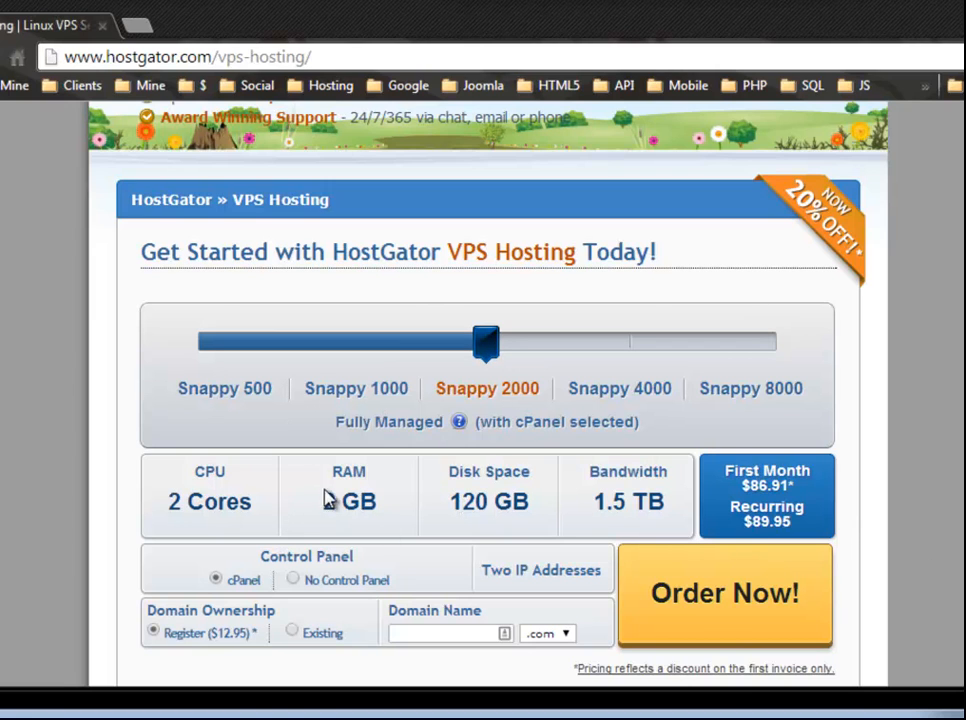
mouse_move(372, 452)
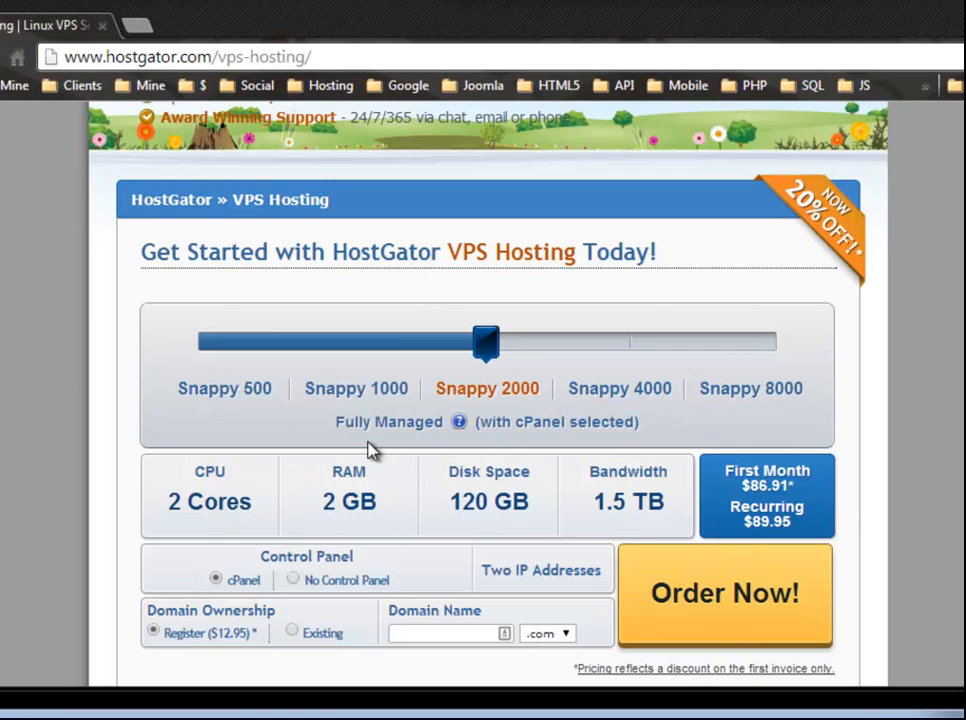
mouse_move(618, 495)
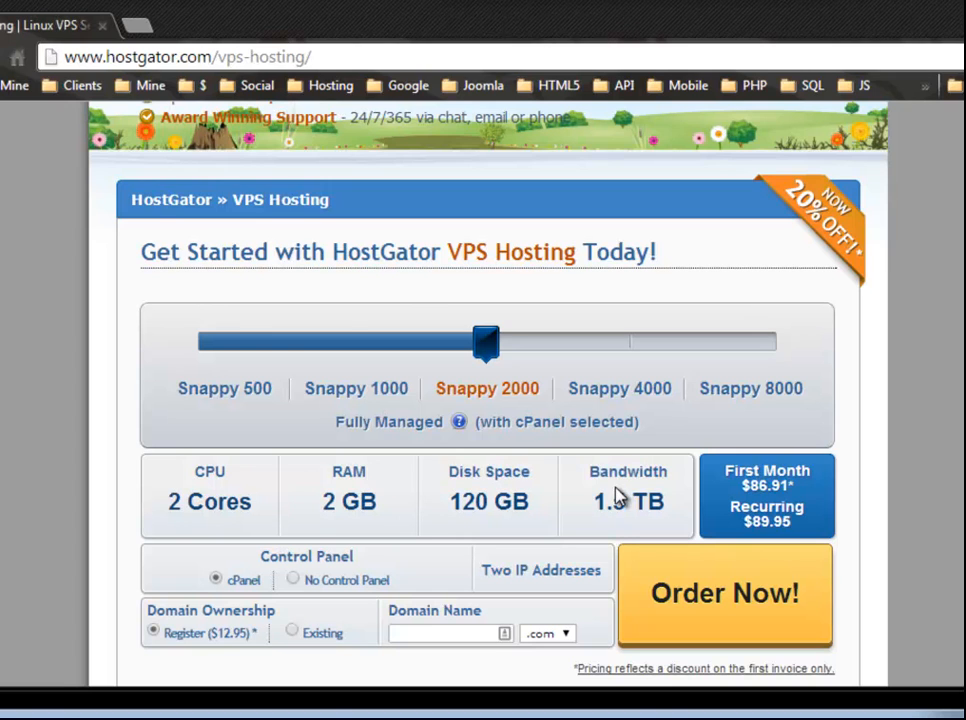
Step: Slide the VPS selector through Snappy 500 and 2000 to Snappy 8000 ($159.95 recurring)
left_click_drag(485, 343, 197, 343)
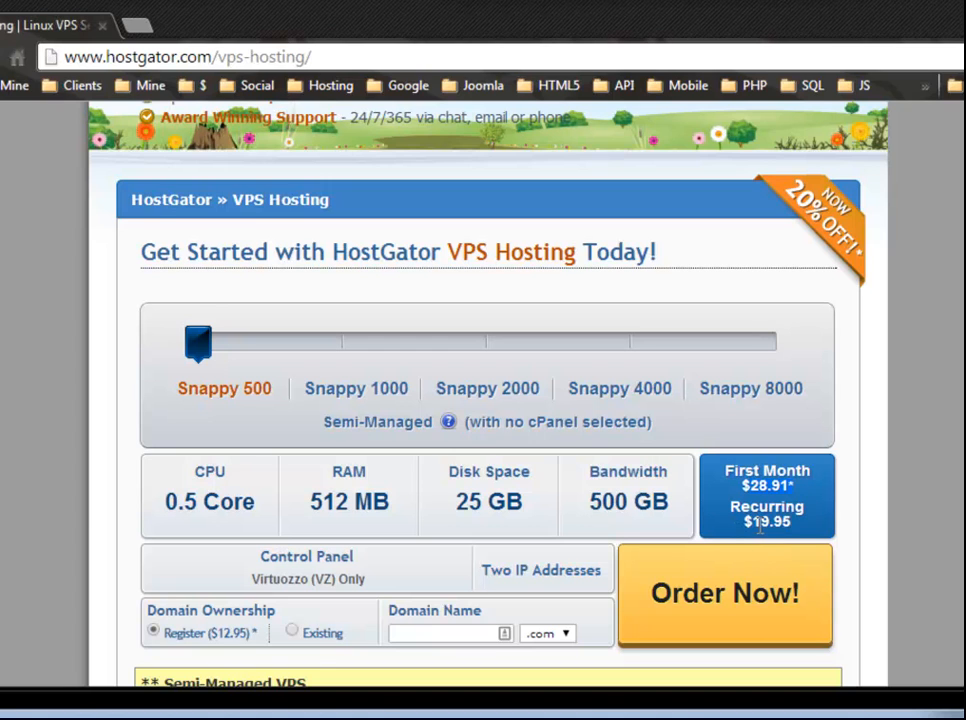
mouse_move(240, 364)
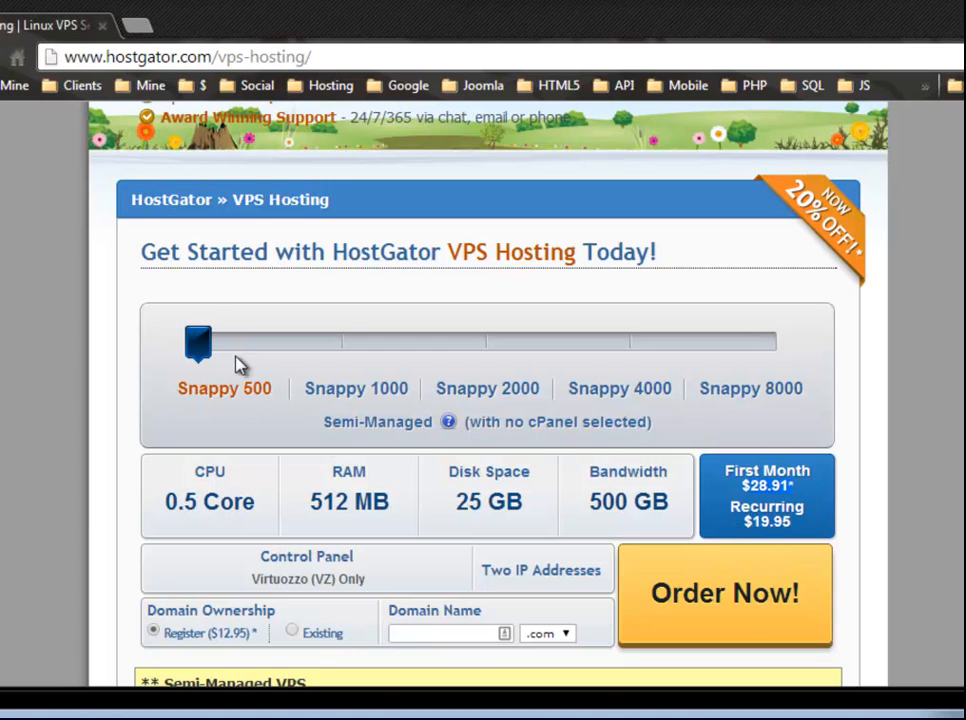
left_click_drag(198, 343, 485, 343)
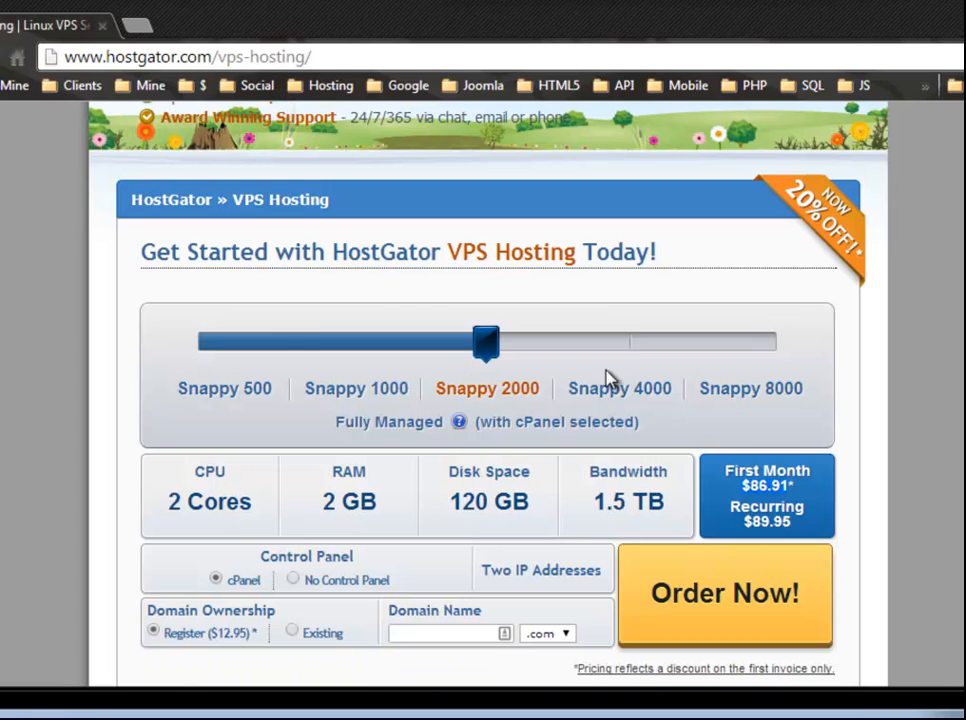
left_click_drag(485, 342, 775, 342)
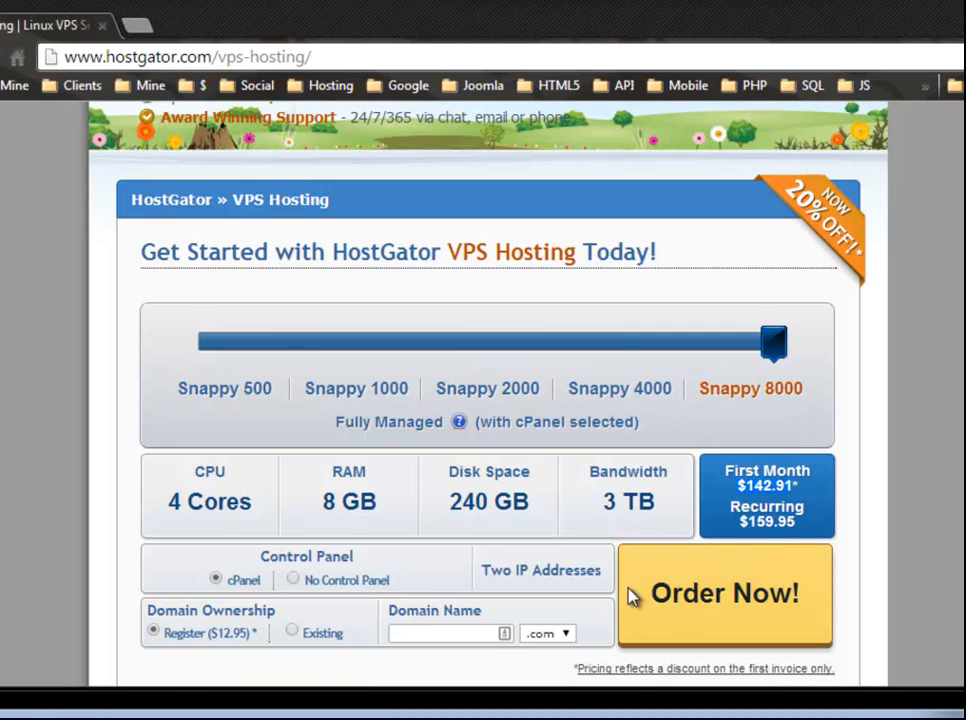
mouse_move(639, 495)
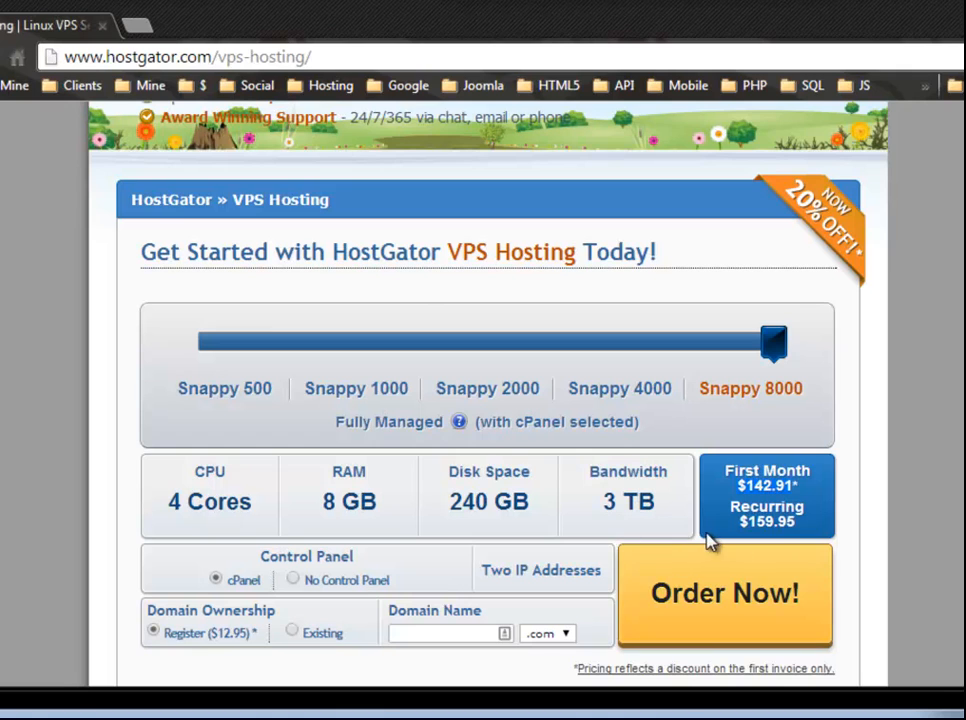
mouse_move(476, 507)
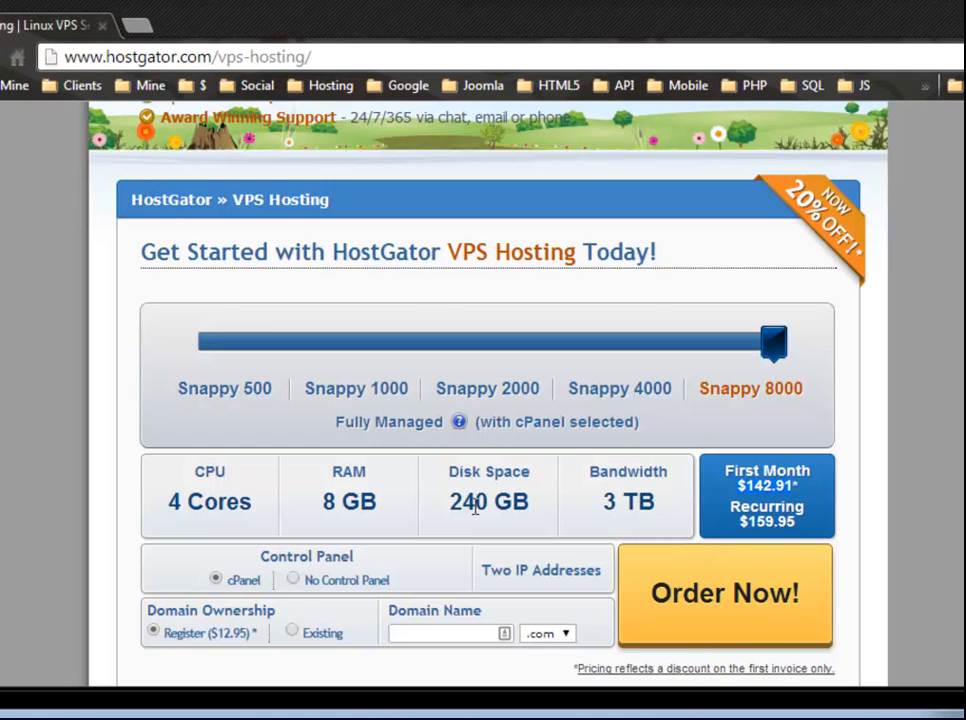
mouse_move(500, 511)
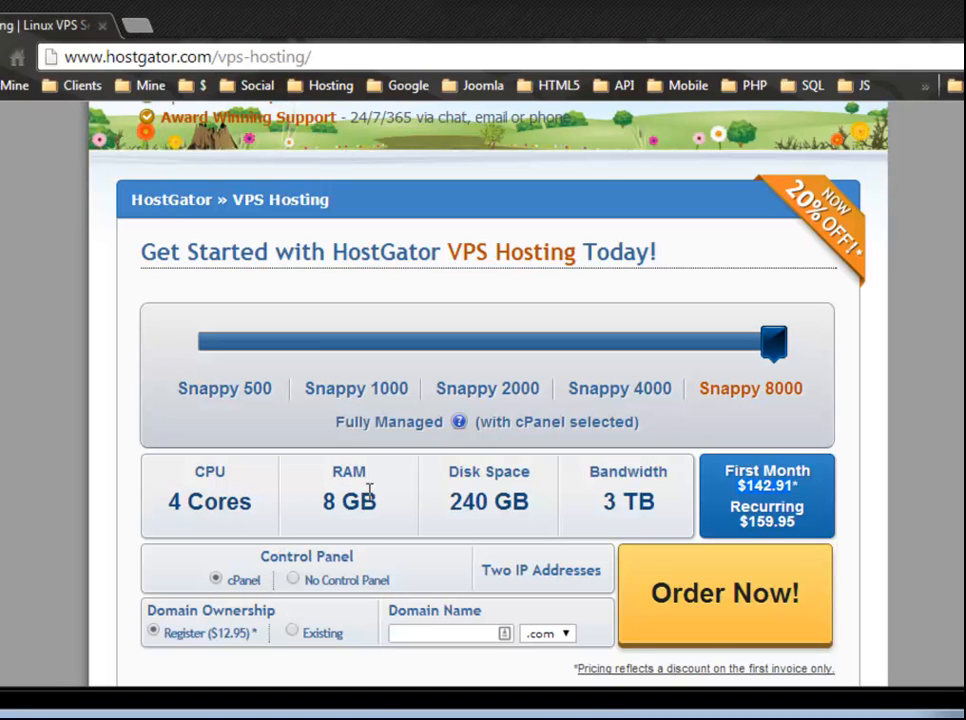
mouse_move(420, 390)
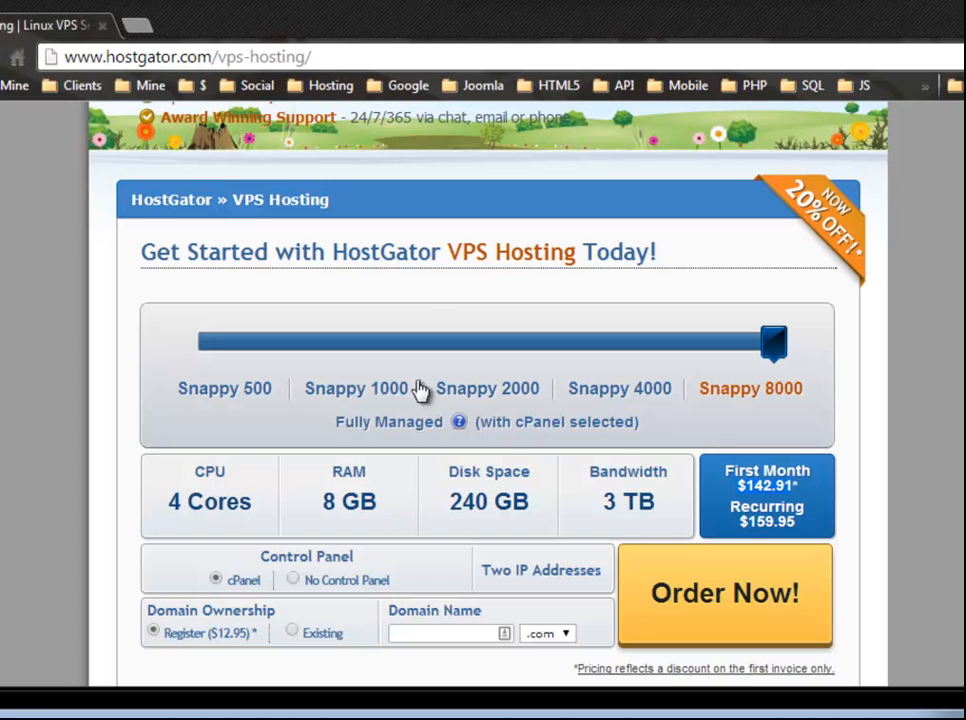
mouse_move(250, 475)
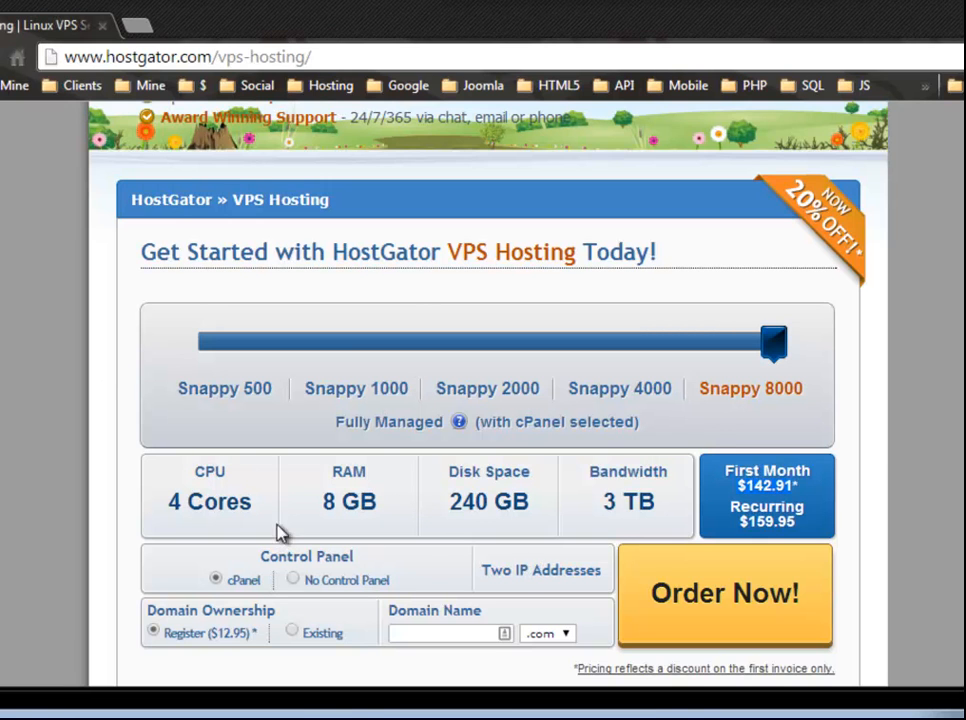
Step: Open Web Hosting and scroll to the Hatchling, Baby and Business plan boxes
scroll("up", 3)
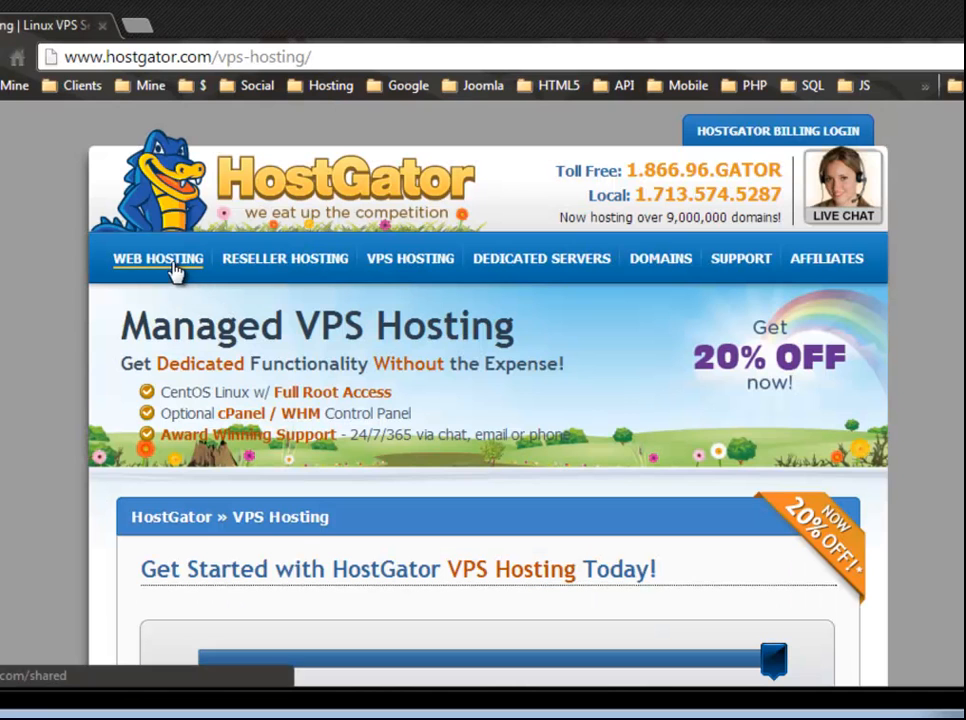
mouse_move(150, 277)
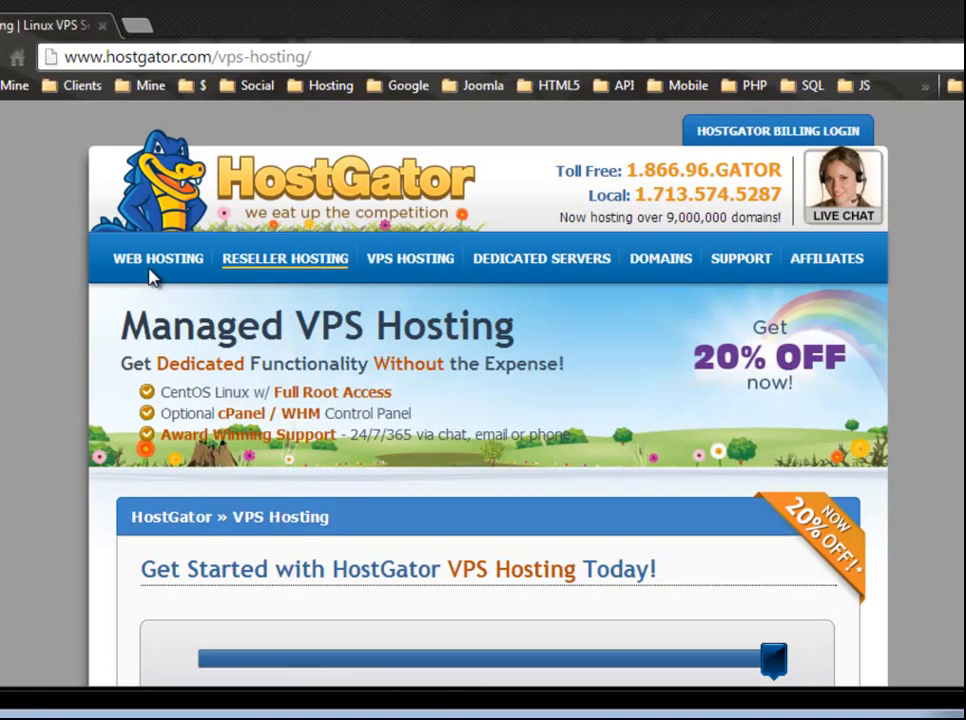
left_click(158, 258)
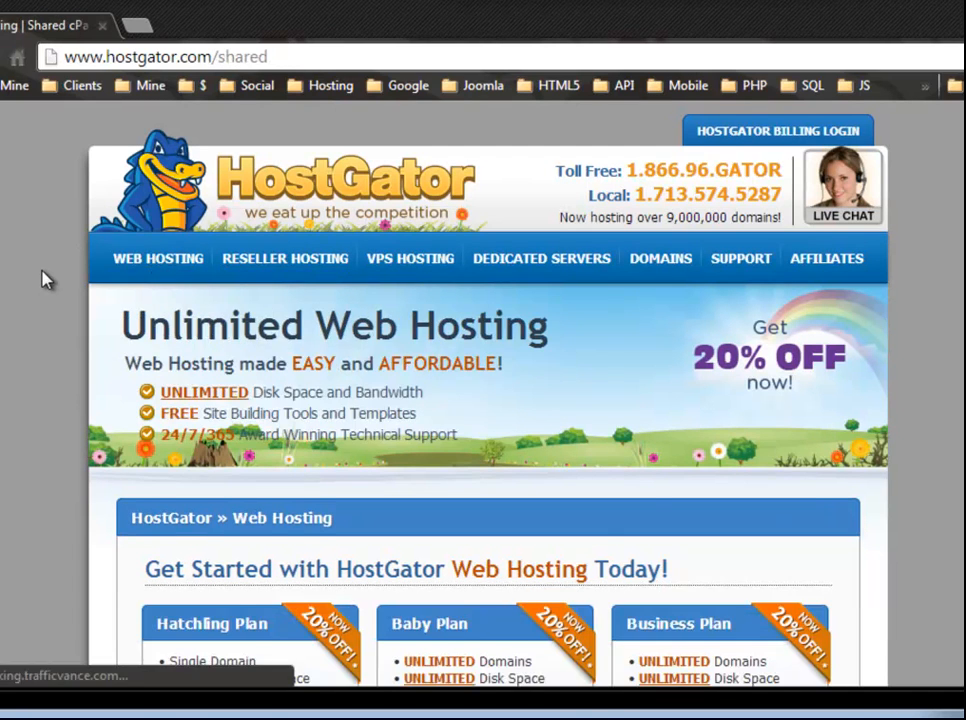
scroll("down", 3)
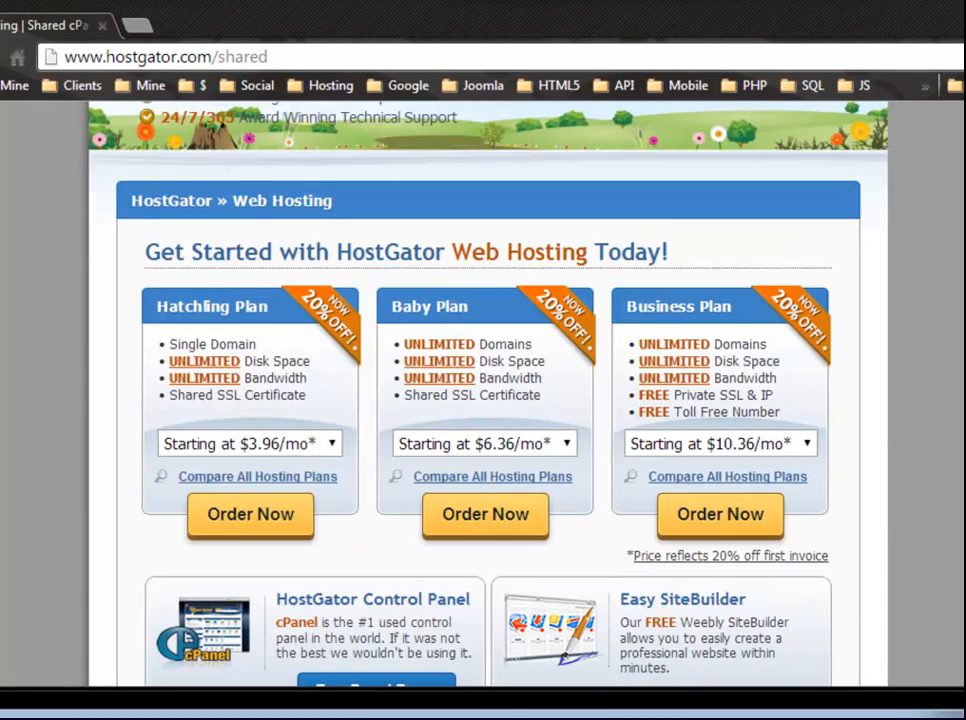
scroll("down", 3)
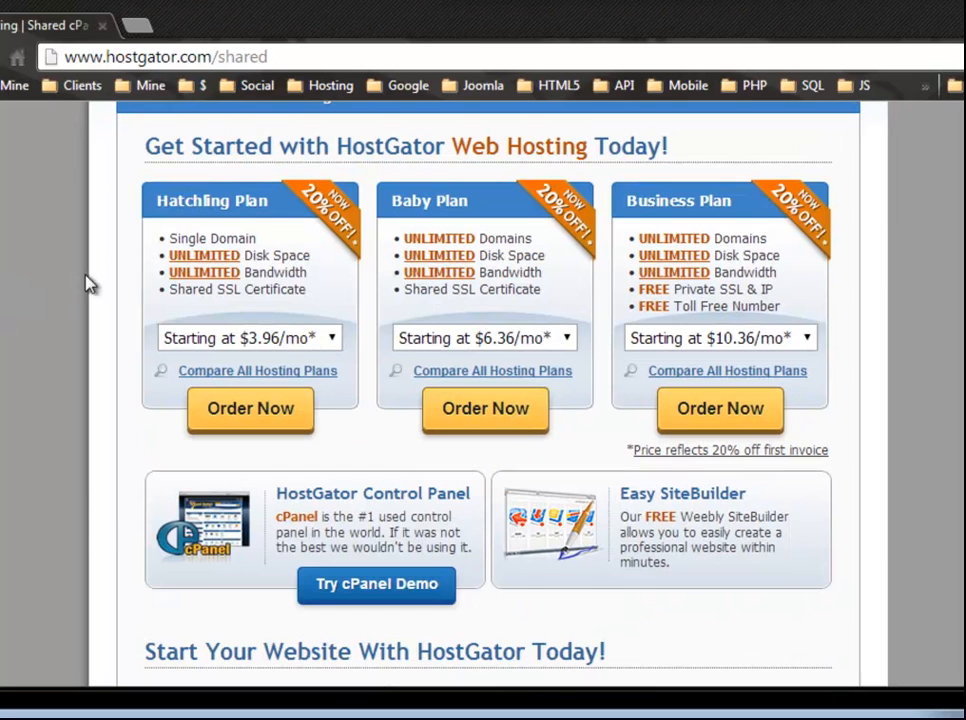
mouse_move(712, 218)
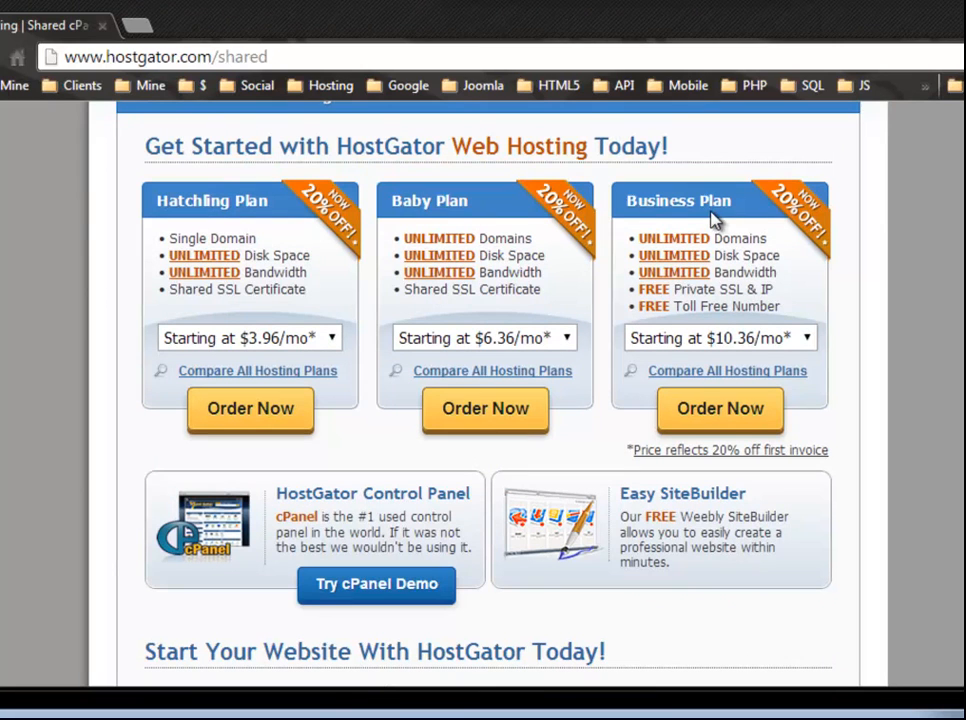
mouse_move(160, 233)
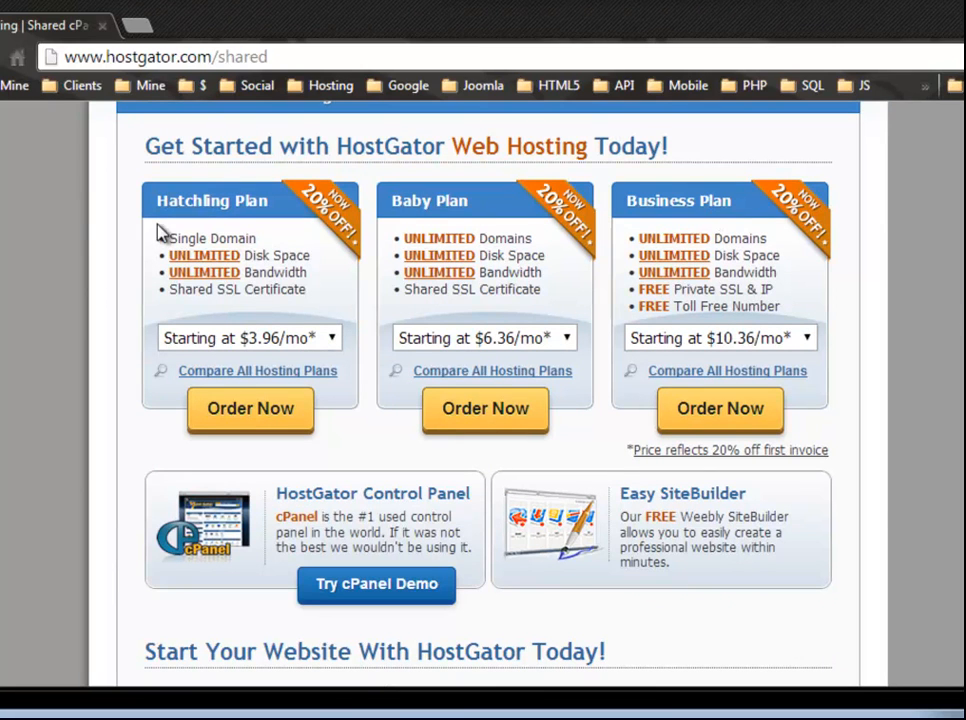
mouse_move(740, 247)
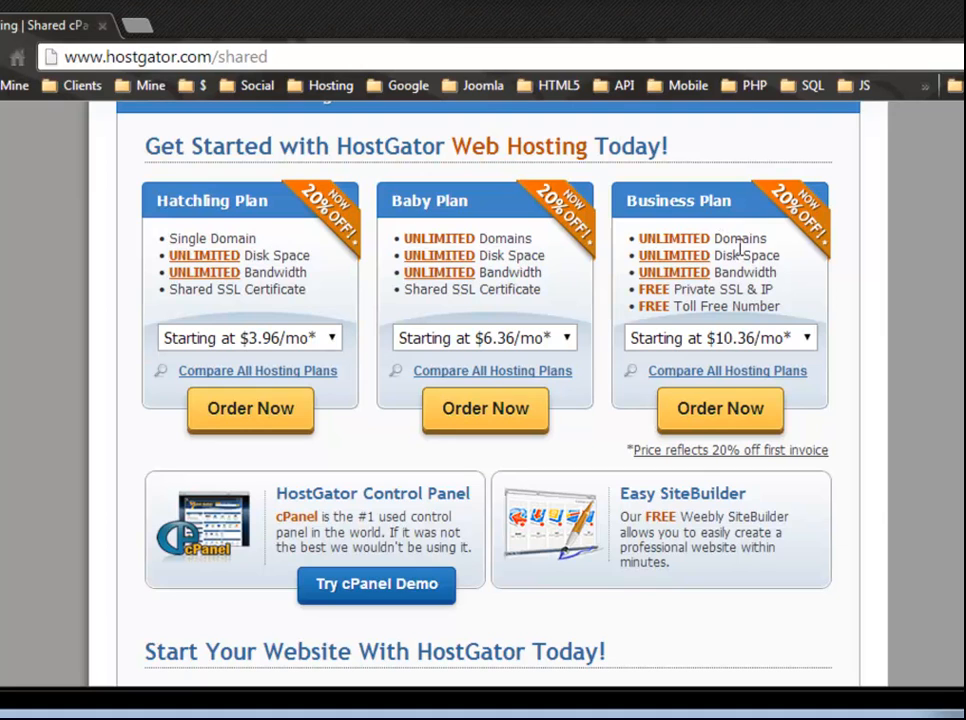
mouse_move(135, 258)
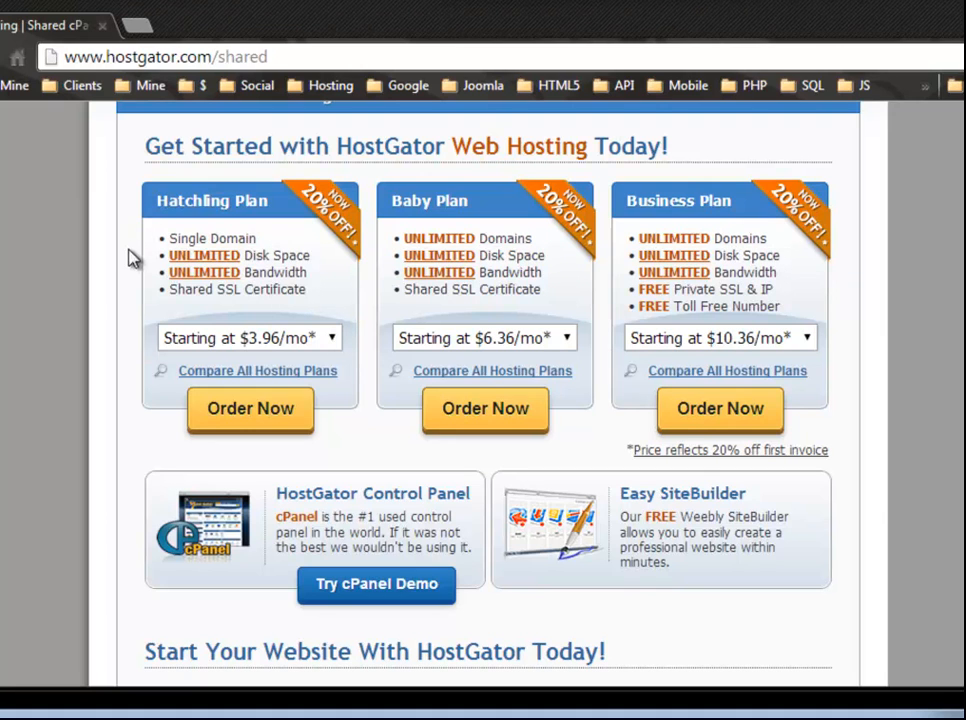
mouse_move(205, 344)
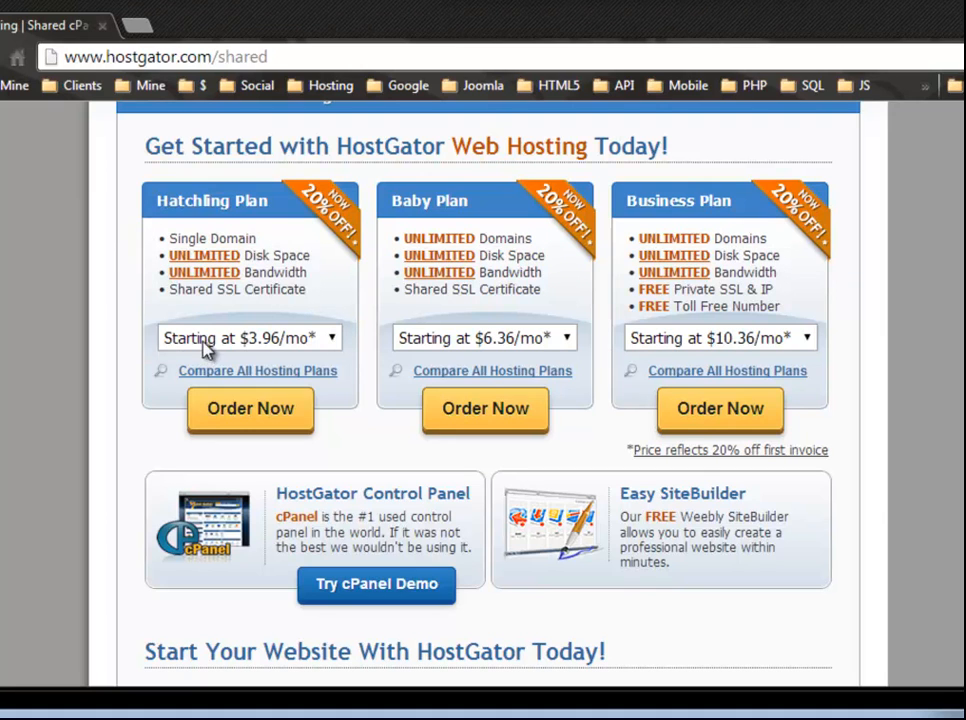
mouse_move(315, 355)
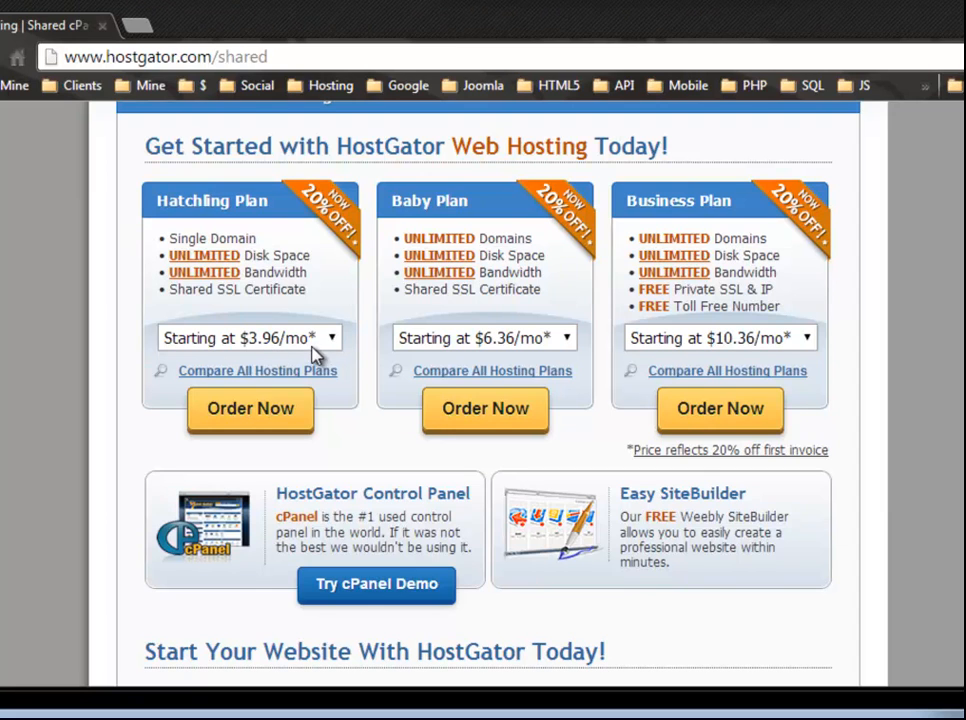
mouse_move(318, 267)
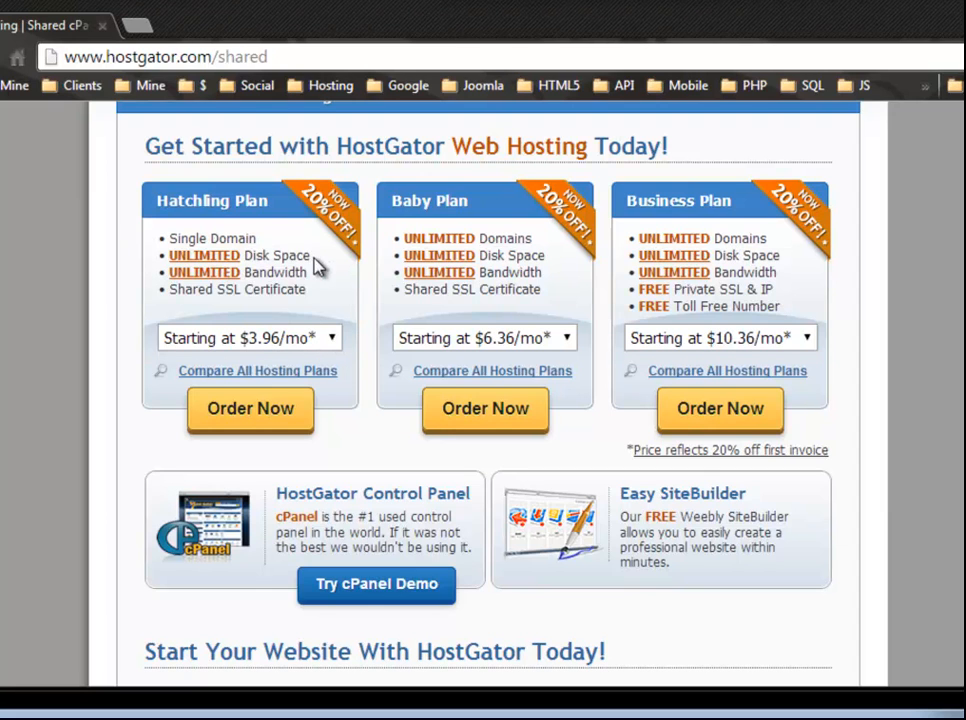
mouse_move(263, 289)
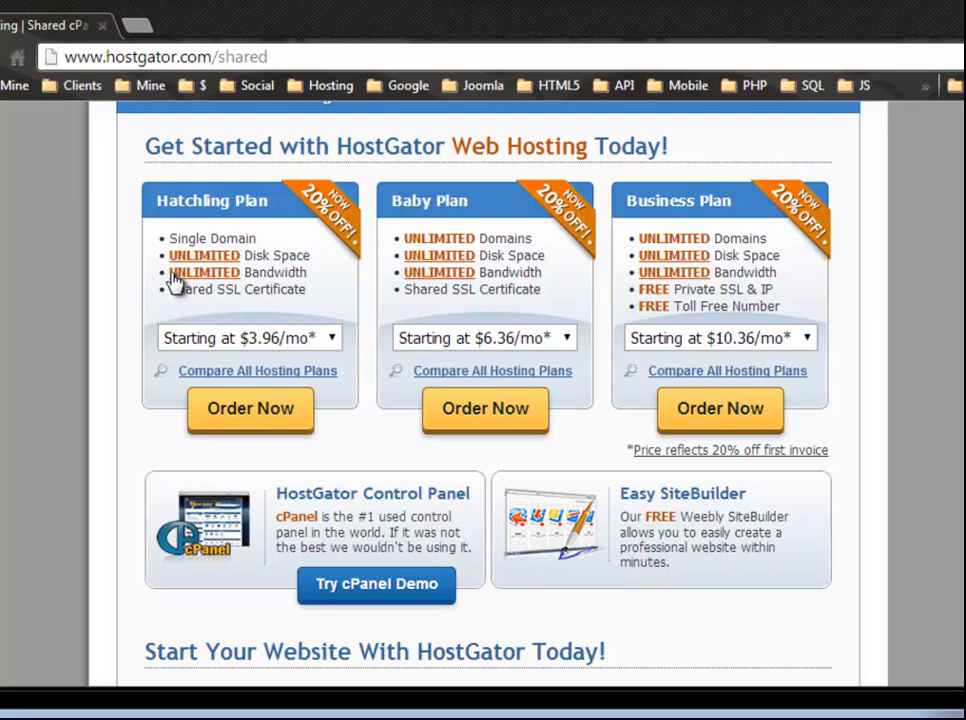
mouse_move(250, 270)
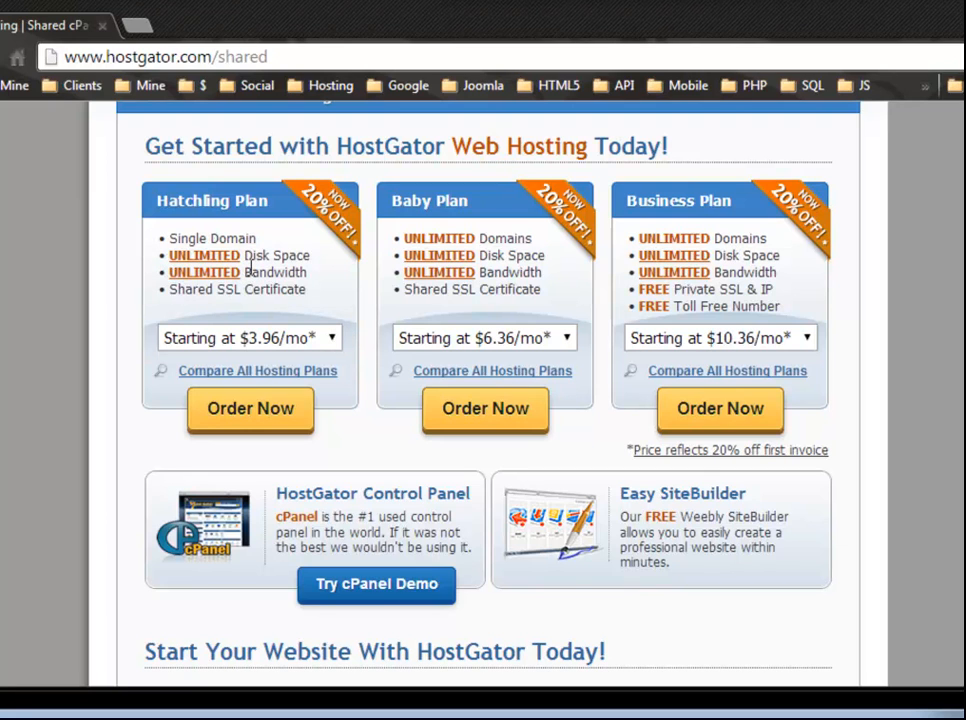
mouse_move(205, 272)
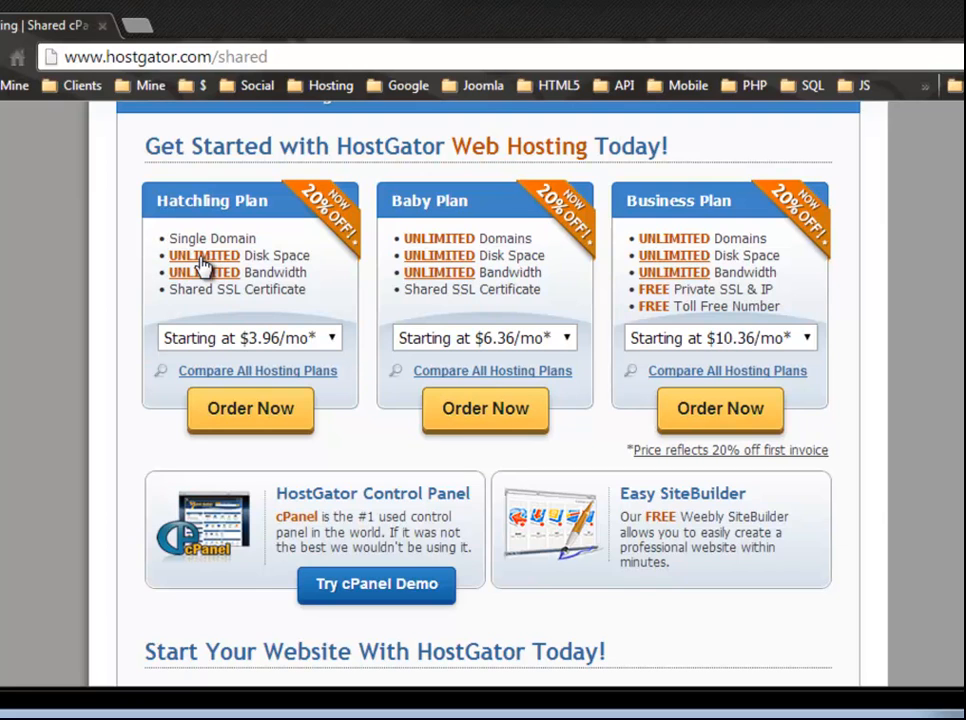
mouse_move(132, 265)
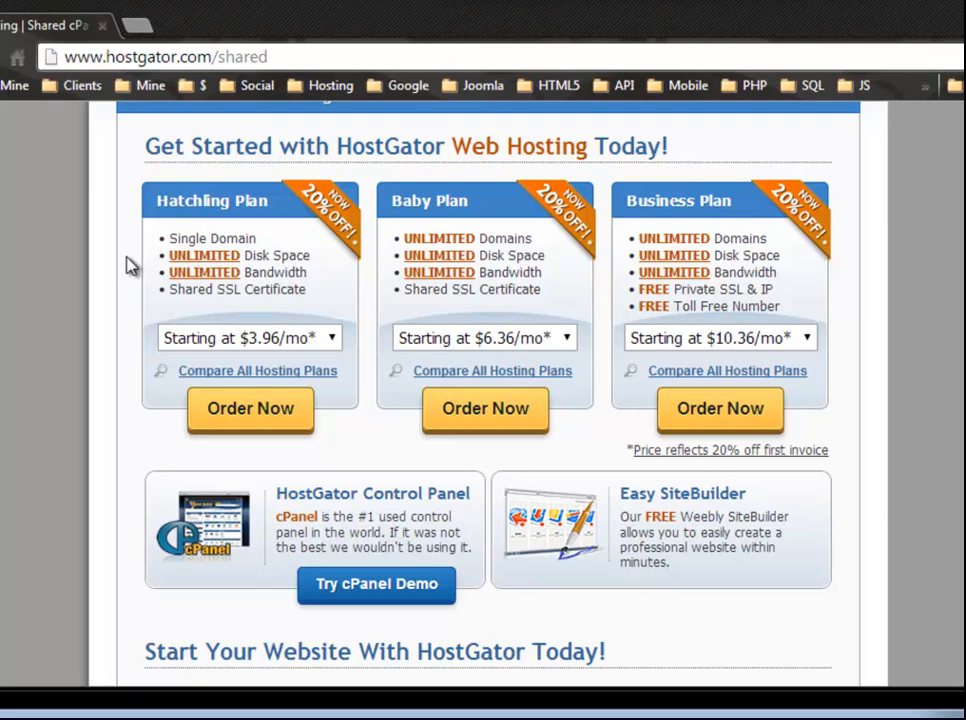
mouse_move(40, 282)
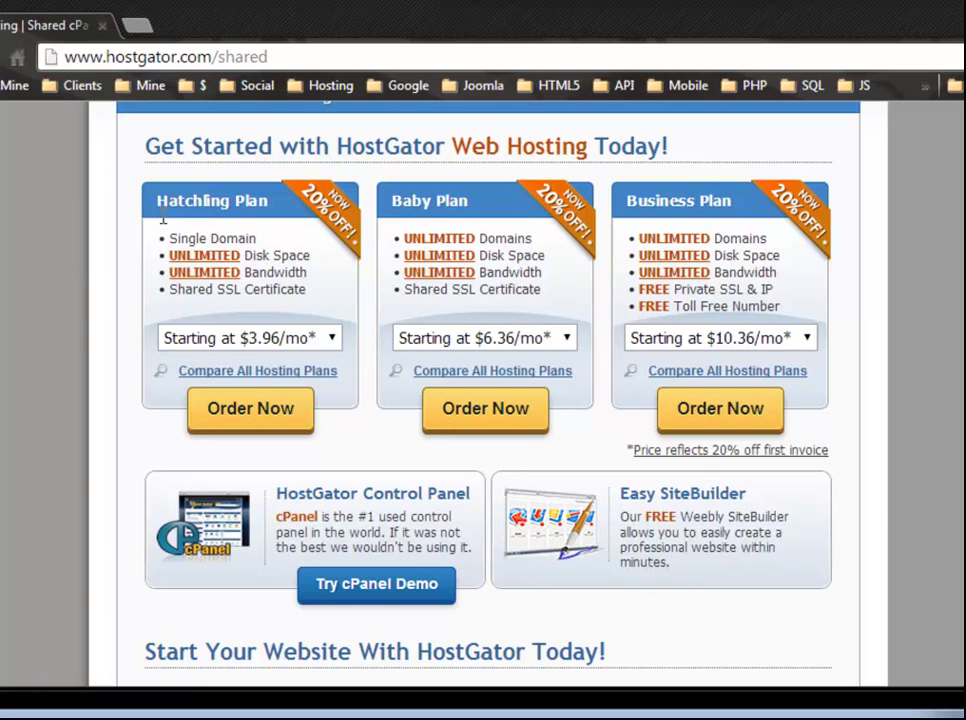
mouse_move(215, 297)
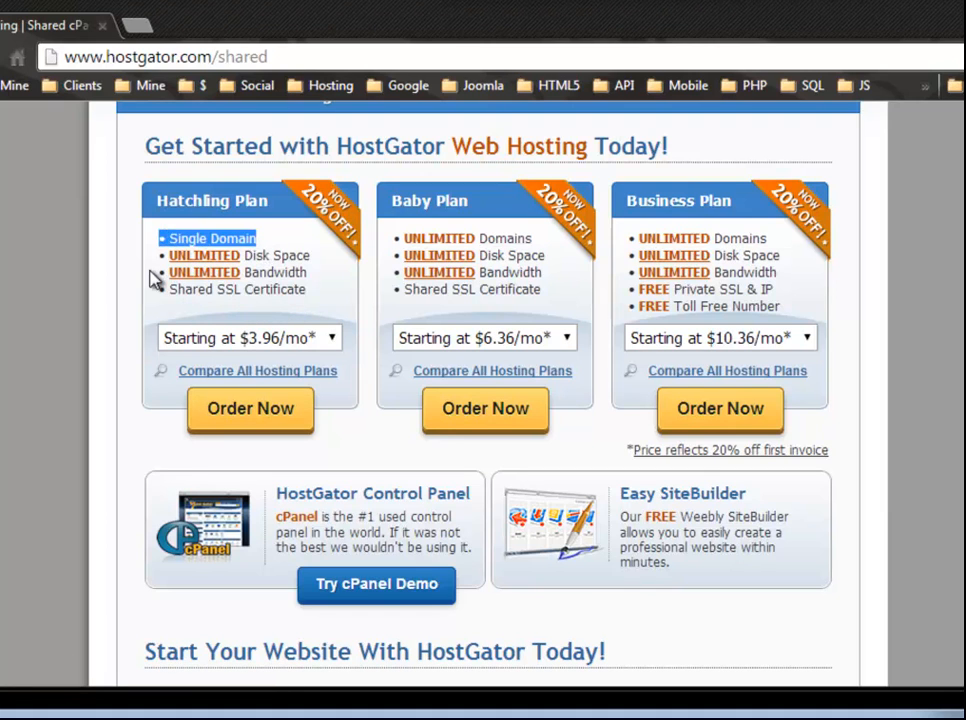
mouse_move(190, 316)
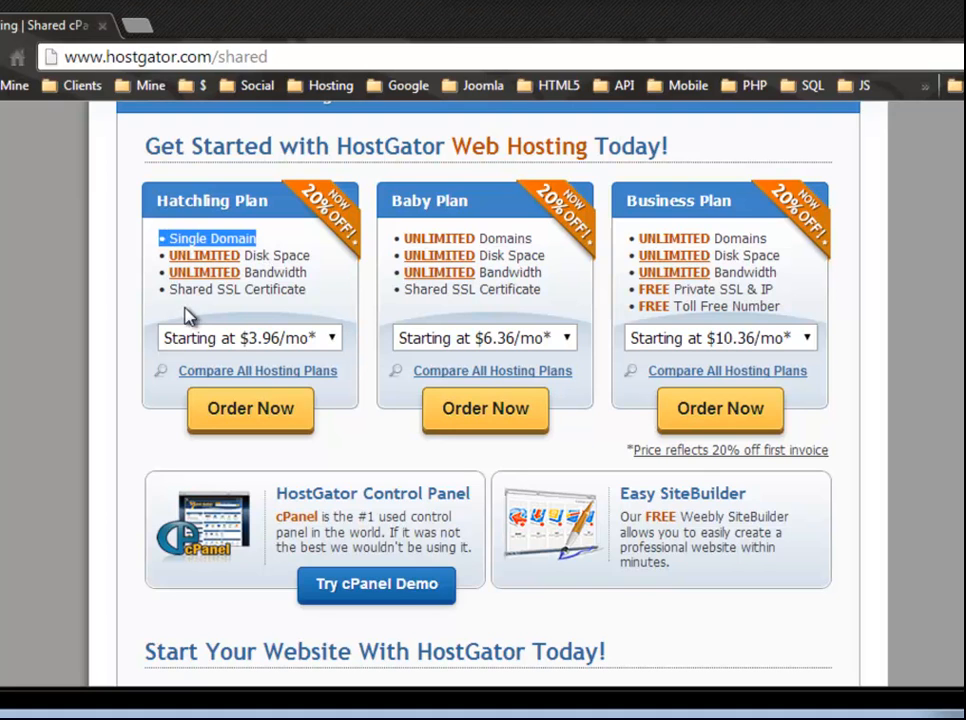
mouse_move(213, 360)
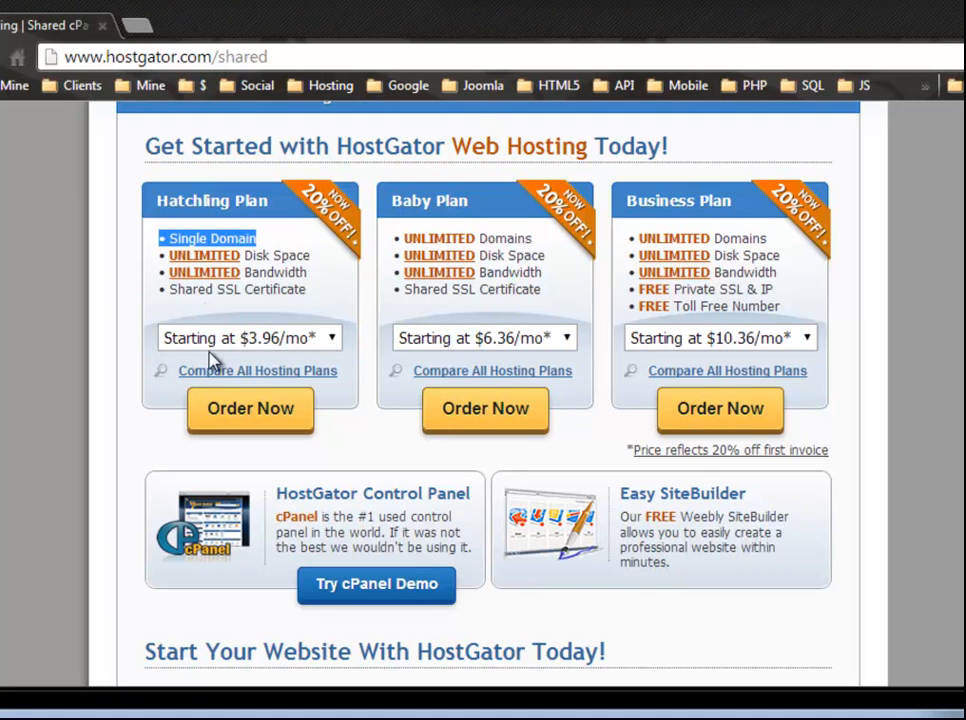
mouse_move(215, 232)
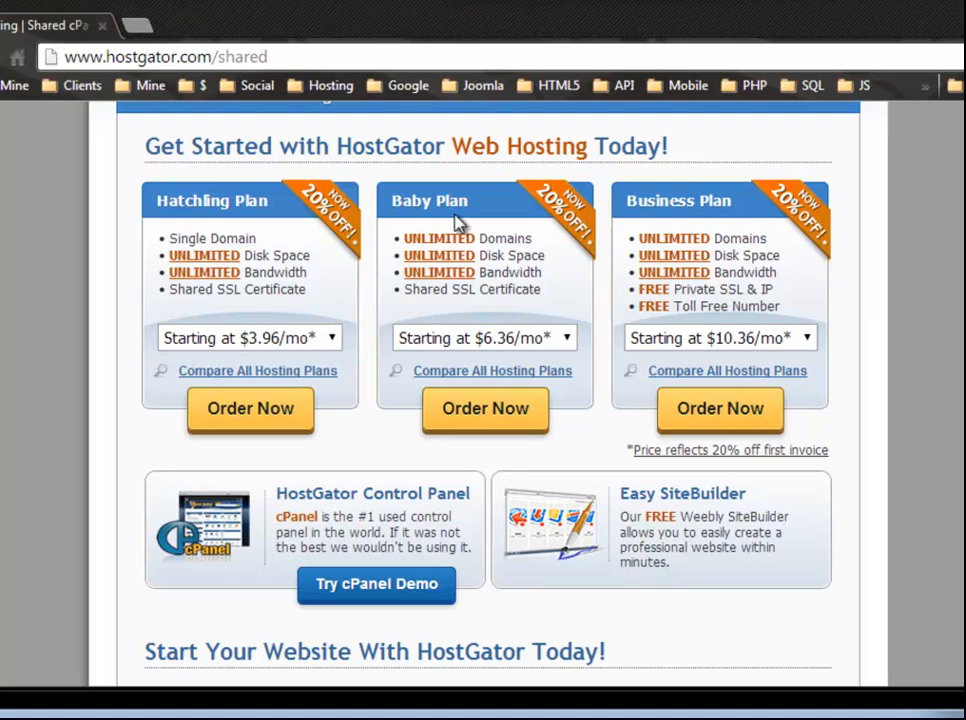
mouse_move(400, 245)
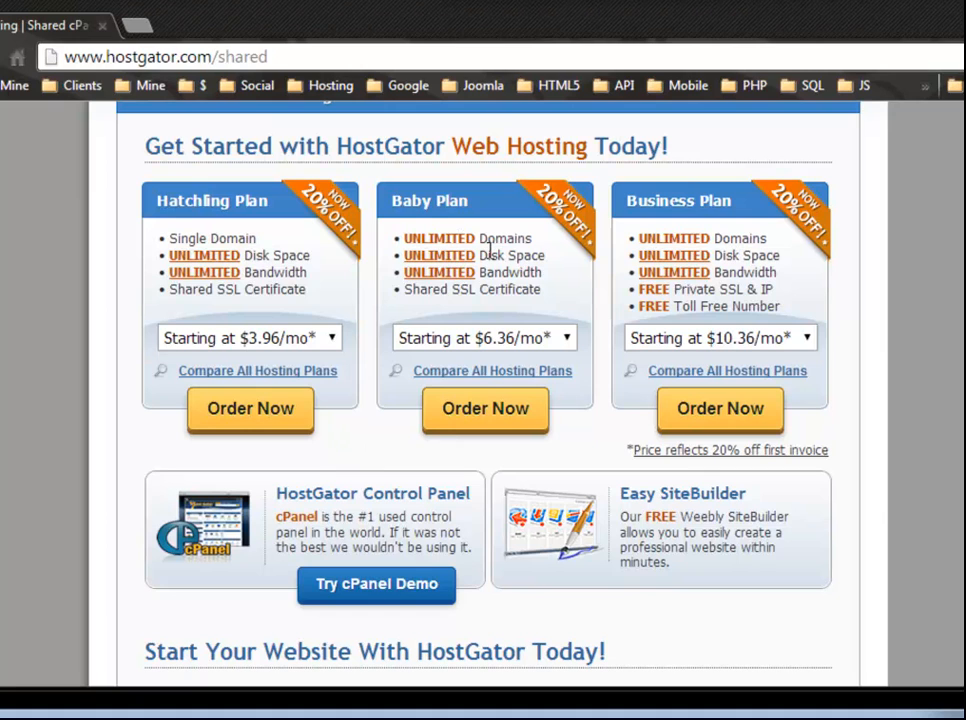
mouse_move(535, 280)
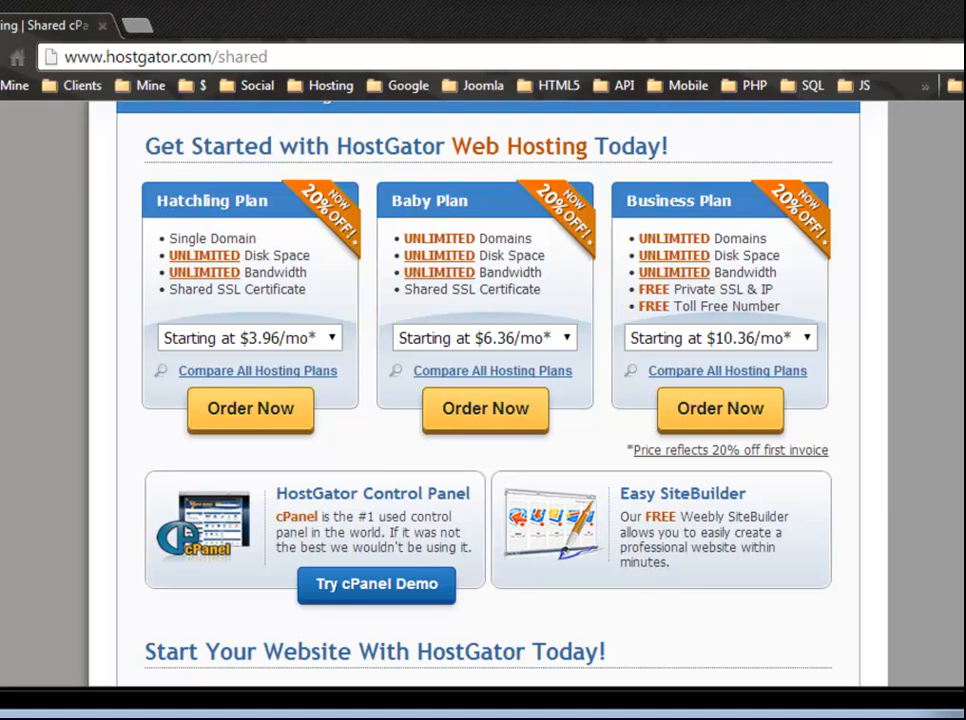
mouse_move(690, 205)
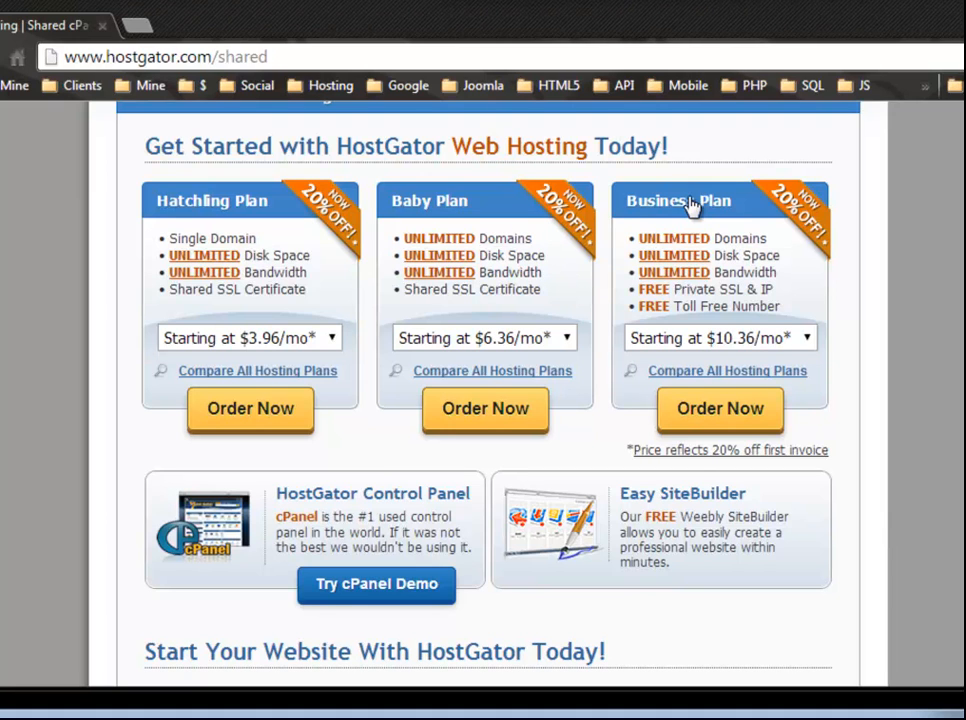
mouse_move(750, 245)
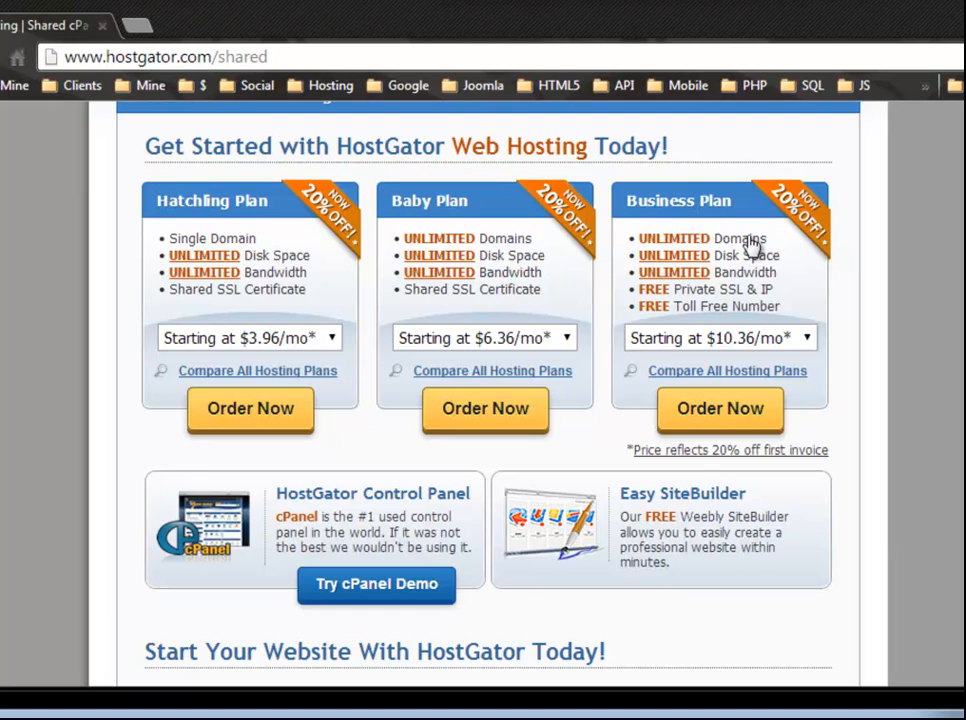
mouse_move(700, 310)
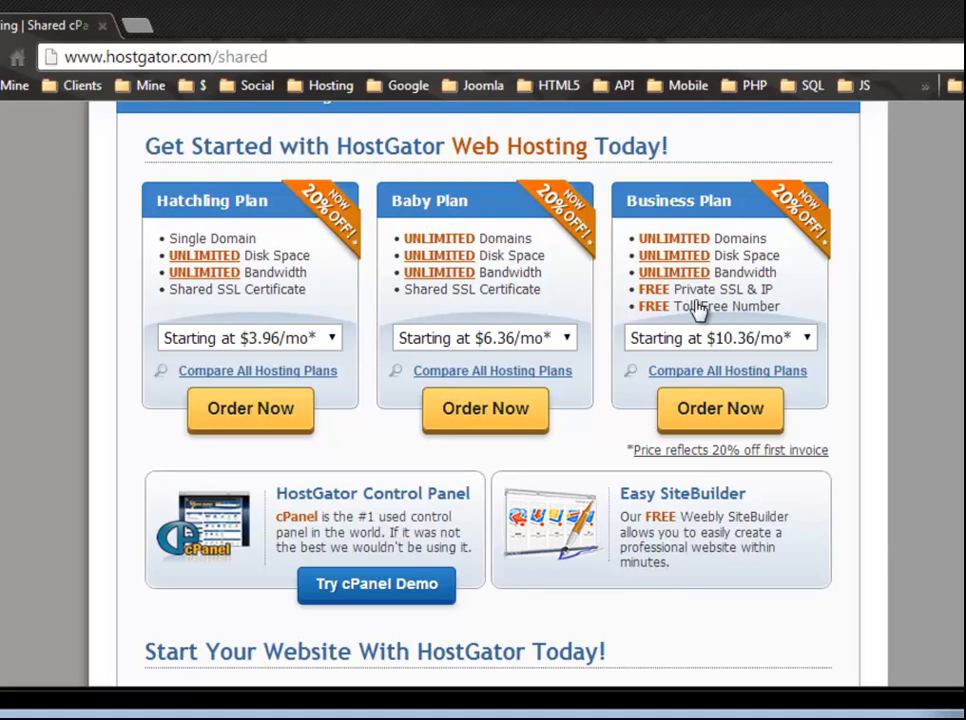
mouse_move(755, 305)
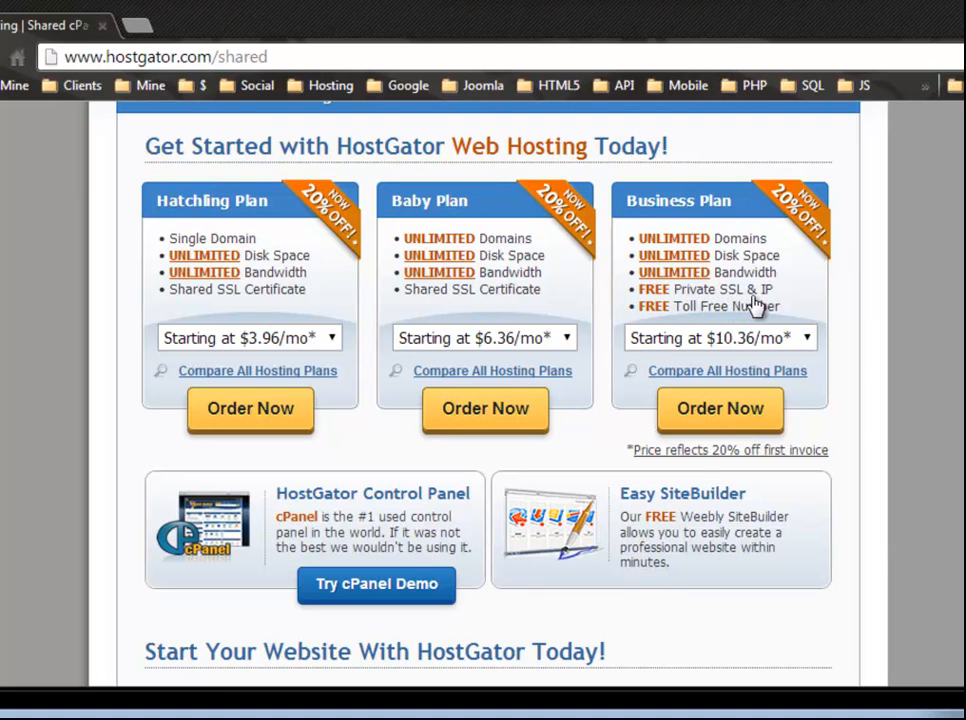
mouse_move(778, 288)
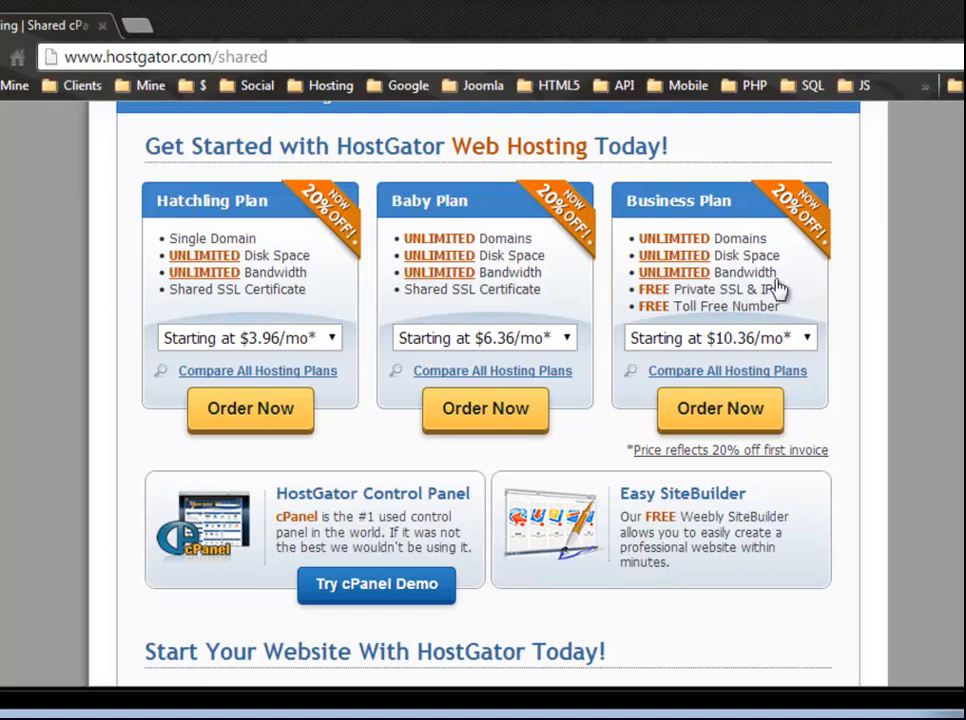
mouse_move(760, 295)
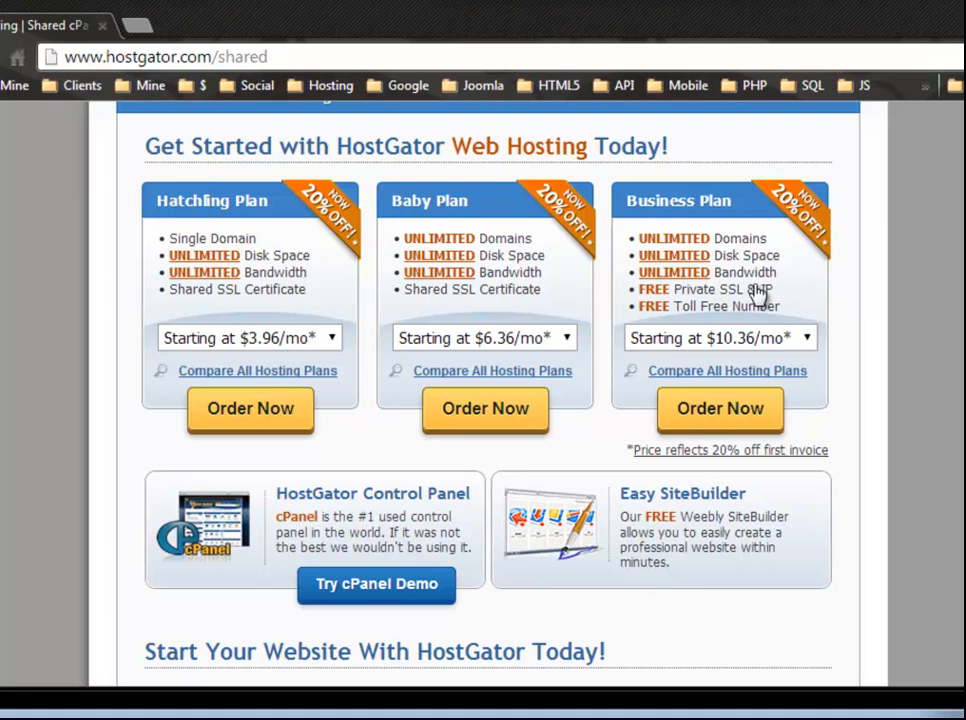
mouse_move(678, 348)
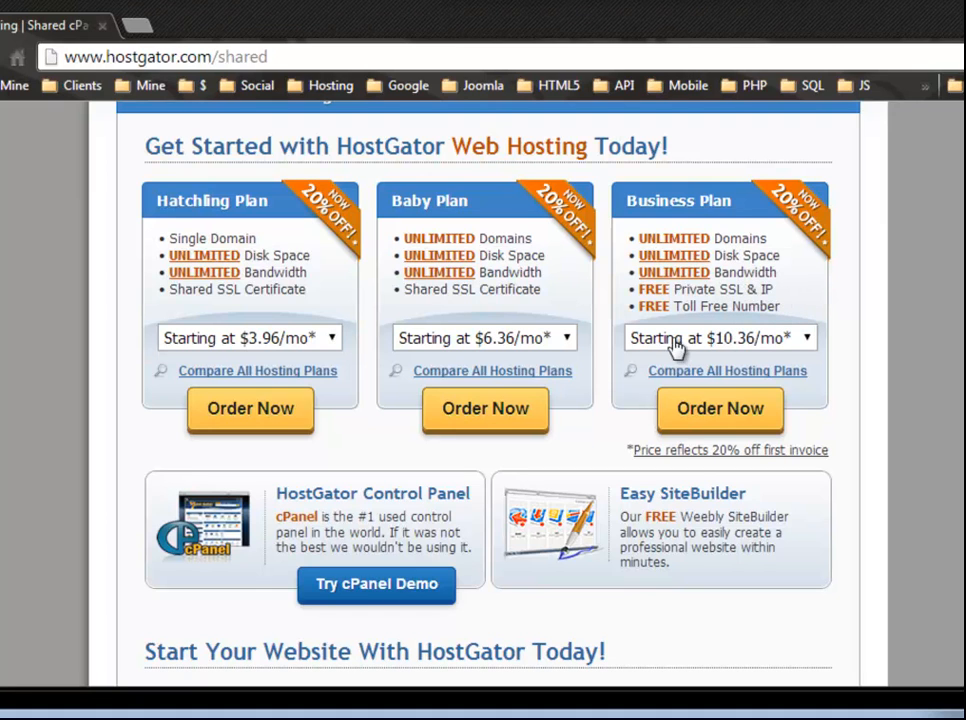
mouse_move(757, 315)
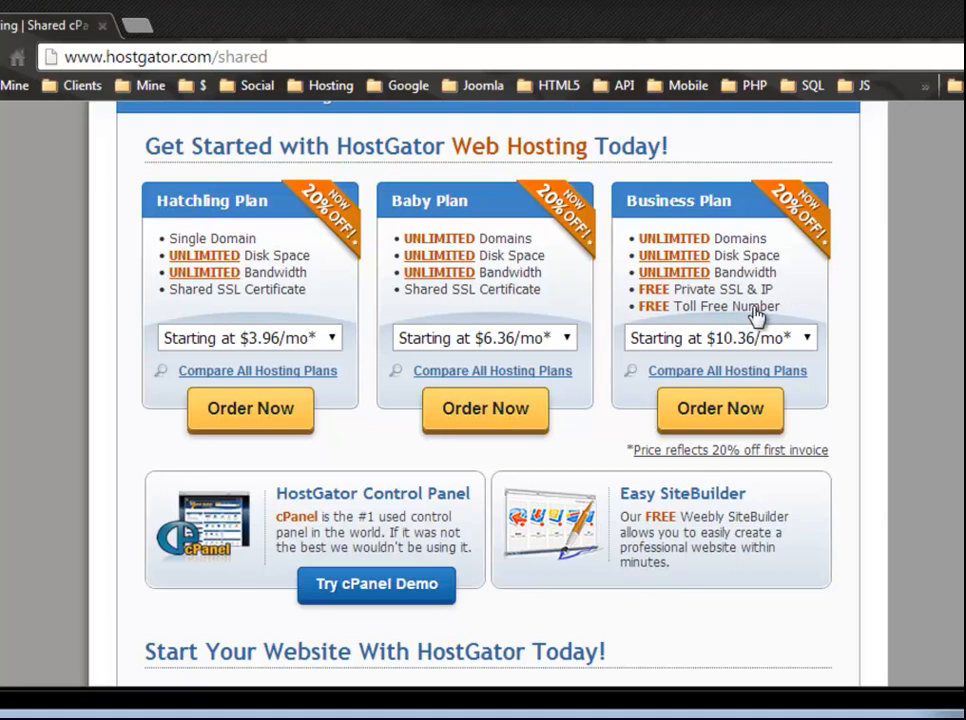
mouse_move(608, 298)
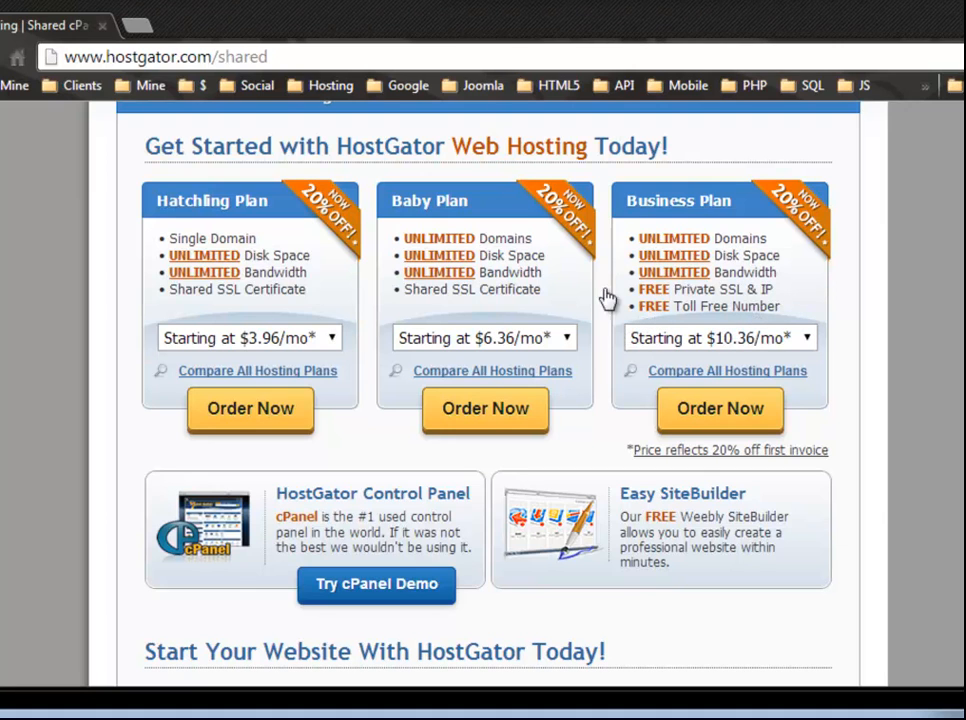
mouse_move(335, 348)
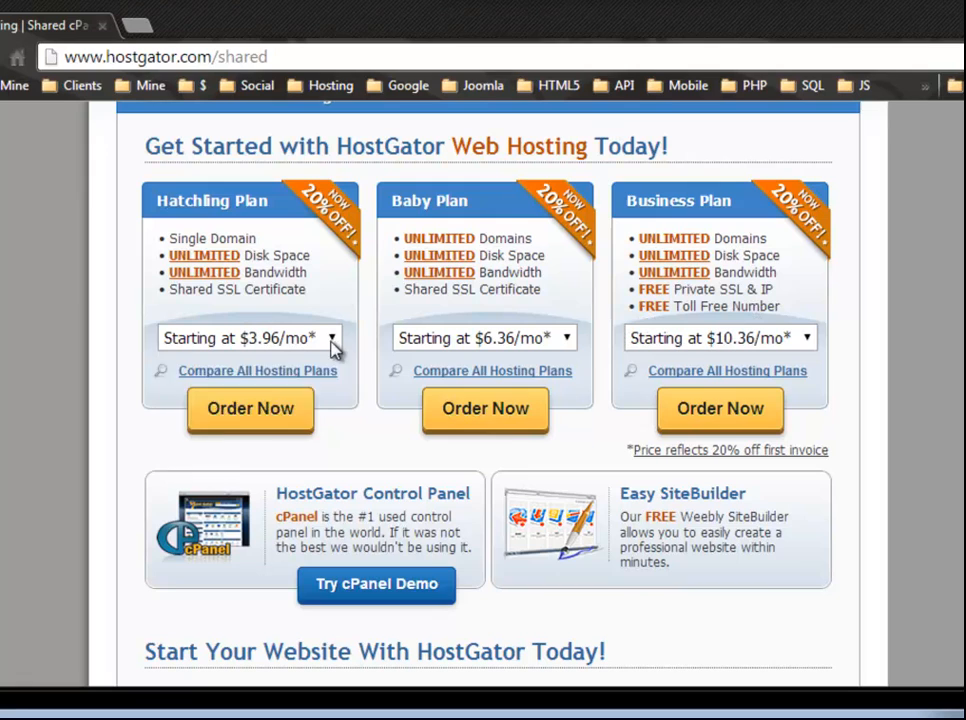
left_click(331, 337)
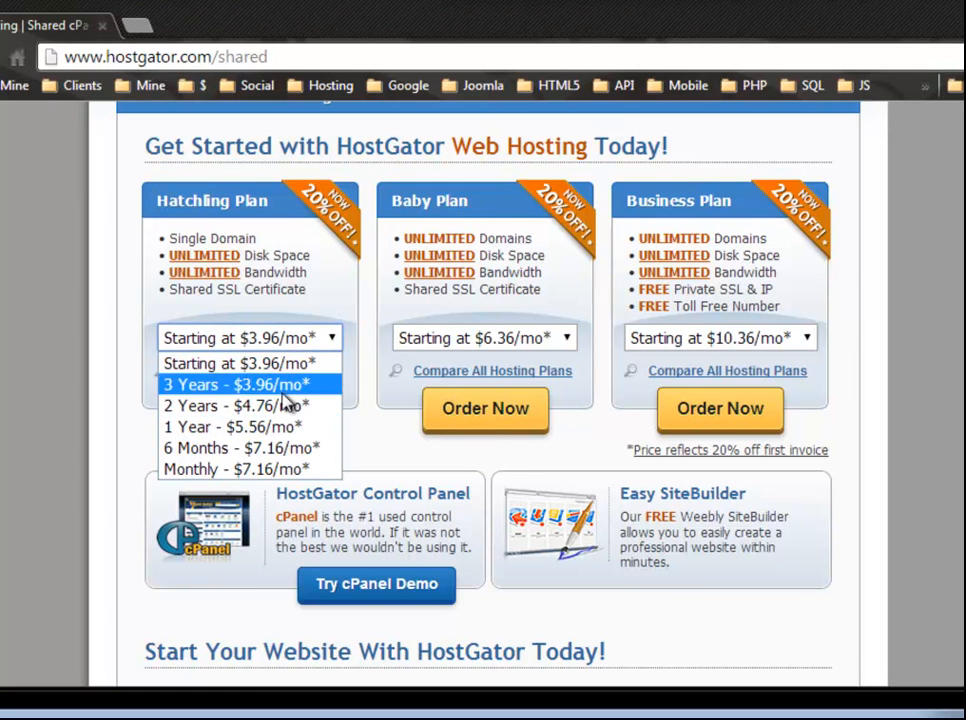
mouse_move(235, 405)
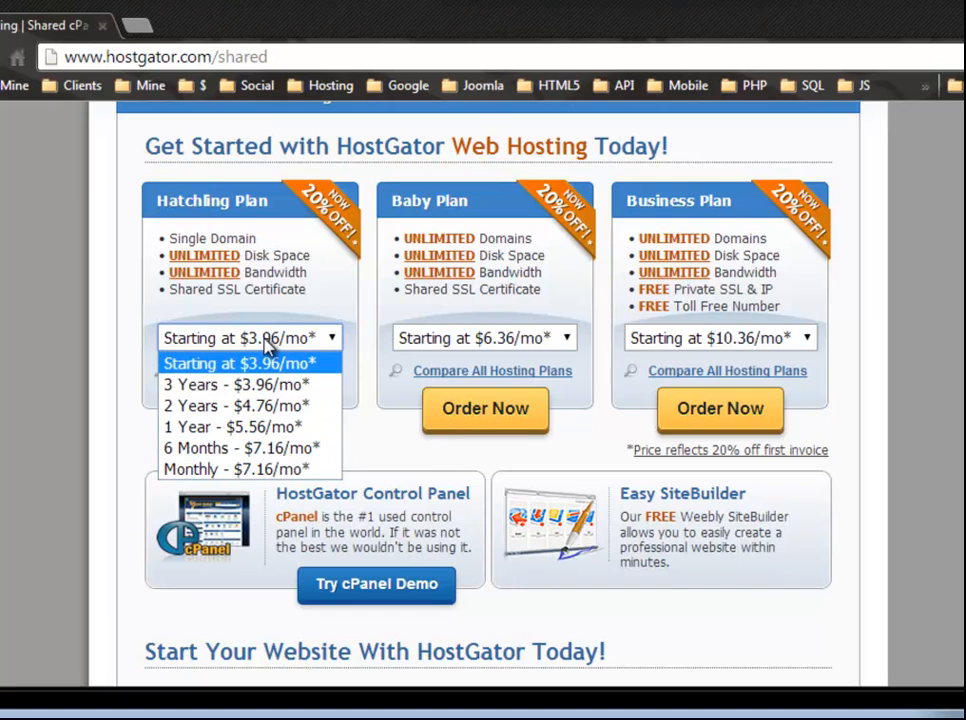
mouse_move(240, 384)
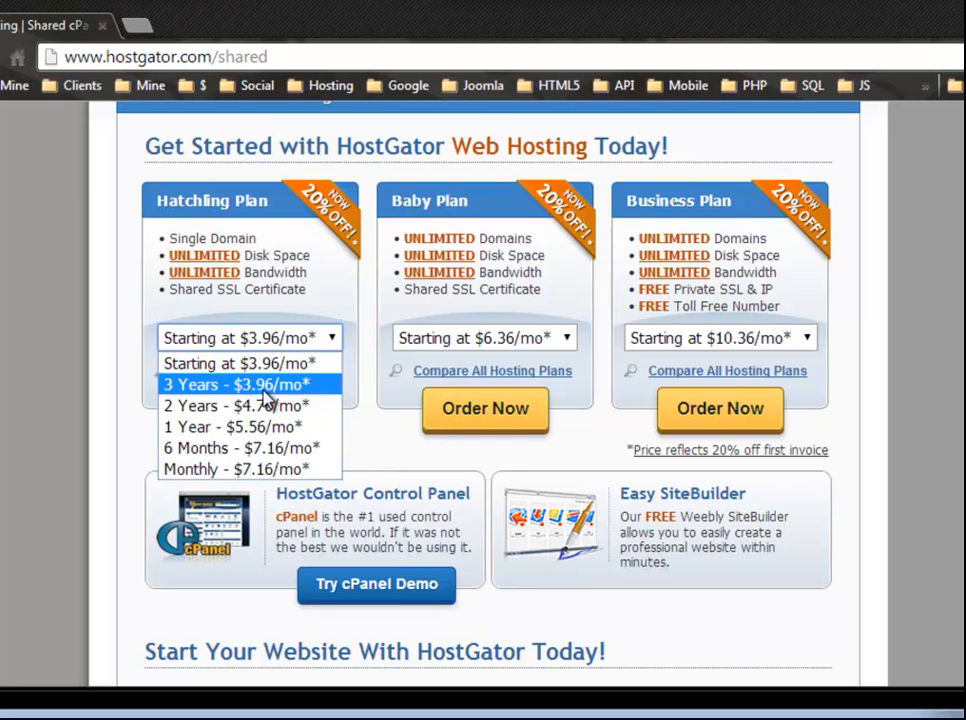
mouse_move(245, 405)
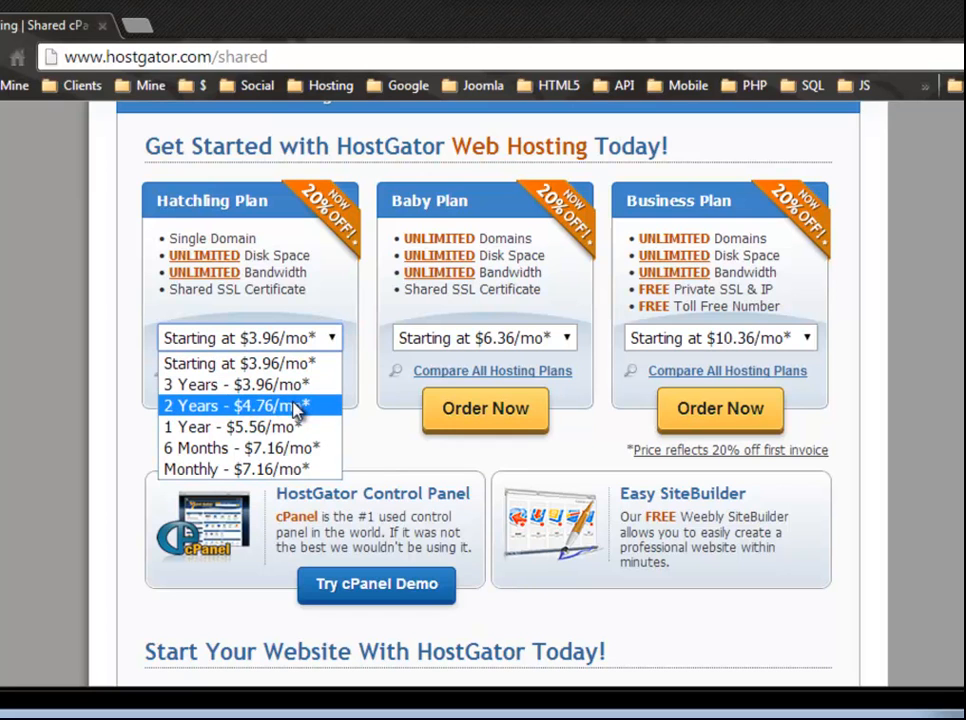
mouse_move(290, 418)
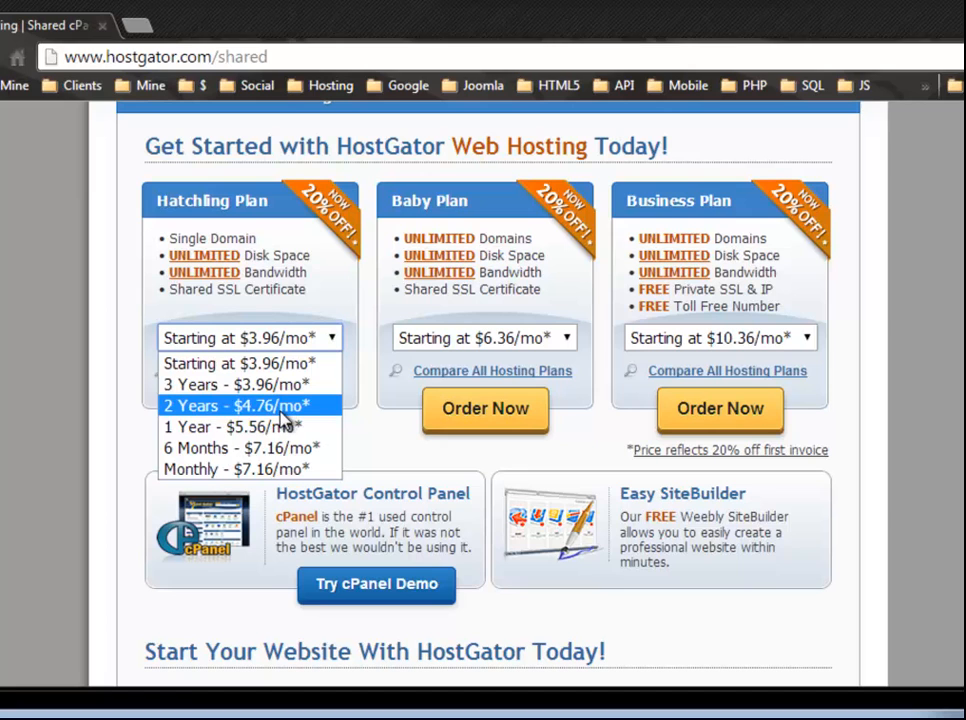
mouse_move(232, 427)
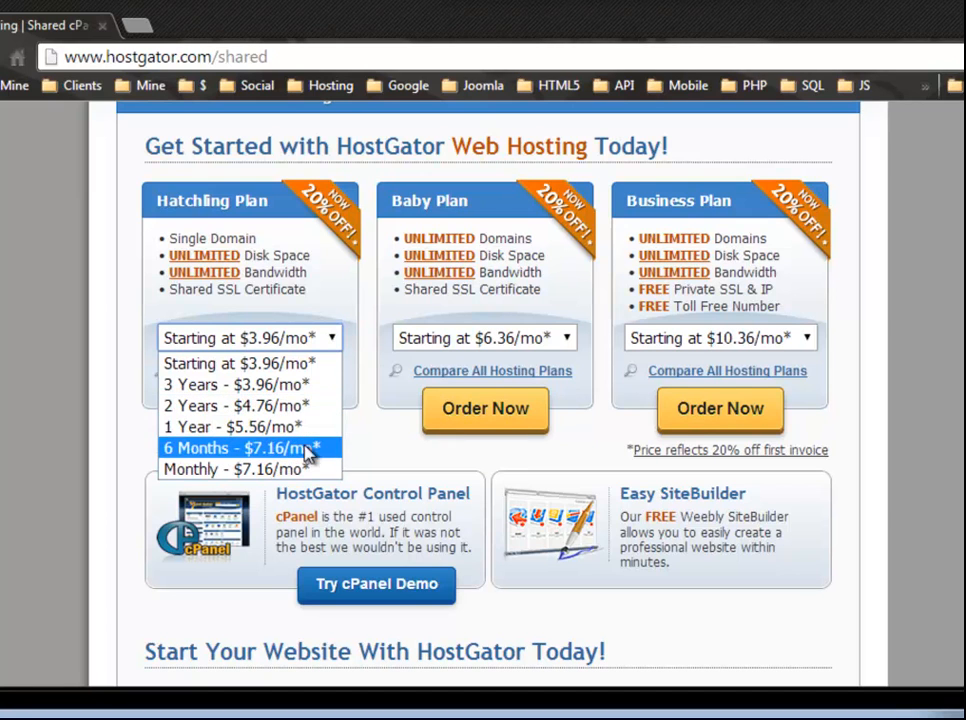
mouse_move(290, 467)
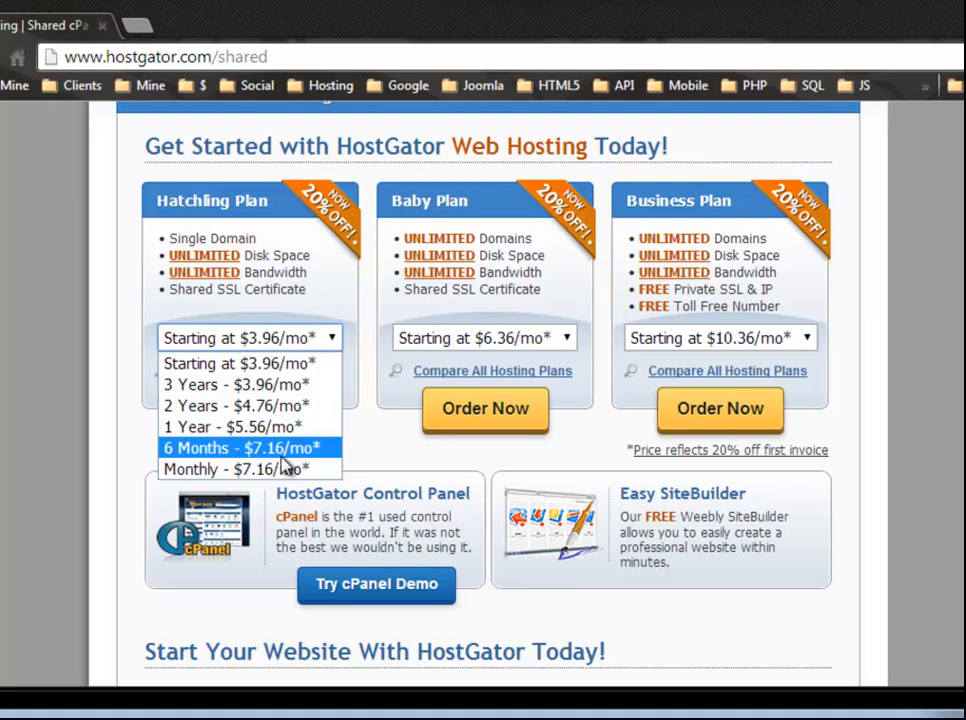
mouse_move(250, 469)
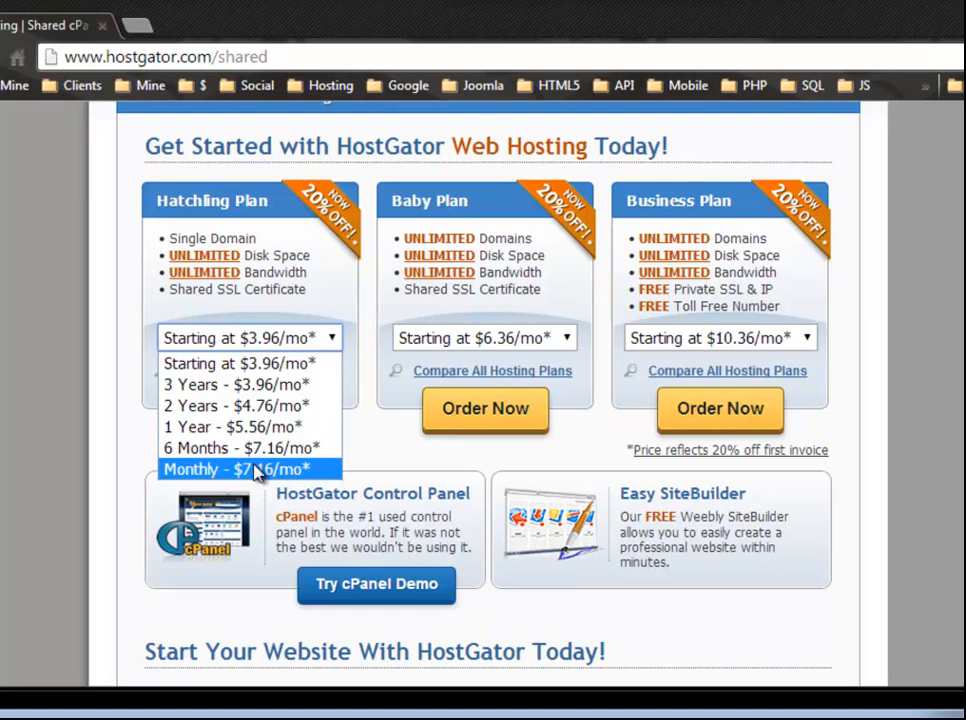
mouse_move(240, 448)
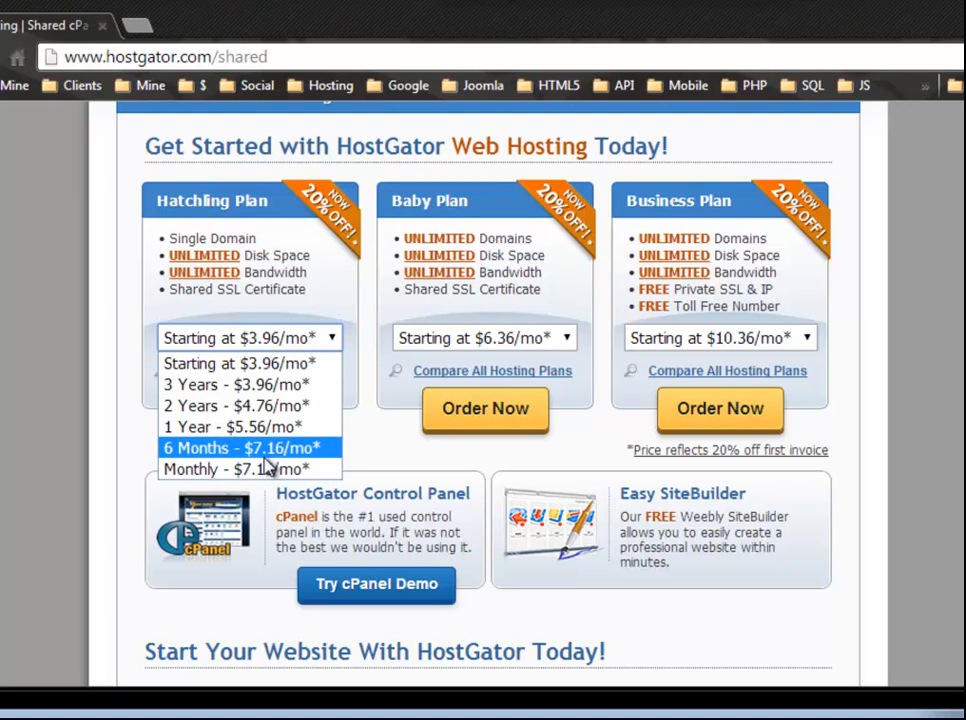
left_click(483, 337)
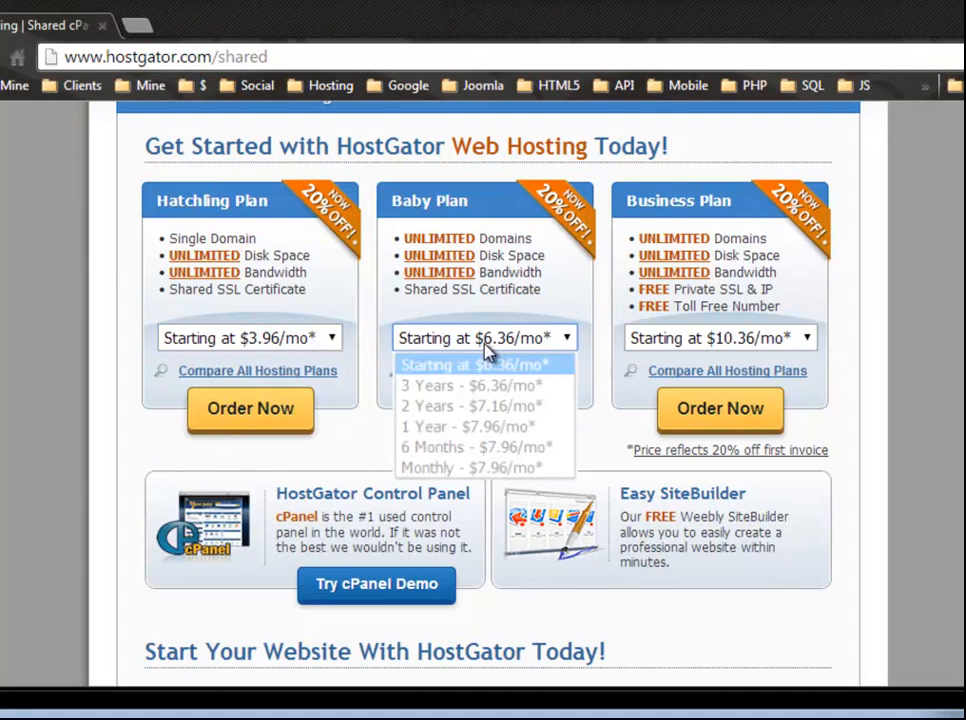
mouse_move(485, 469)
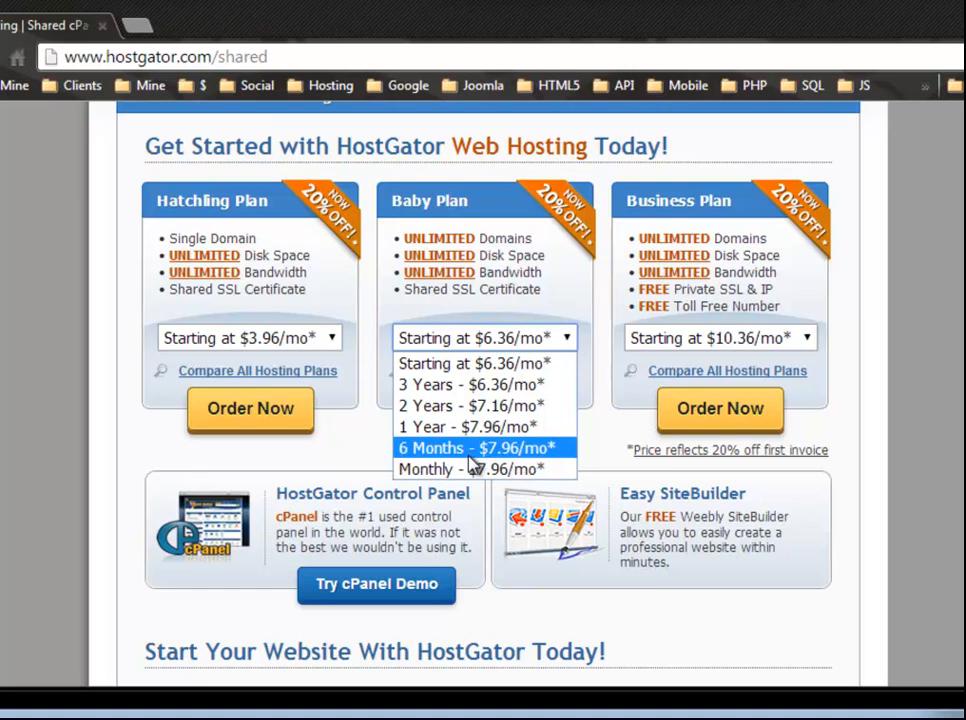
mouse_move(380, 365)
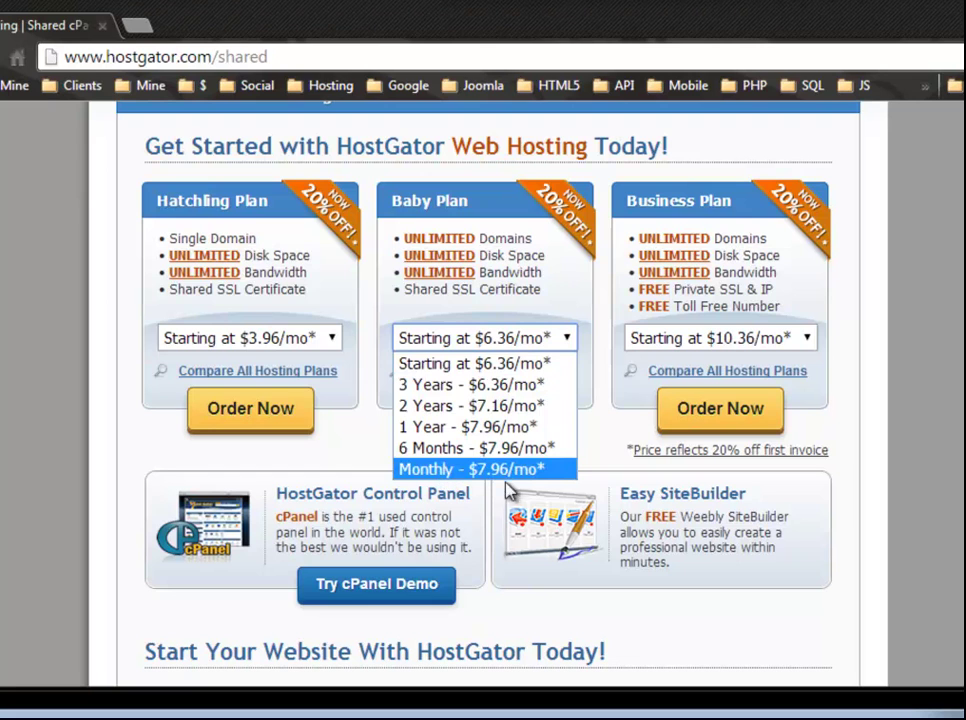
left_click(250, 337)
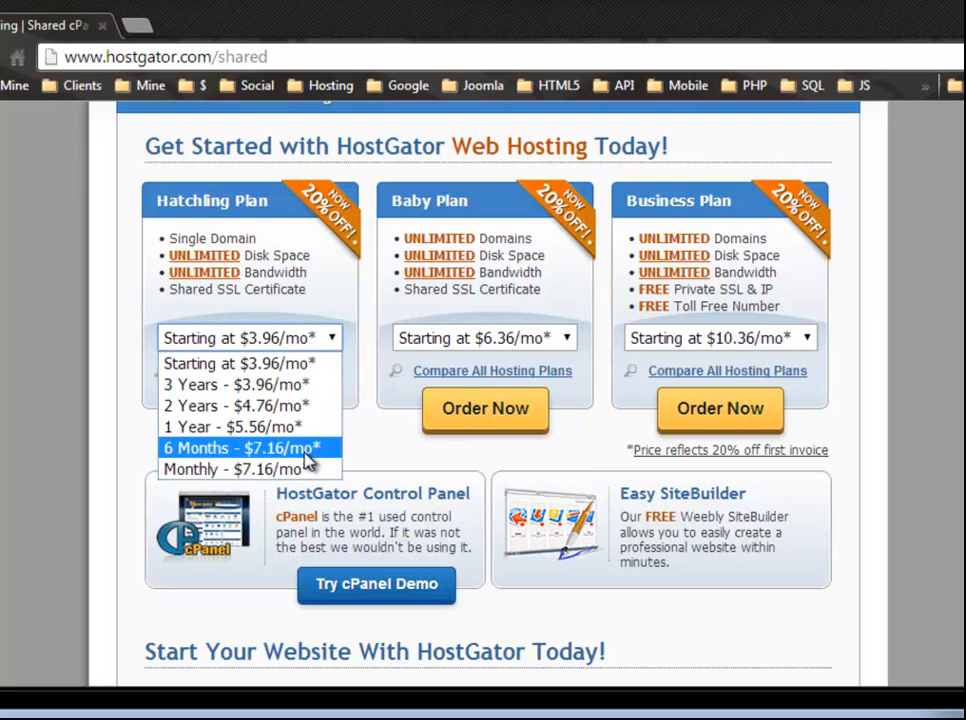
mouse_move(240, 427)
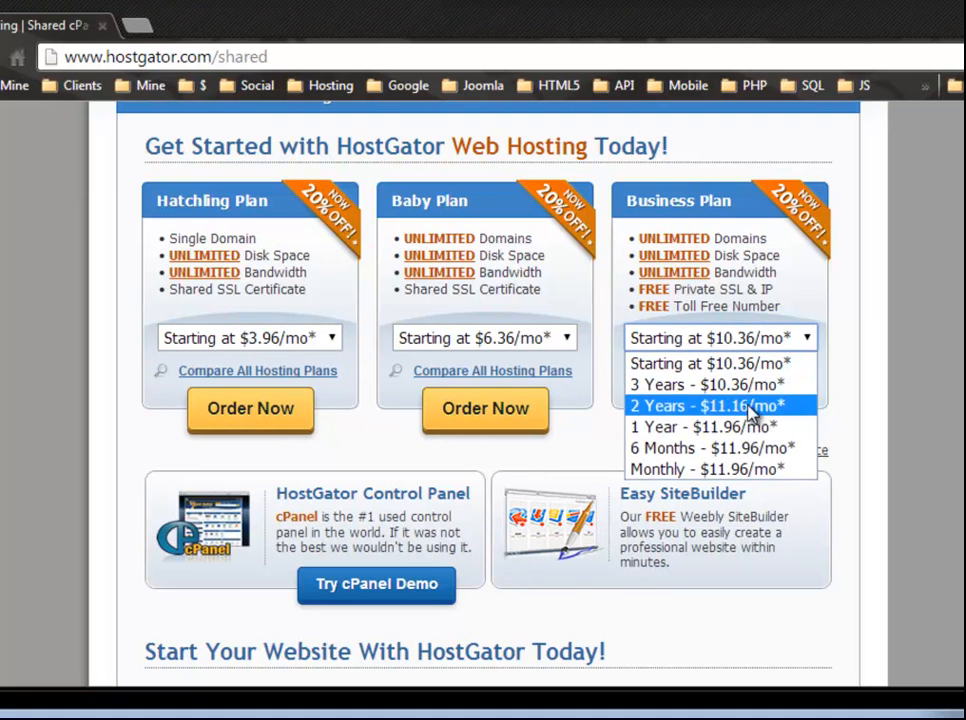
mouse_move(710, 468)
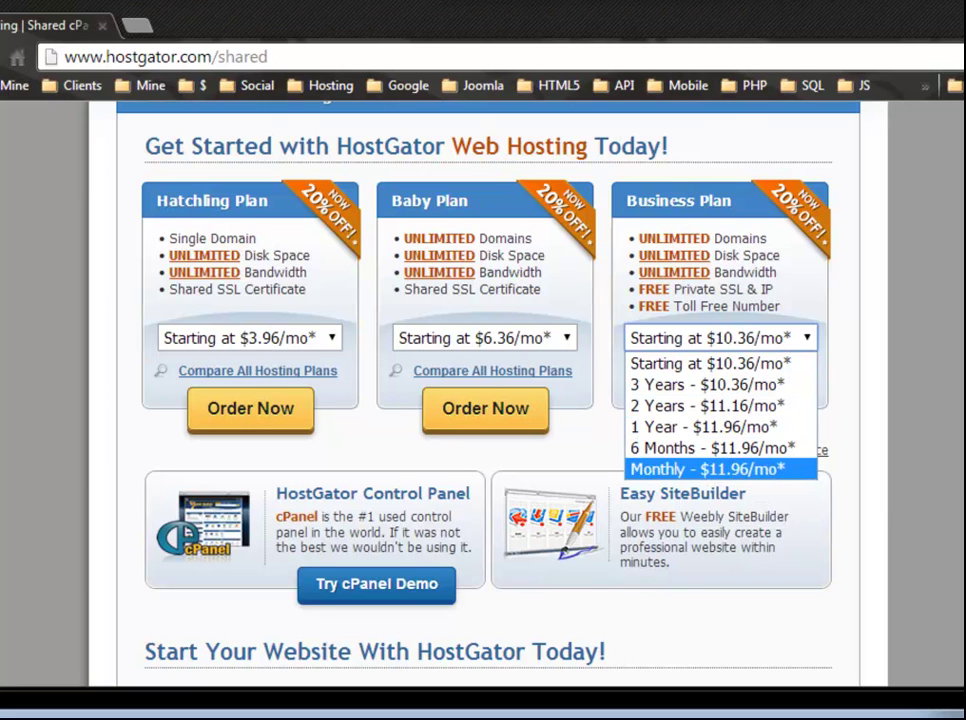
scroll("down", 3)
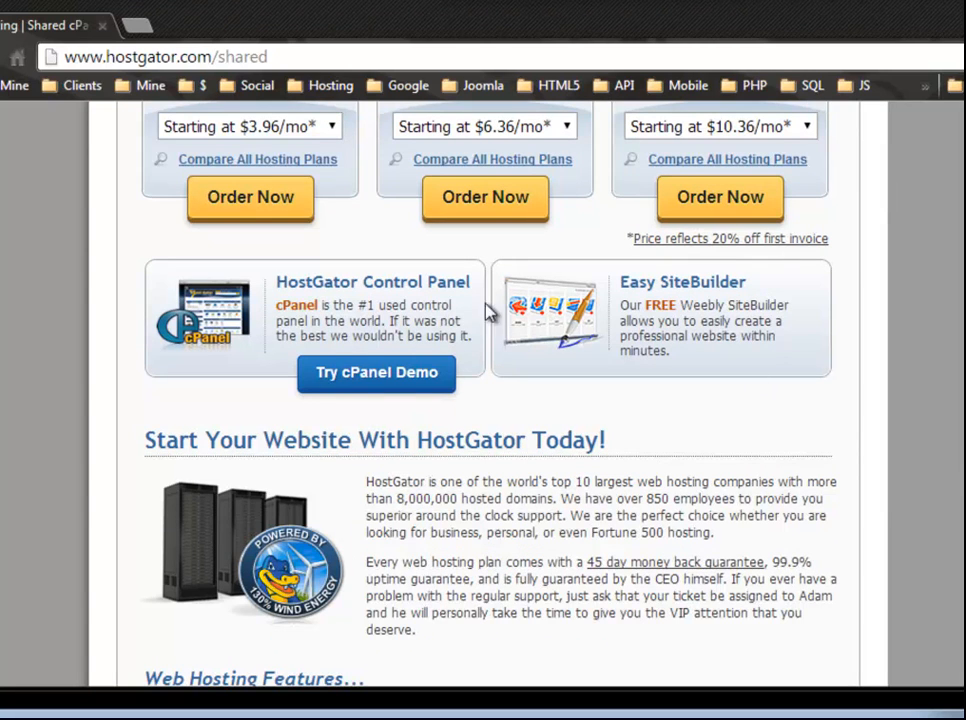
mouse_move(310, 312)
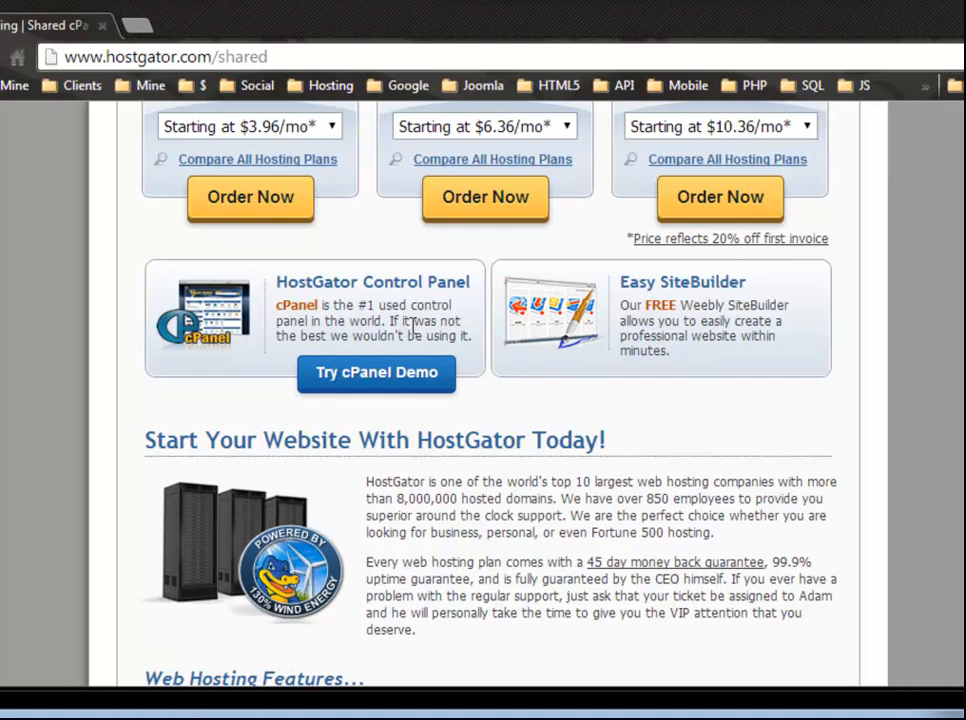
mouse_move(308, 380)
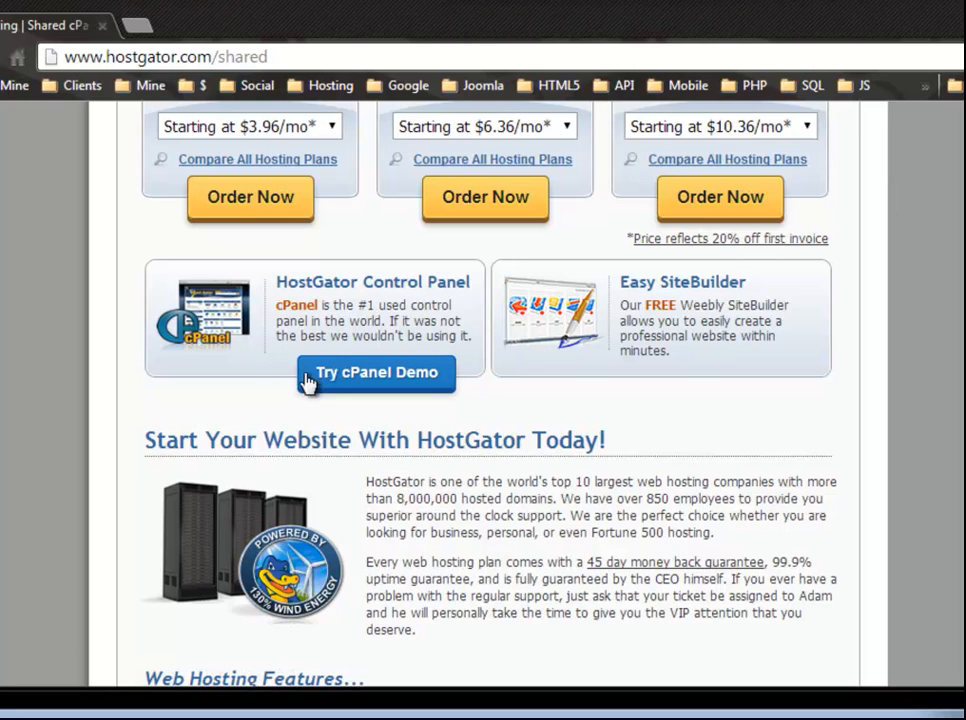
mouse_move(228, 408)
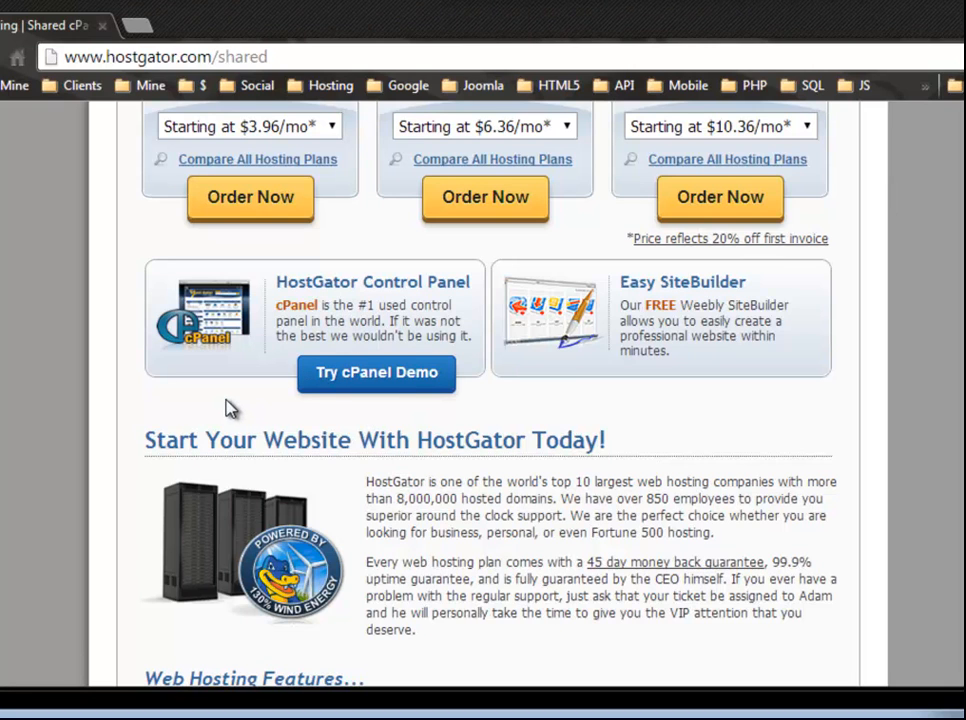
mouse_move(247, 411)
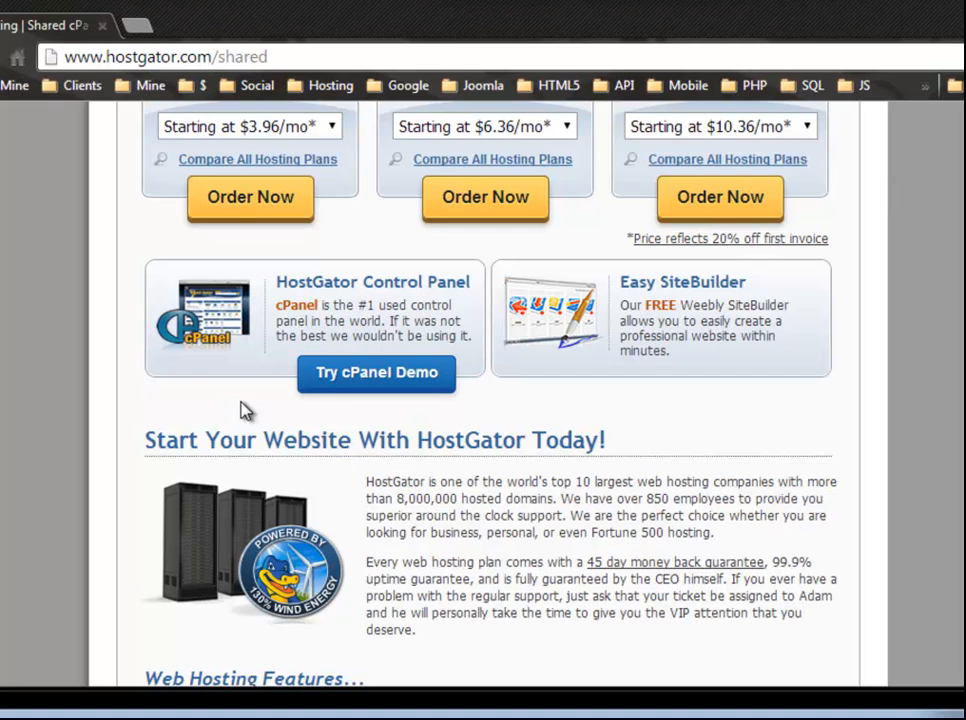
mouse_move(308, 385)
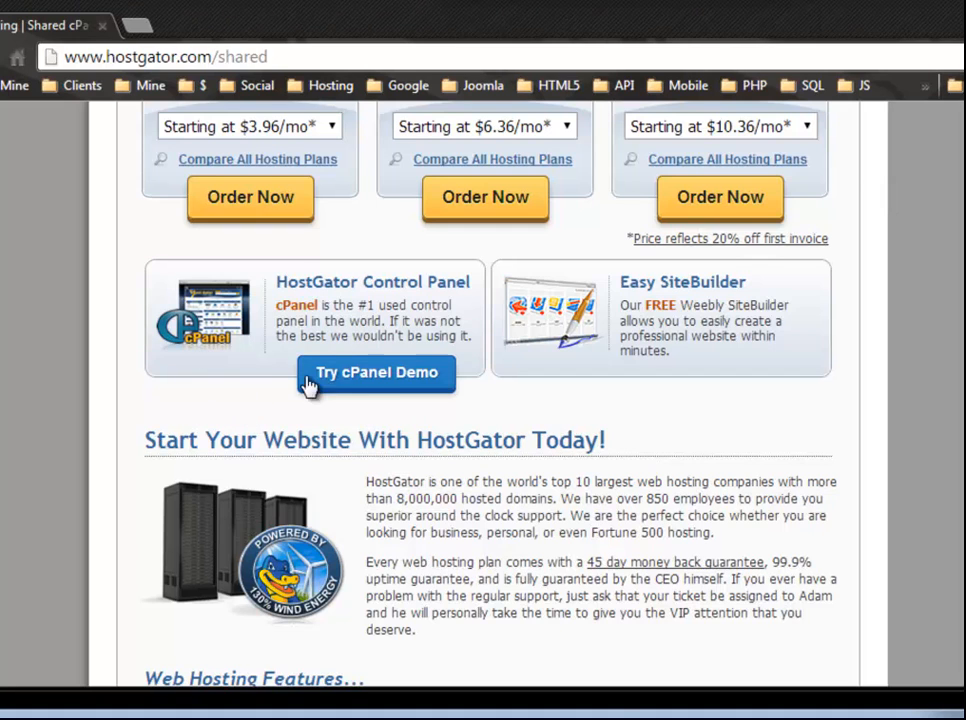
Step: Launch the cPanel demo from the HostGator Control Panel box
left_click(376, 372)
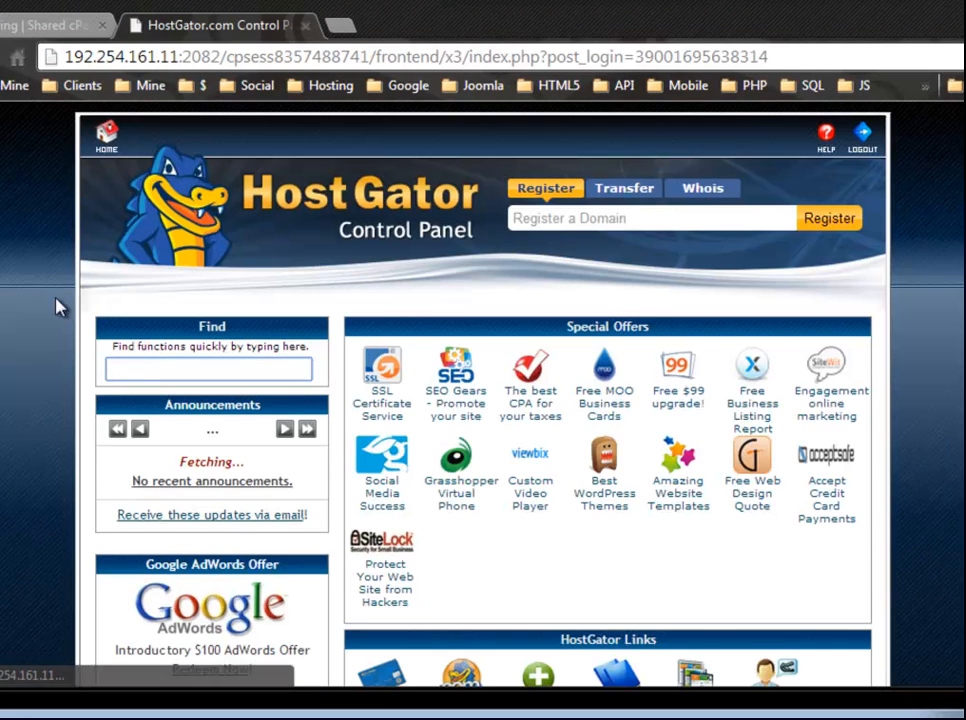
mouse_move(615, 360)
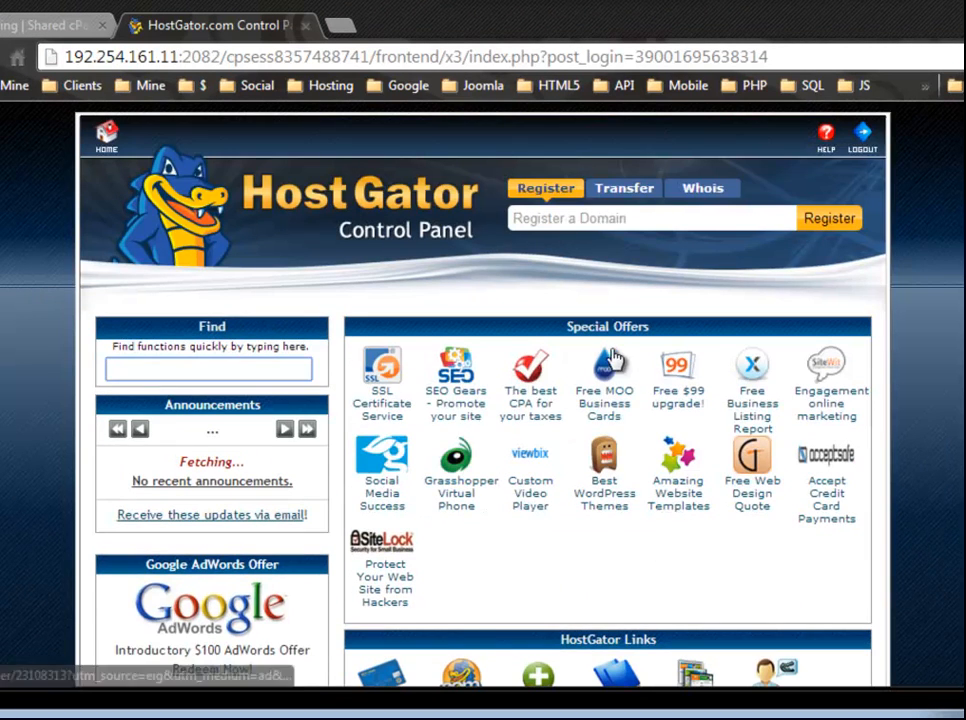
Step: Scroll through the cPanel demo's Logs, Domains, Mail and Files sections
scroll("down", 3)
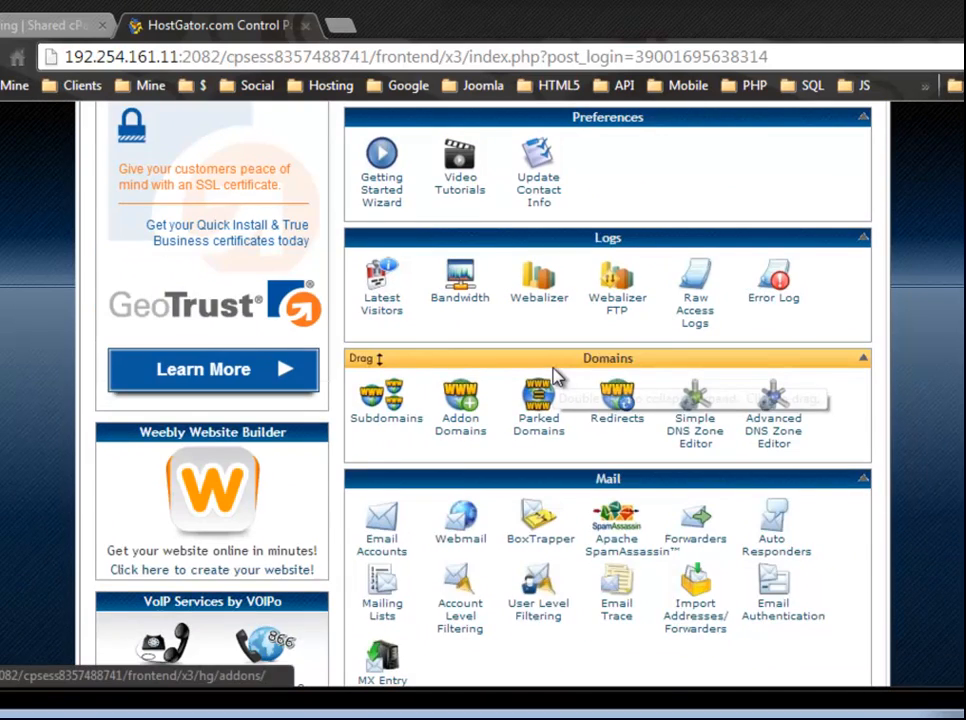
scroll("up", 3)
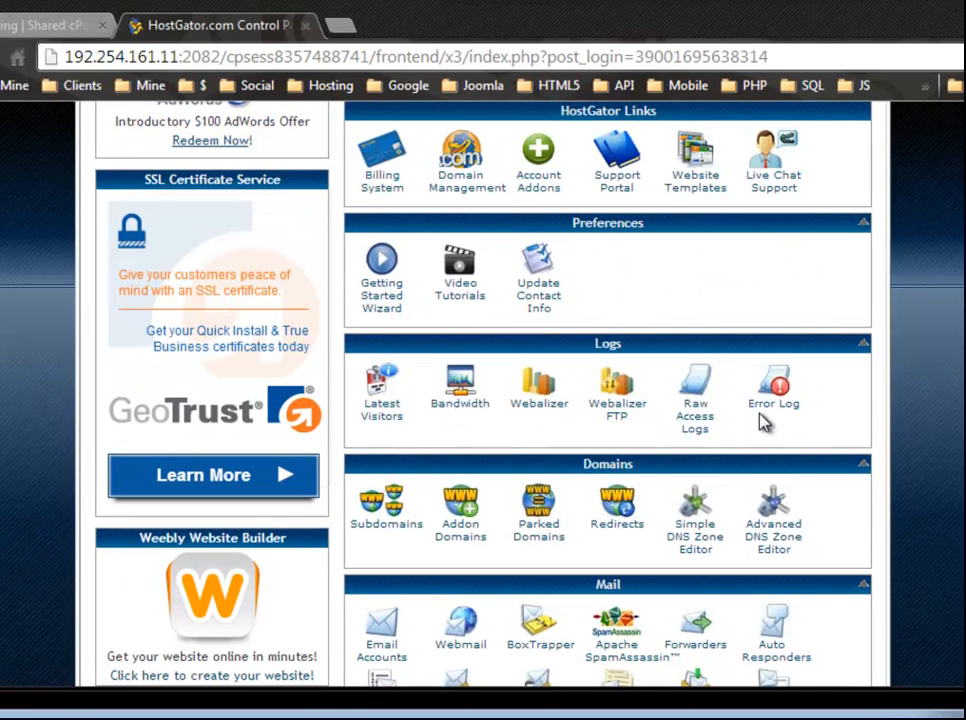
mouse_move(773, 385)
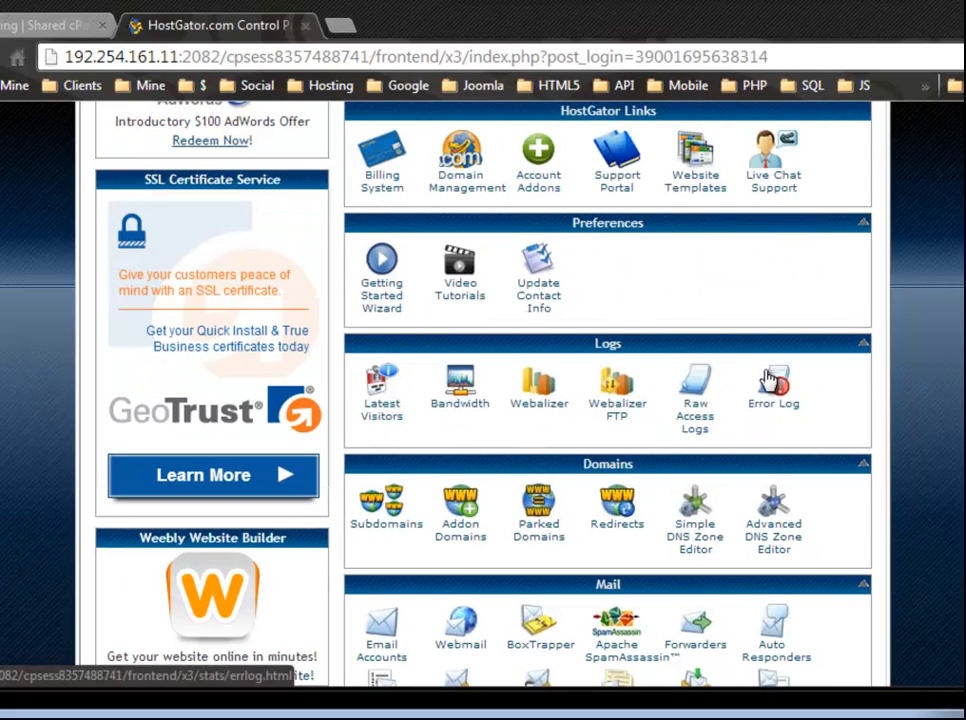
mouse_move(910, 408)
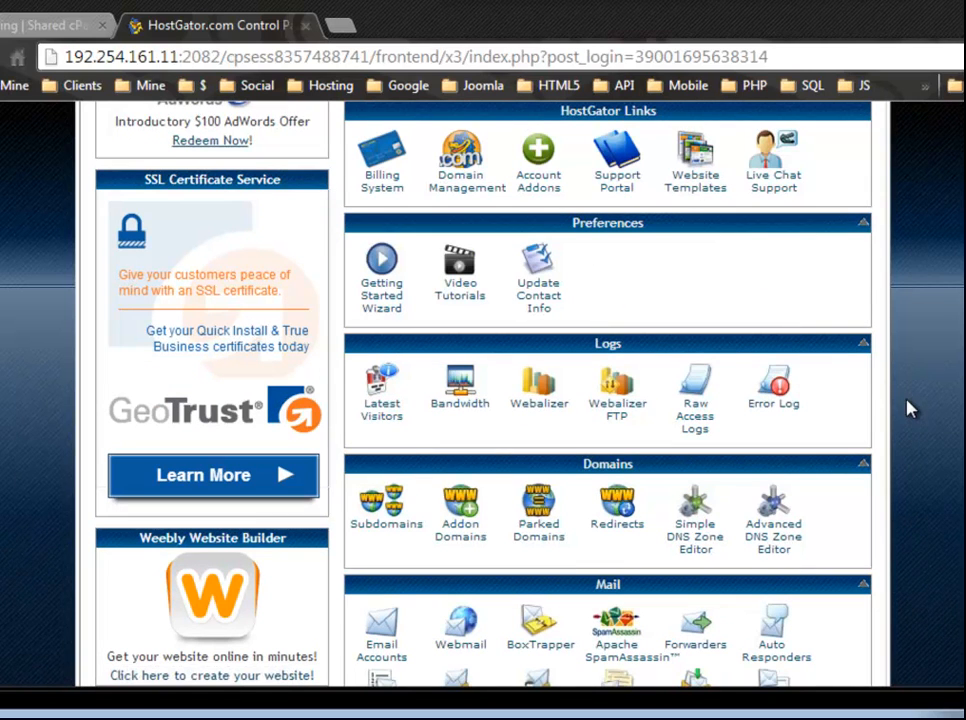
mouse_move(544, 185)
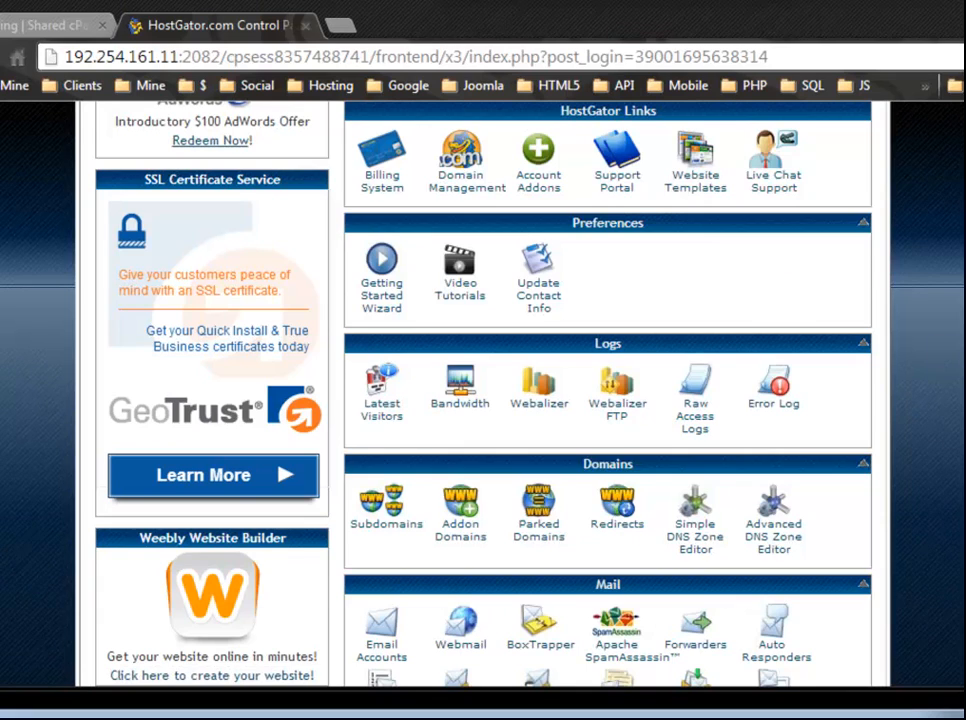
scroll("down", 3)
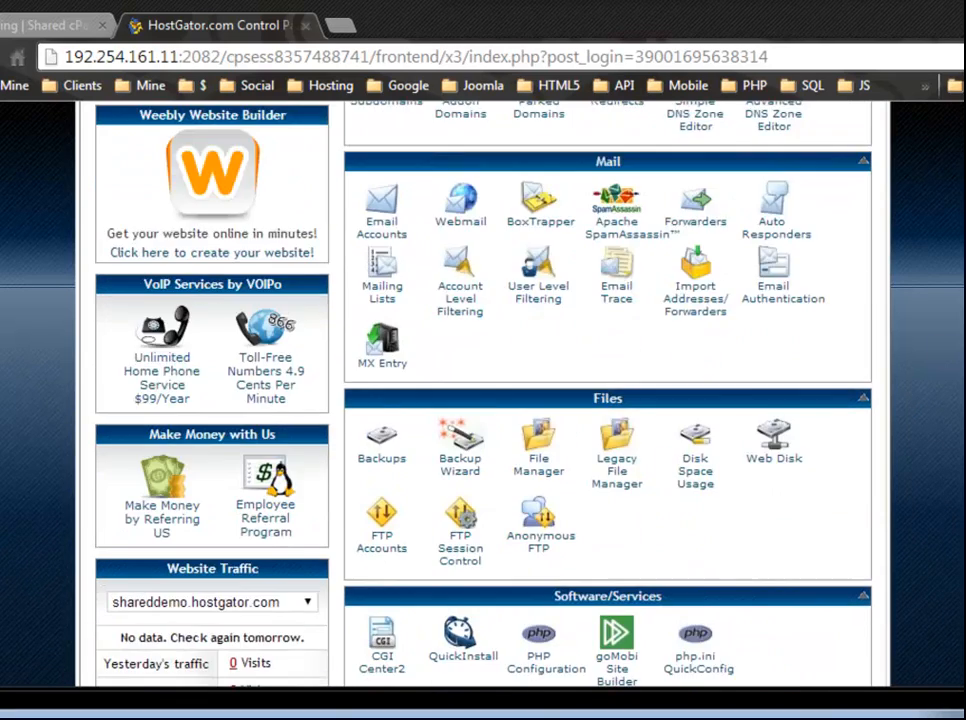
scroll("down", 3)
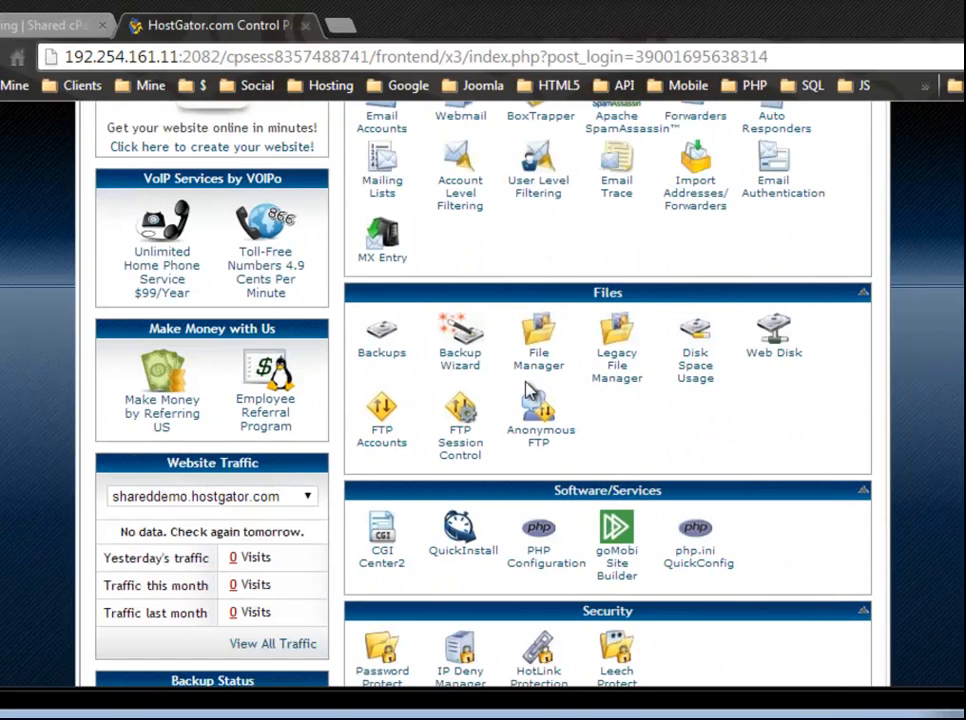
scroll("up", 3)
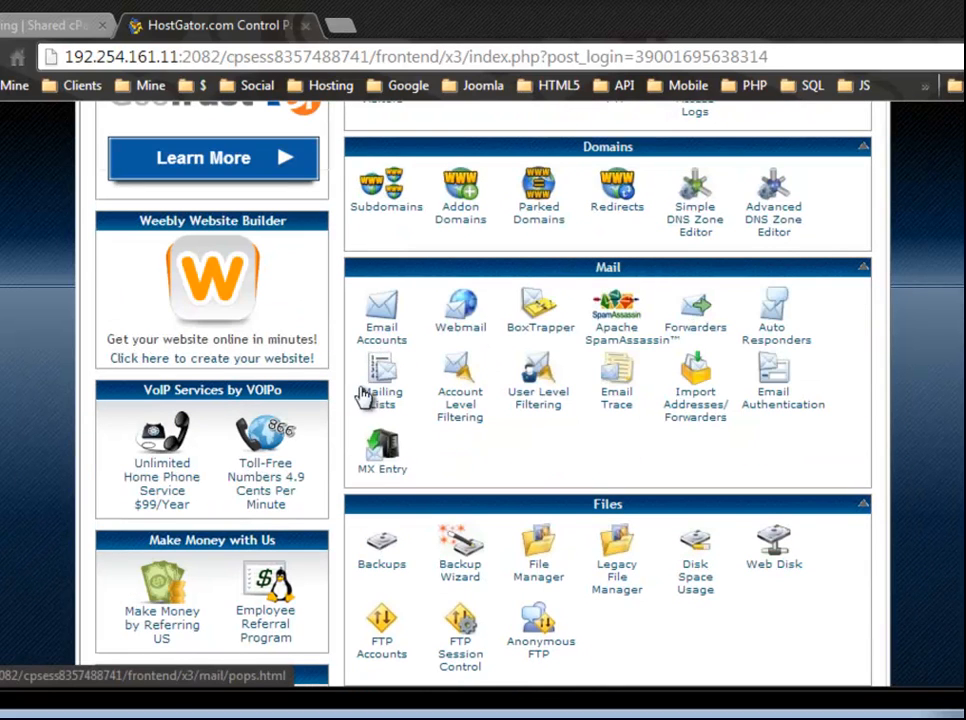
scroll("up", 3)
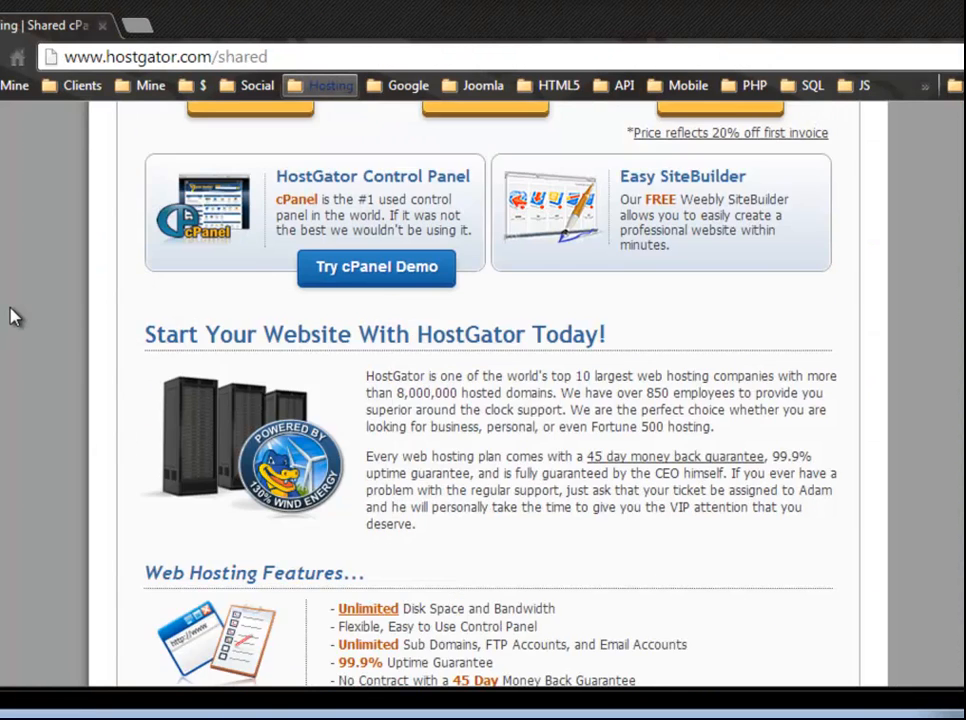
Step: Scroll the shared page from Web Hosting Features through Email Features to Green Web Hosting
scroll("down", 3)
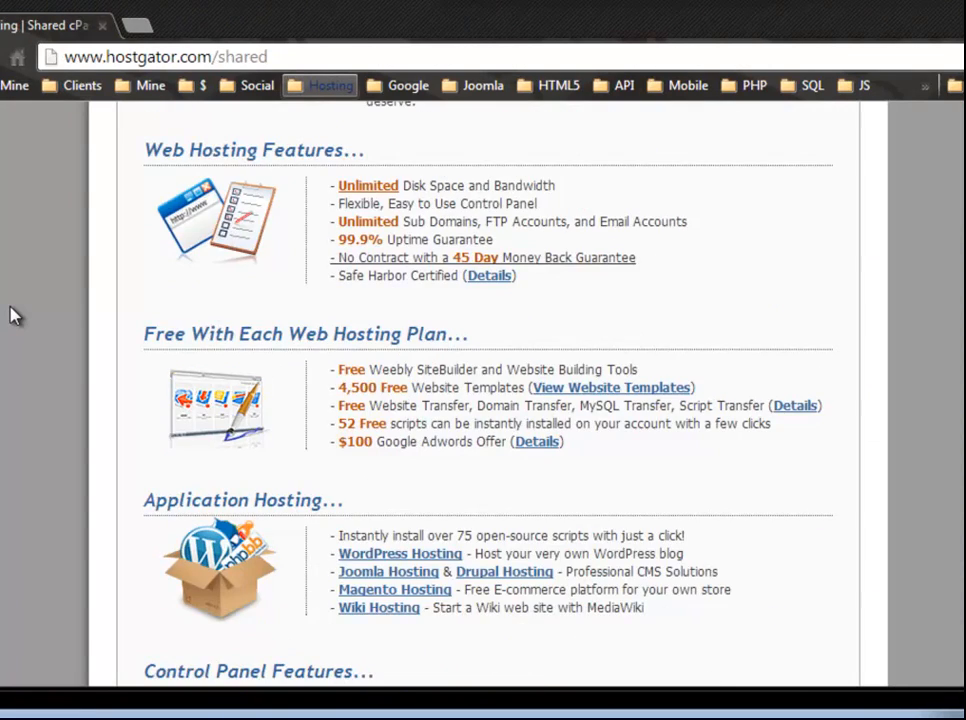
scroll("up", 3)
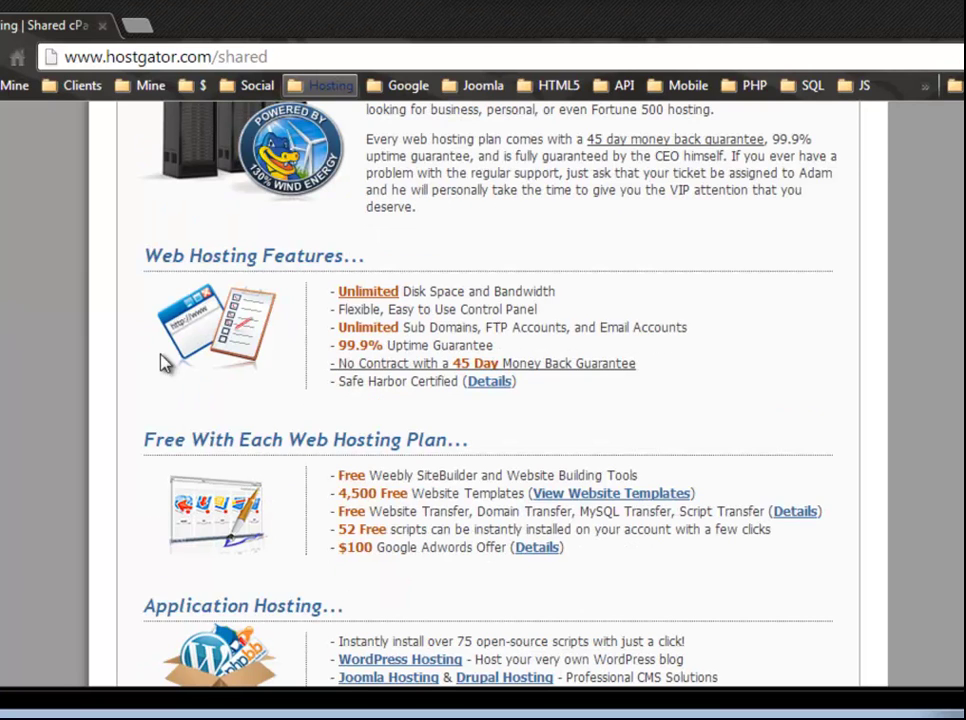
mouse_move(388, 370)
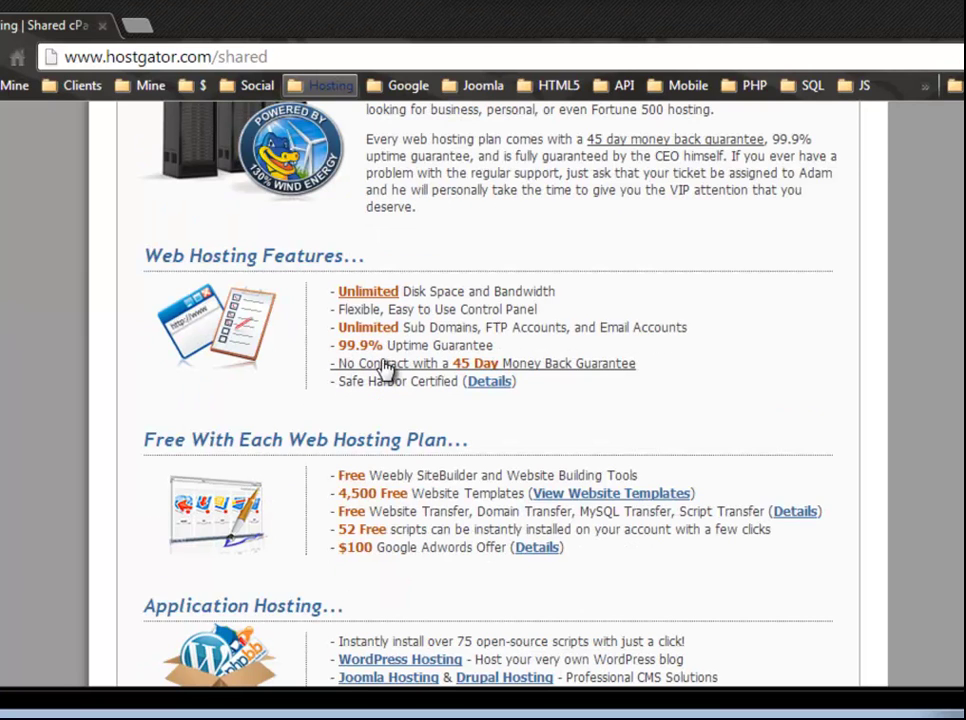
mouse_move(480, 363)
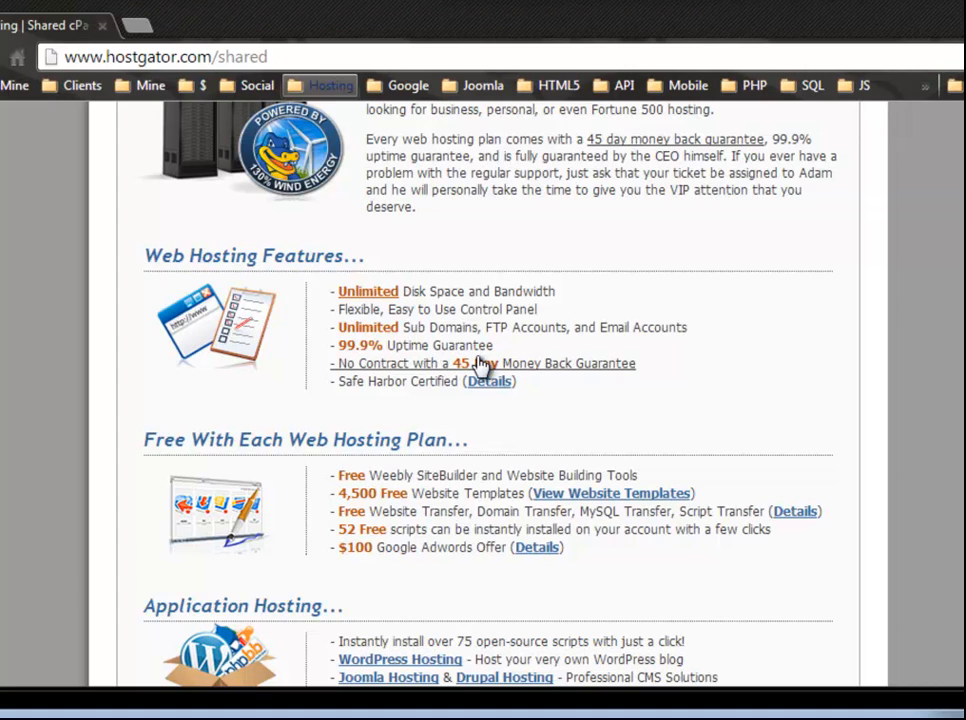
scroll("down", 3)
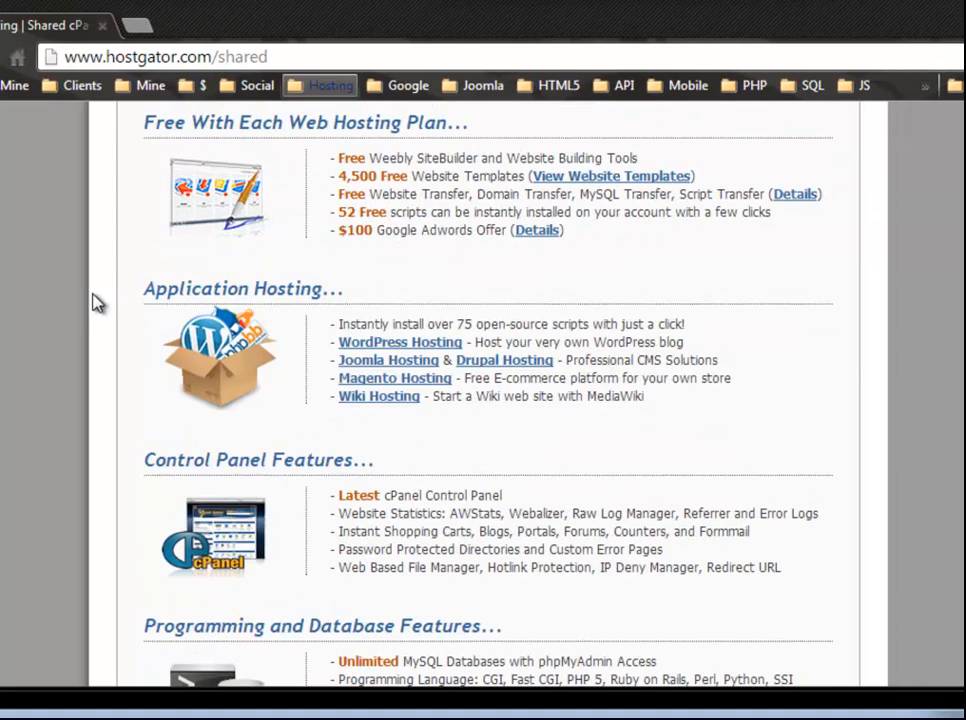
scroll("down", 3)
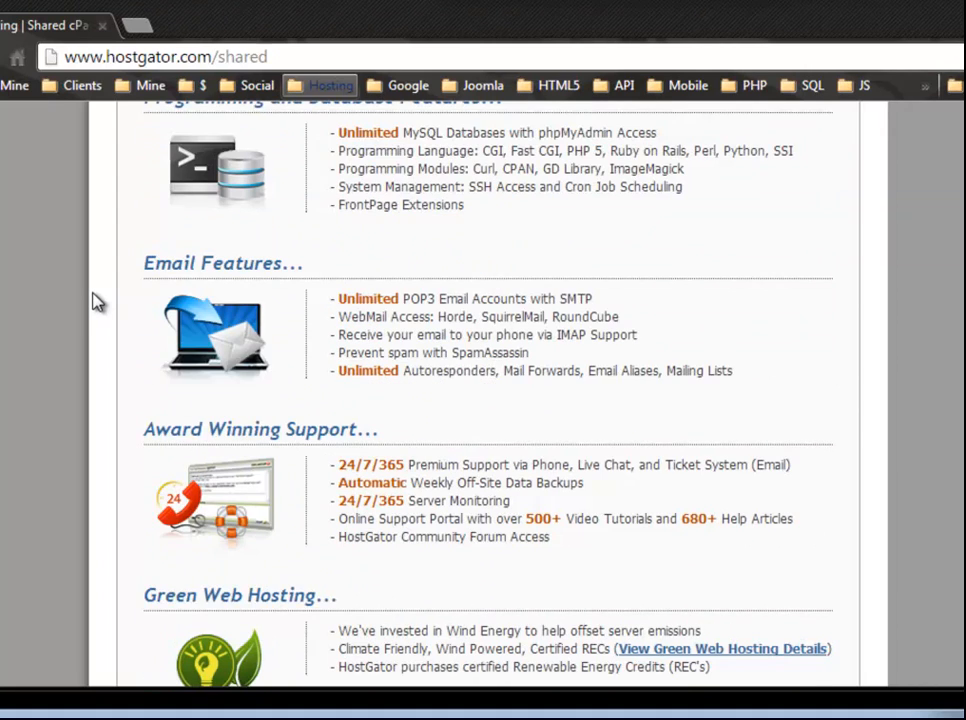
mouse_move(37, 330)
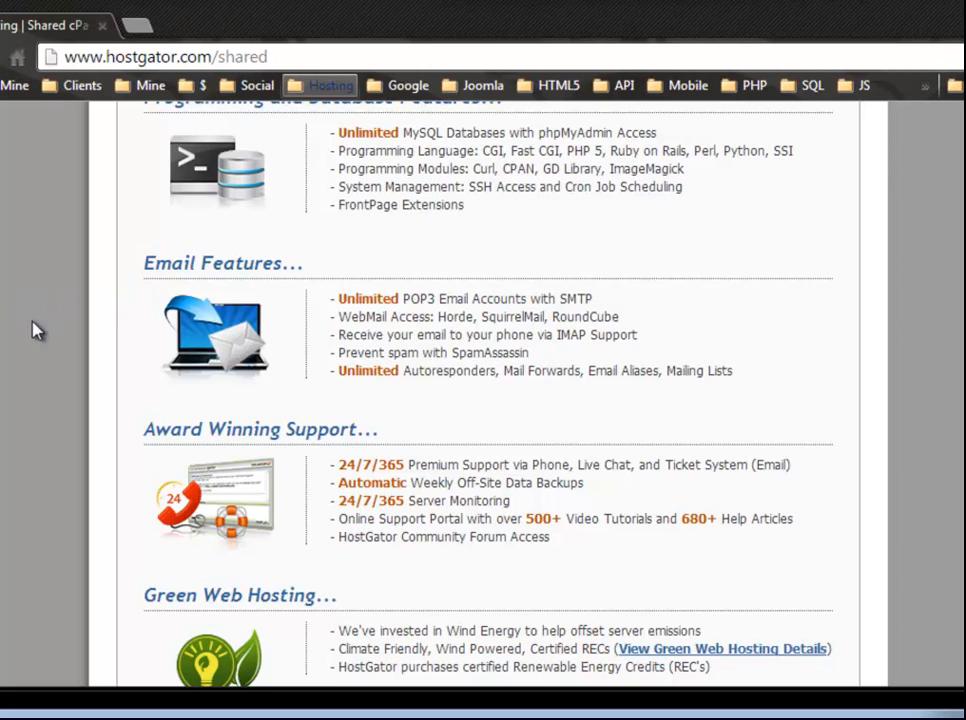
scroll("down", 3)
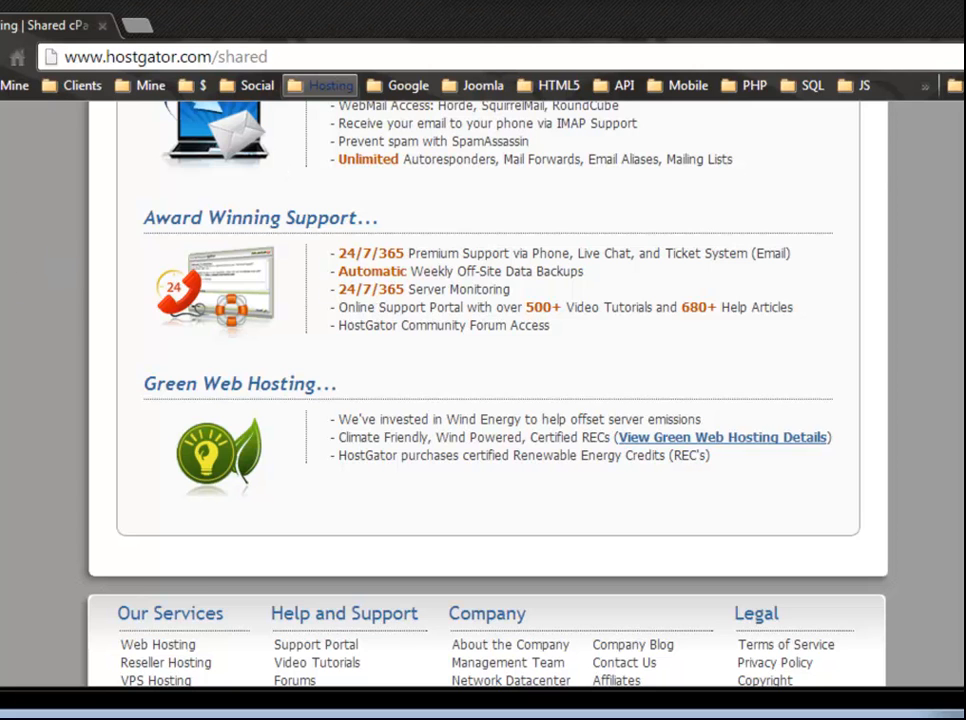
scroll("up", 3)
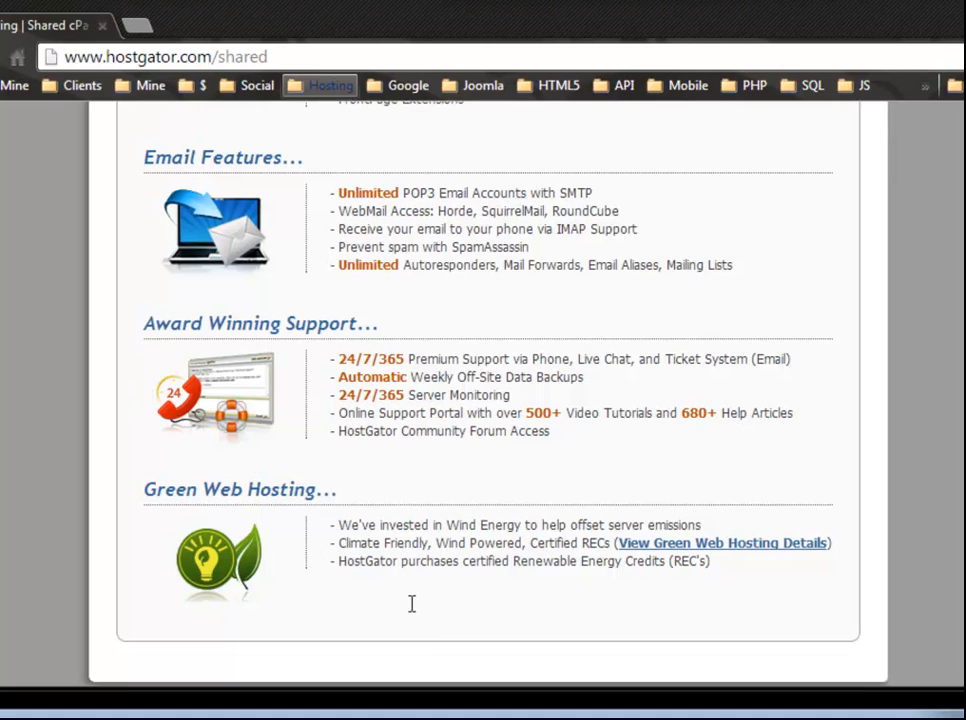
mouse_move(372, 540)
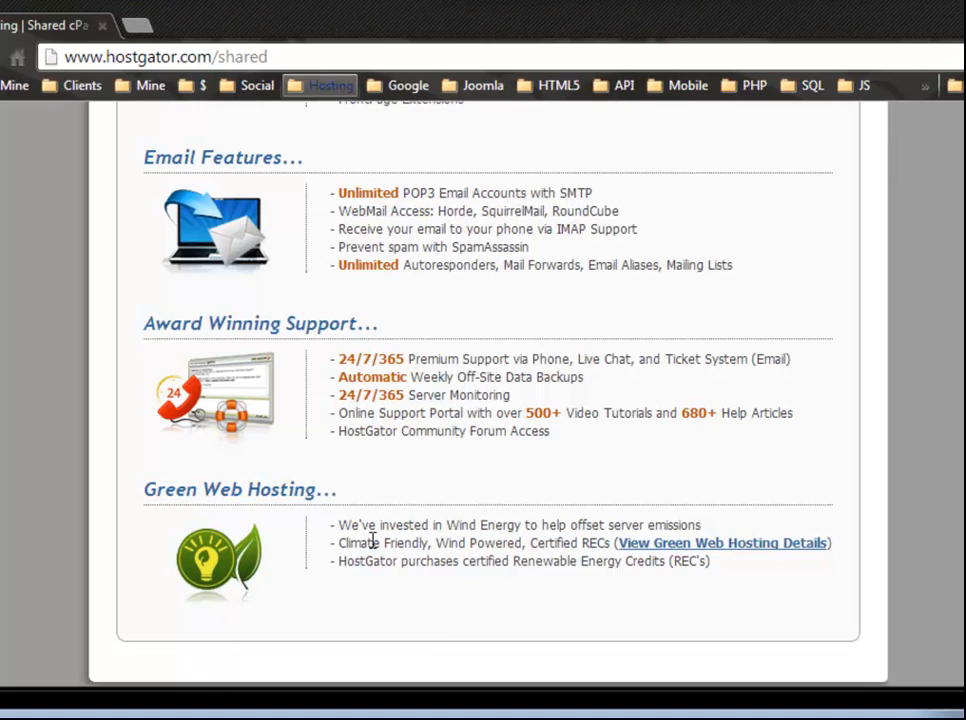
mouse_move(28, 432)
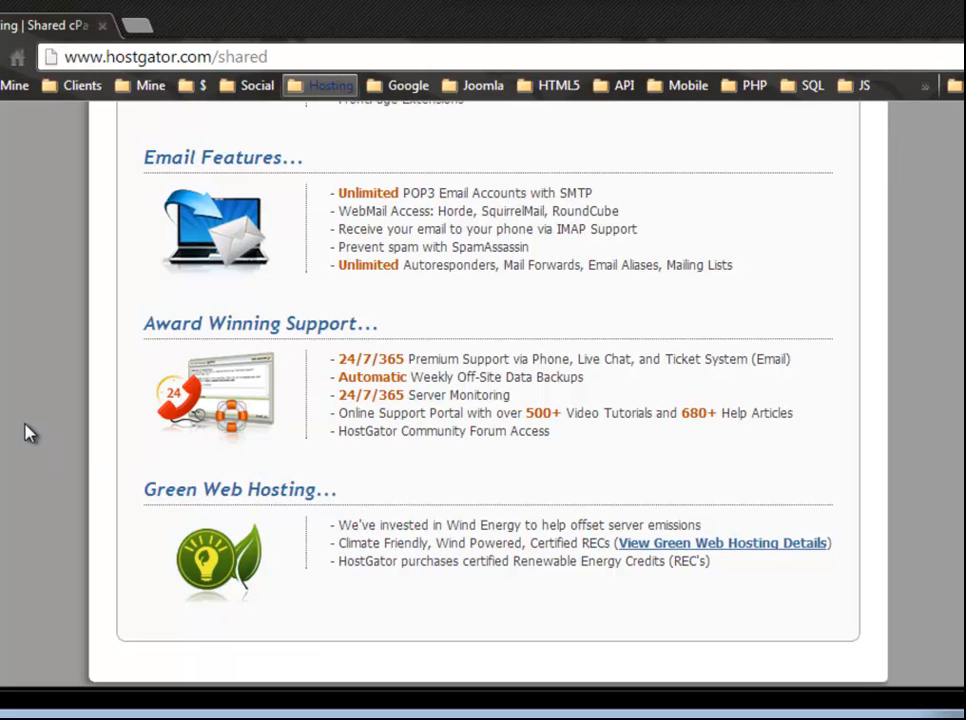
Step: Scroll to the footer and back, then go to the DOMAINS registration page
scroll("down", 3)
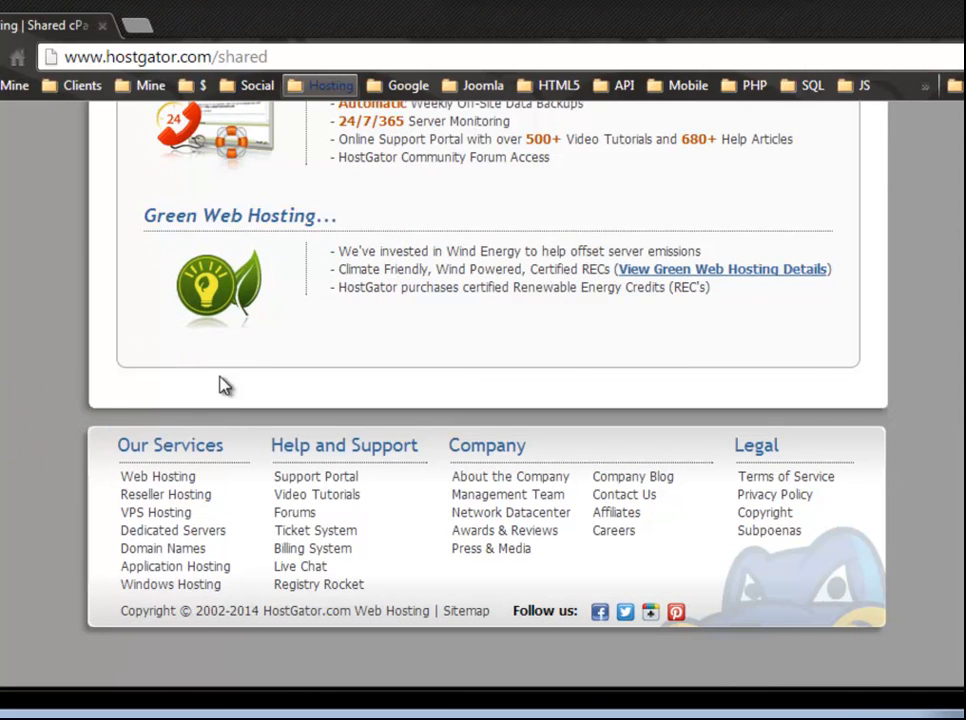
mouse_move(406, 295)
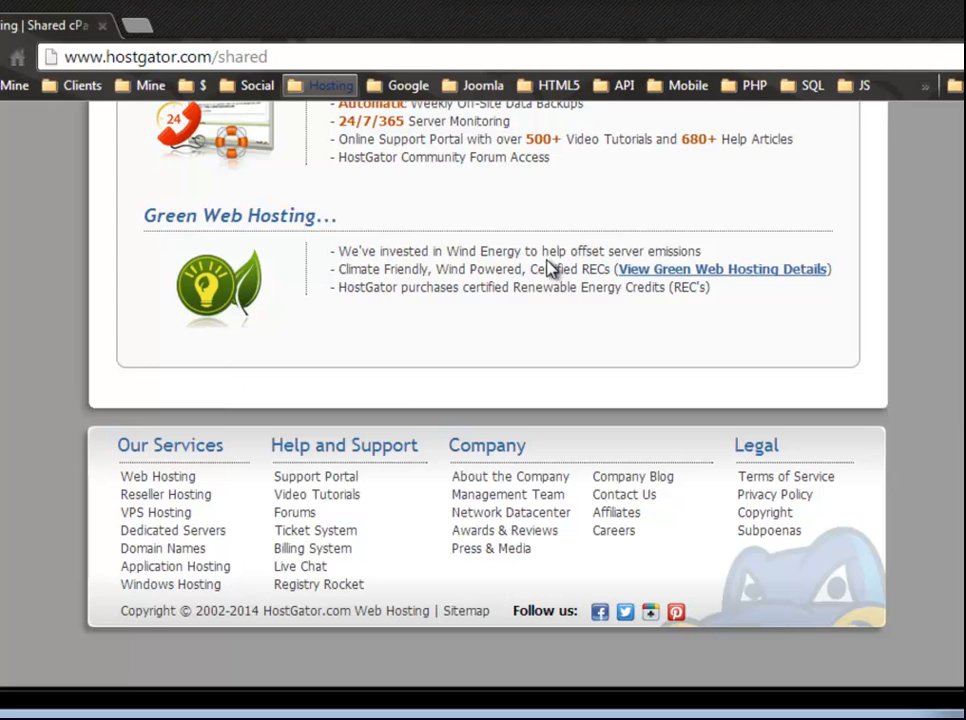
mouse_move(520, 310)
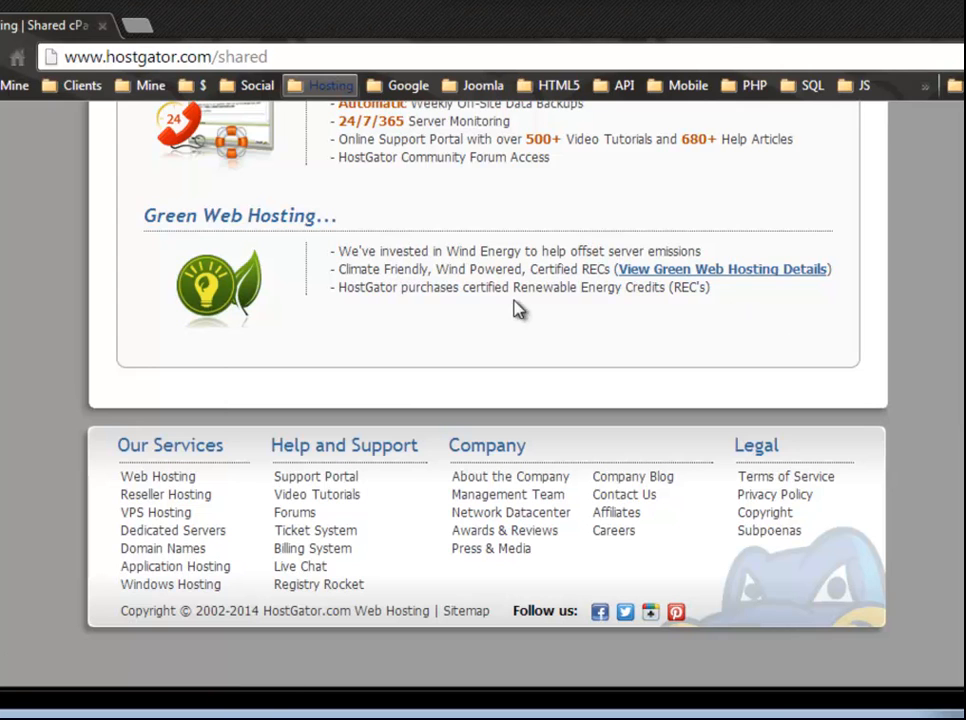
mouse_move(442, 287)
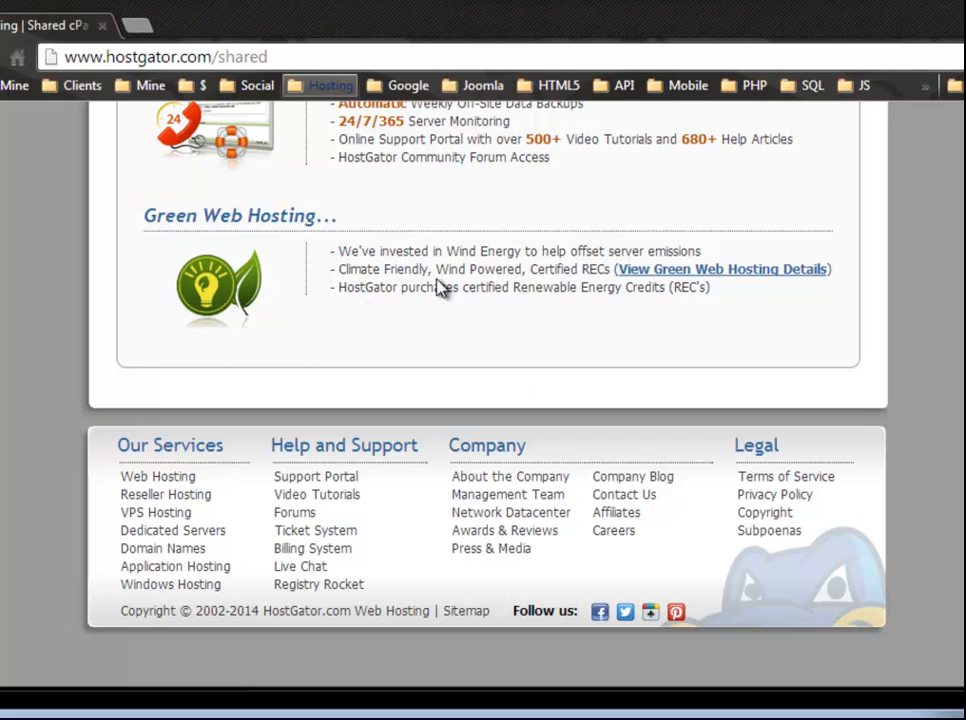
mouse_move(378, 308)
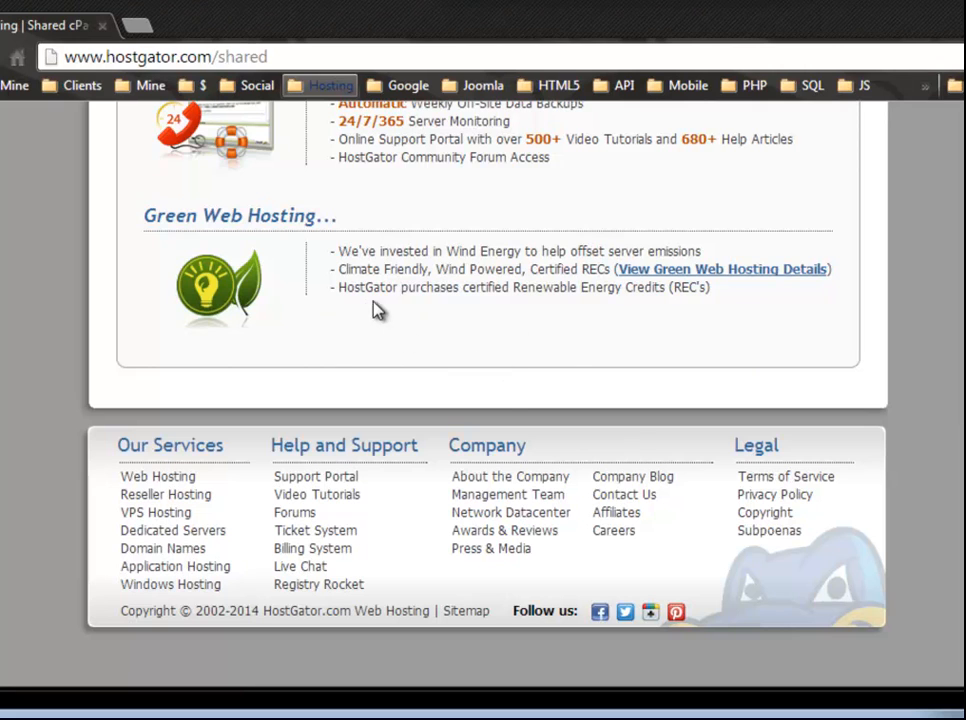
mouse_move(512, 307)
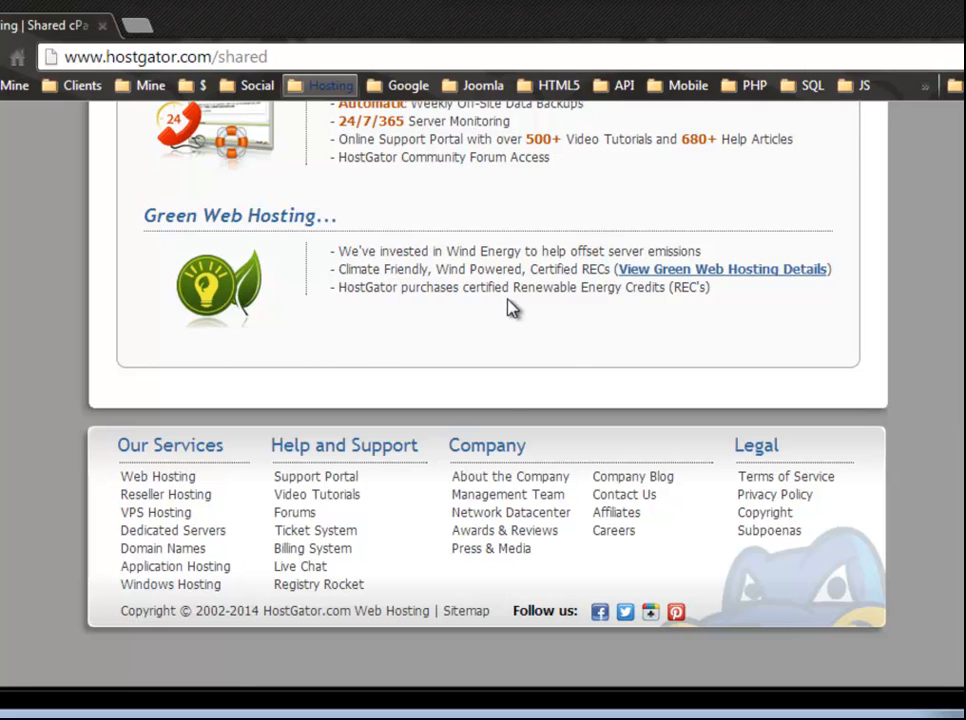
mouse_move(485, 358)
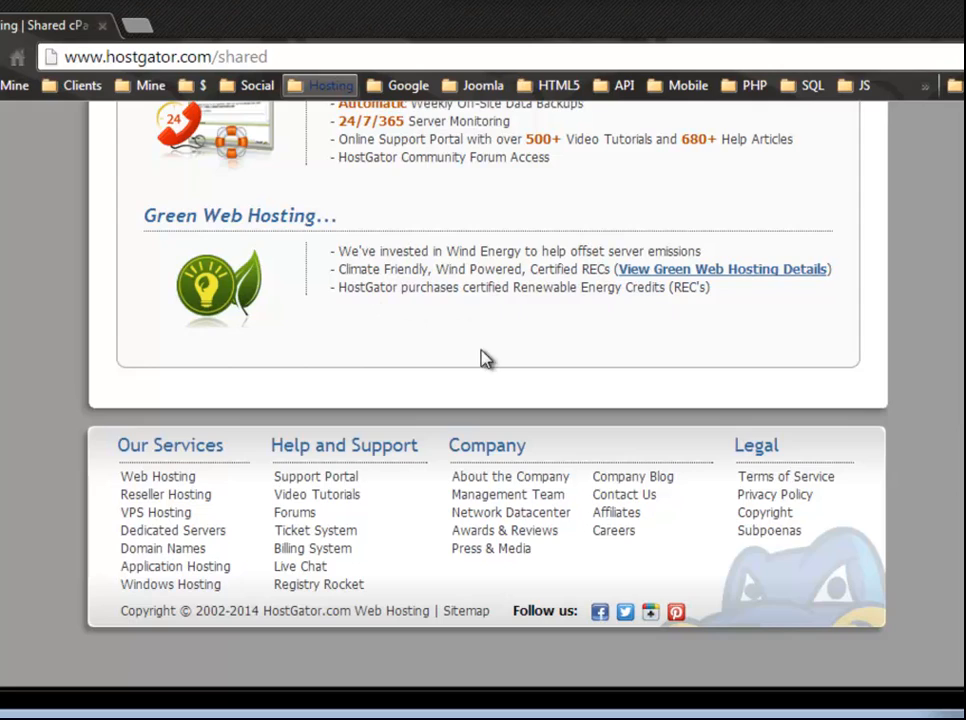
scroll("up", 3)
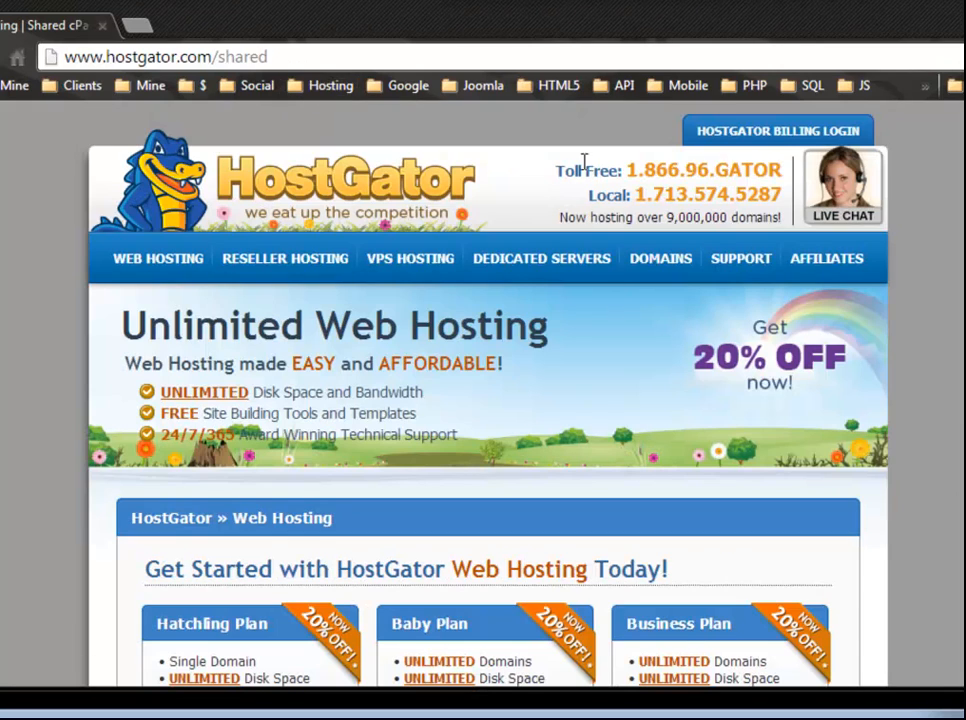
mouse_move(358, 233)
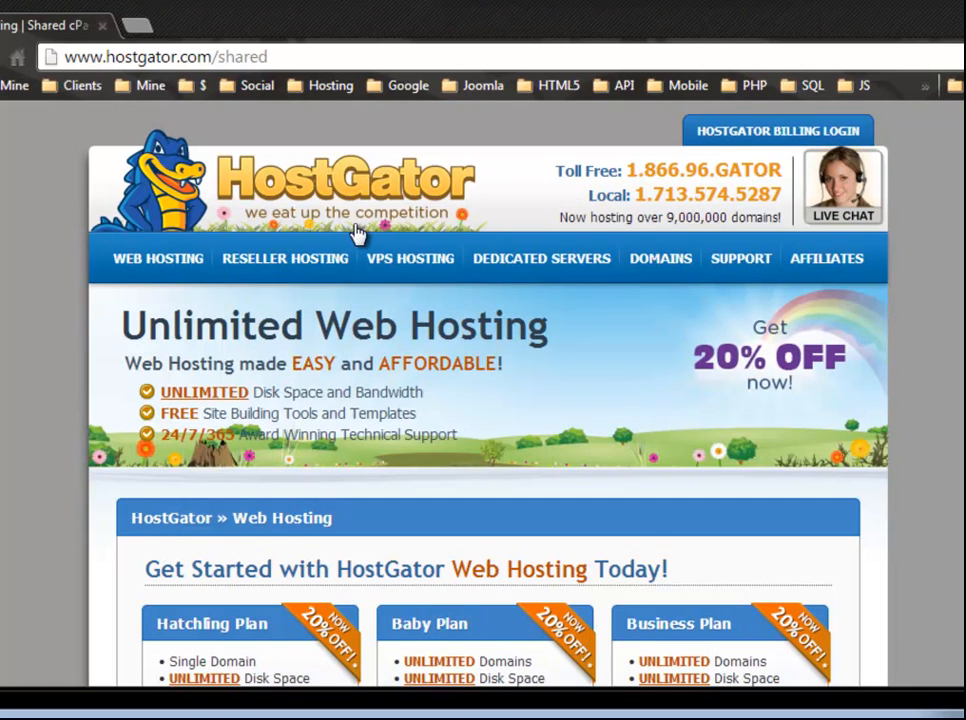
left_click(660, 258)
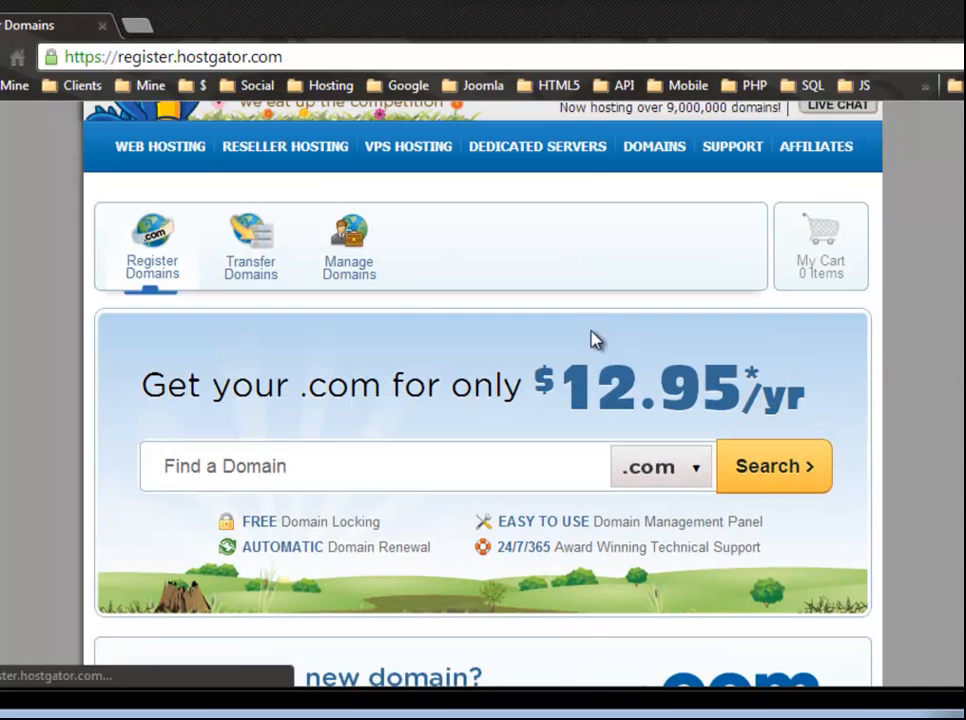
mouse_move(250, 267)
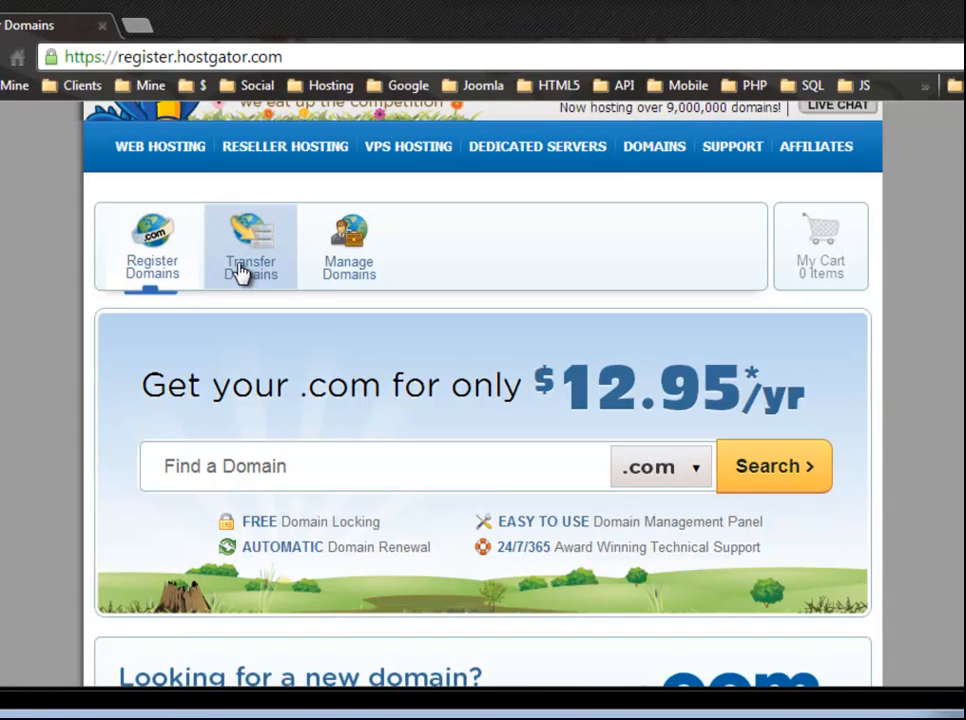
mouse_move(15, 375)
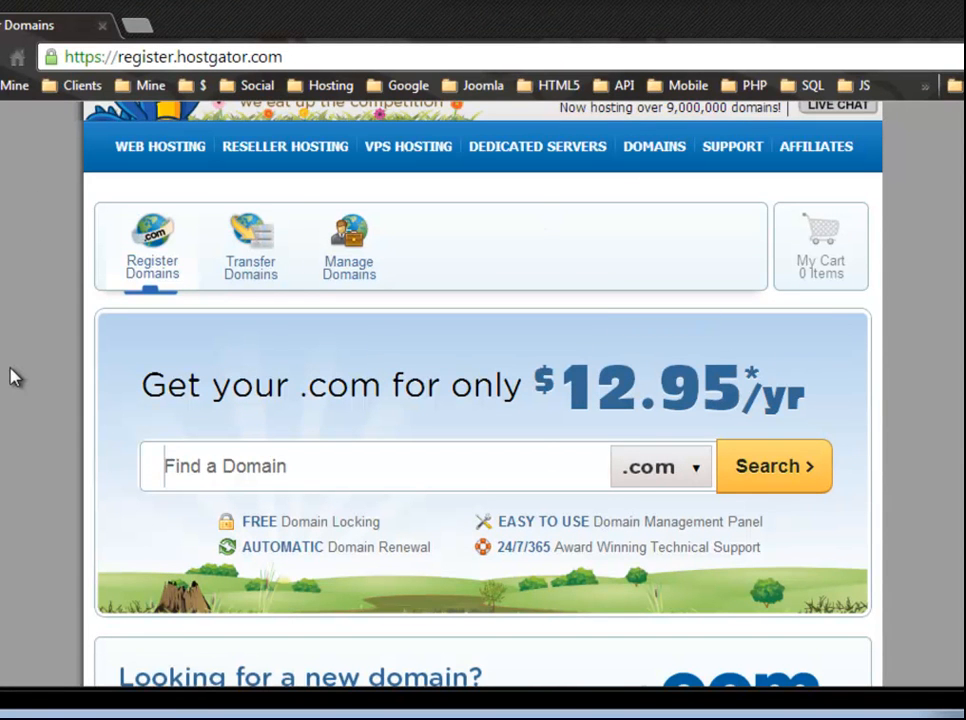
Step: Scroll to the .com Verisign promo and back, then focus the Find a Domain box
scroll("down", 3)
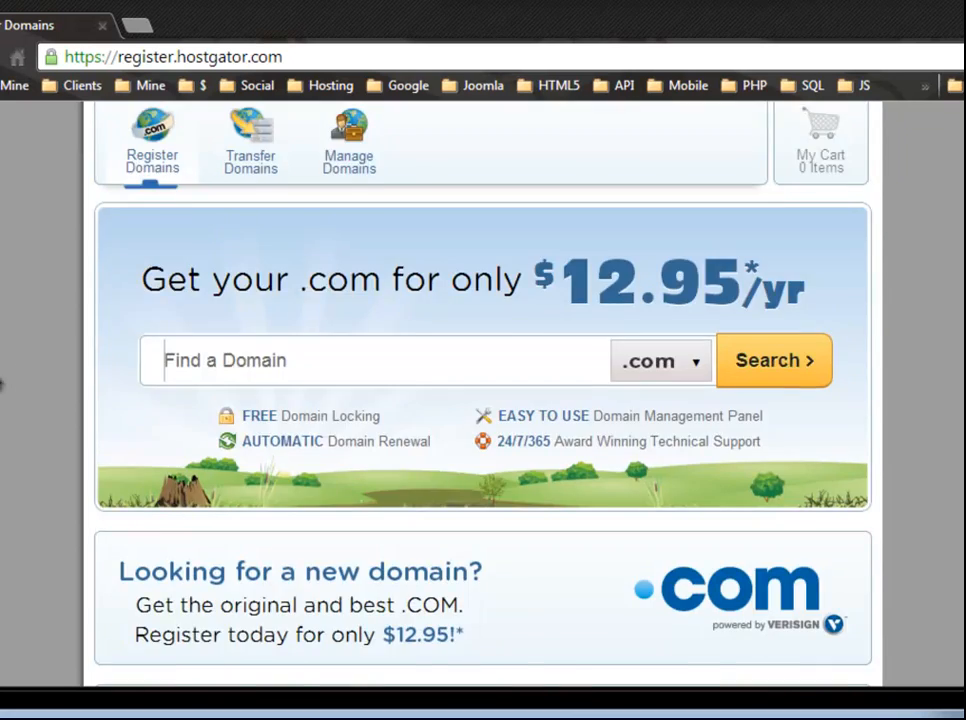
scroll("up", 3)
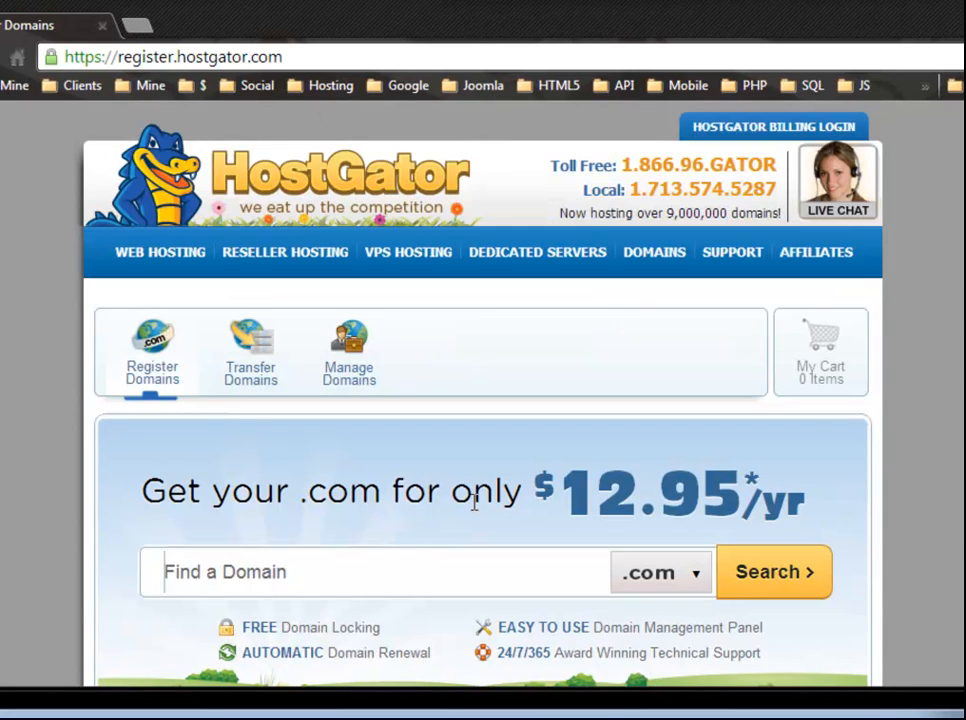
mouse_move(872, 360)
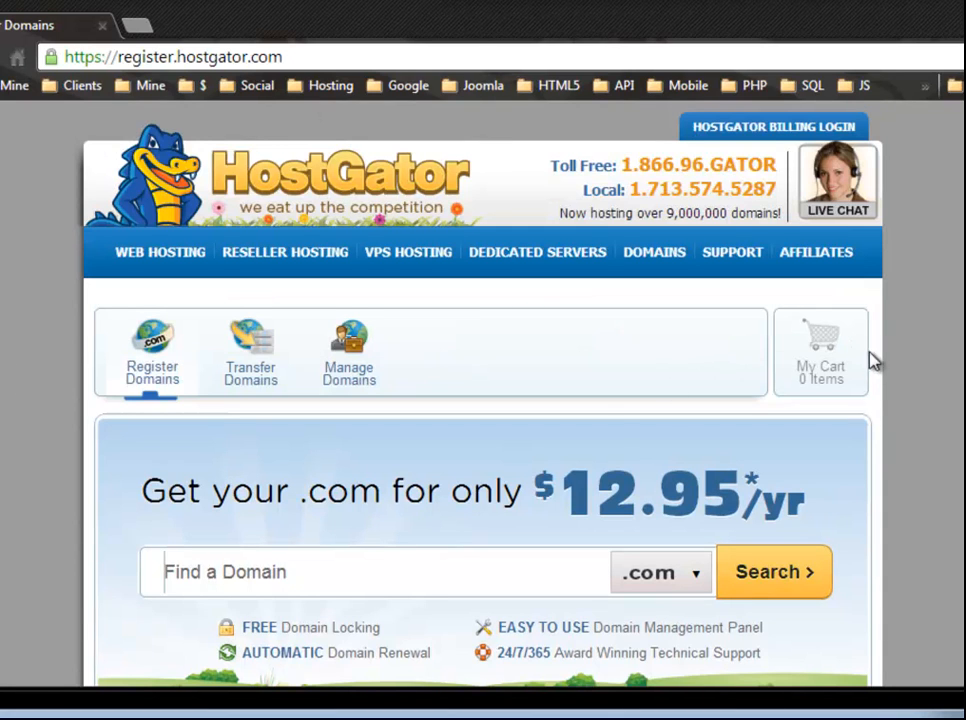
mouse_move(925, 408)
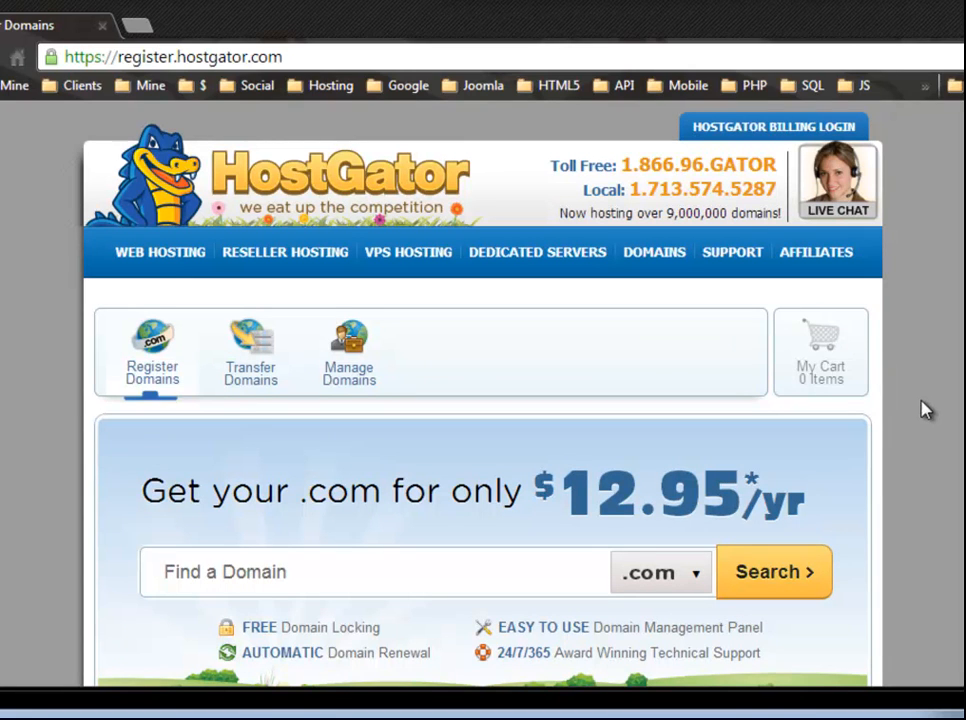
mouse_move(795, 362)
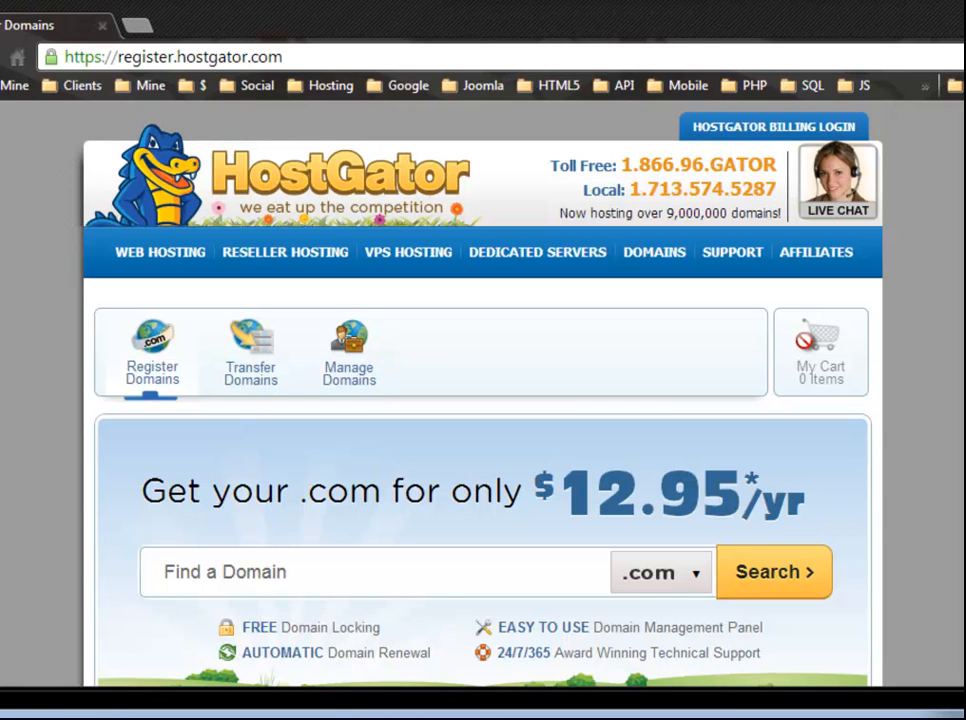
left_click(375, 571)
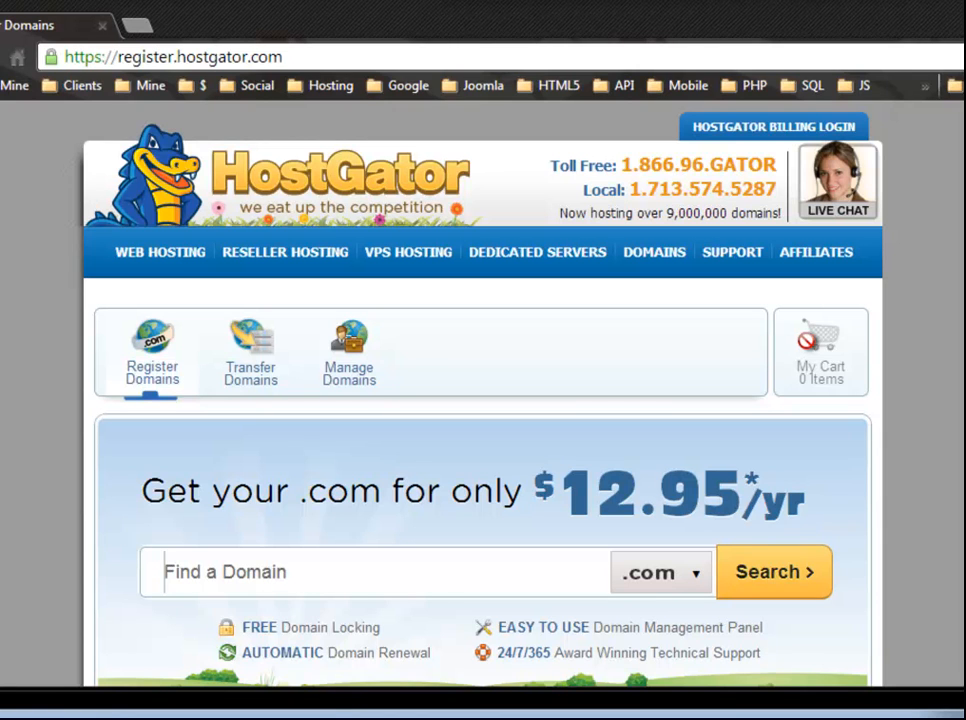